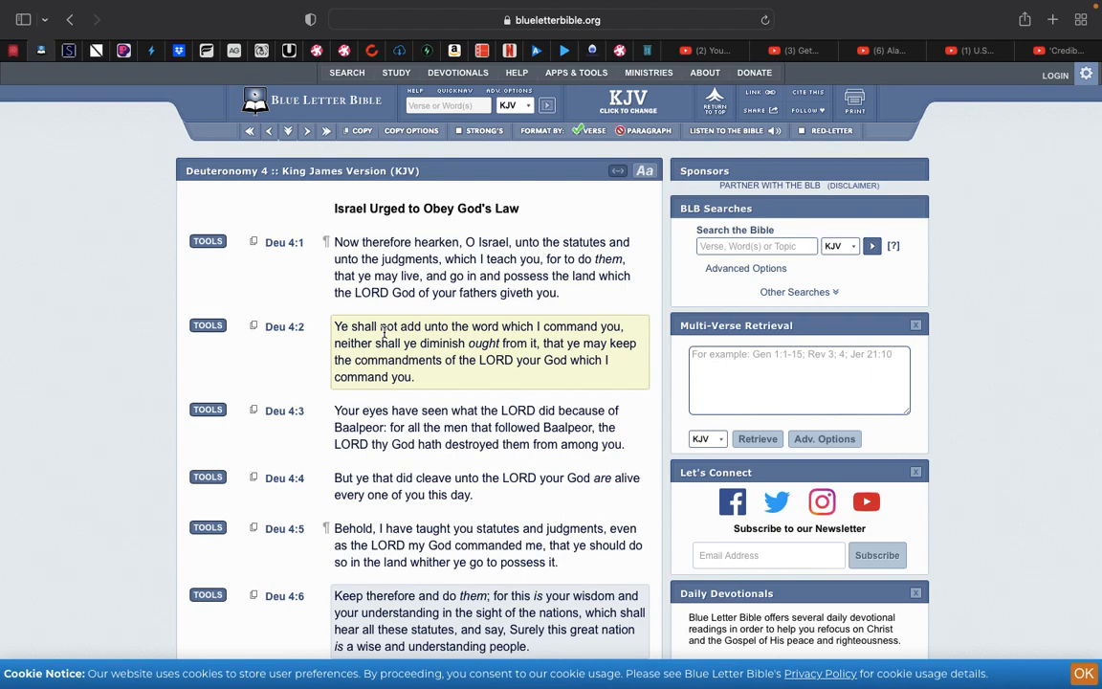
# Scroll down through the current chapter before looking up a new passage.
pyautogui.click(295, 371)
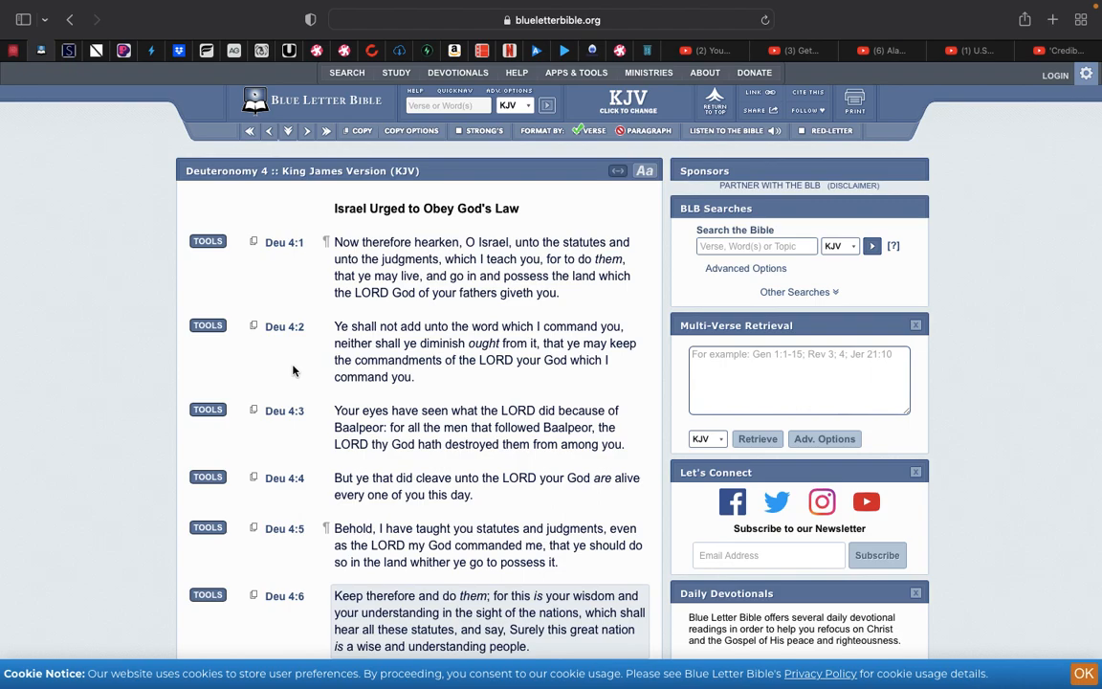
pyautogui.scroll(-3)
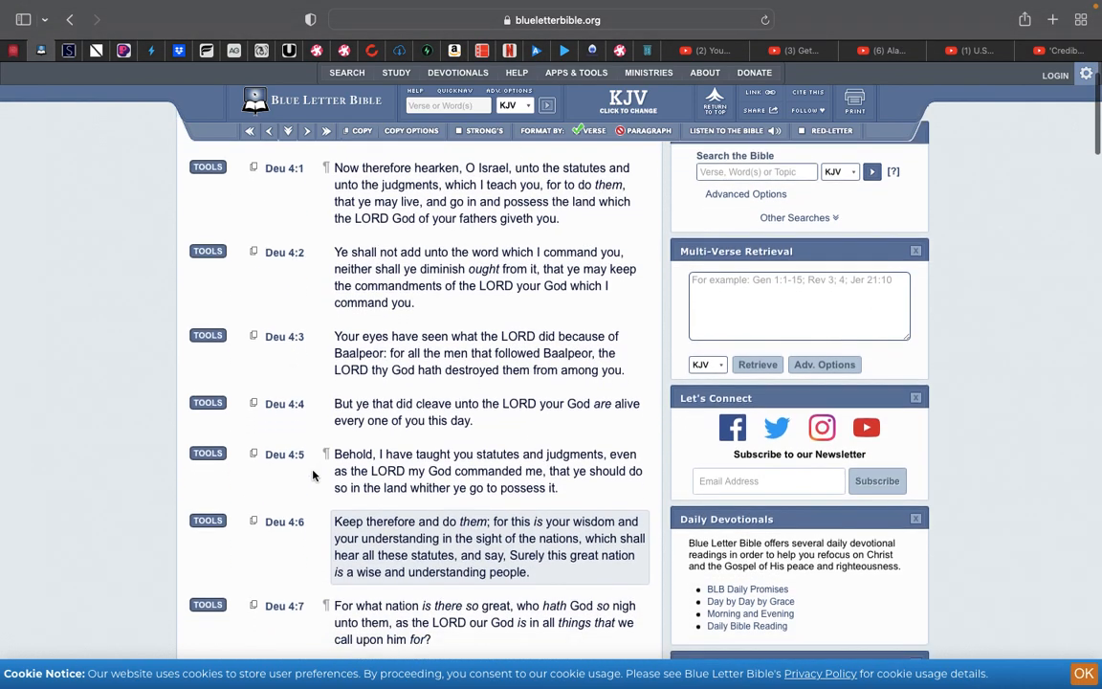
pyautogui.moveTo(294, 482)
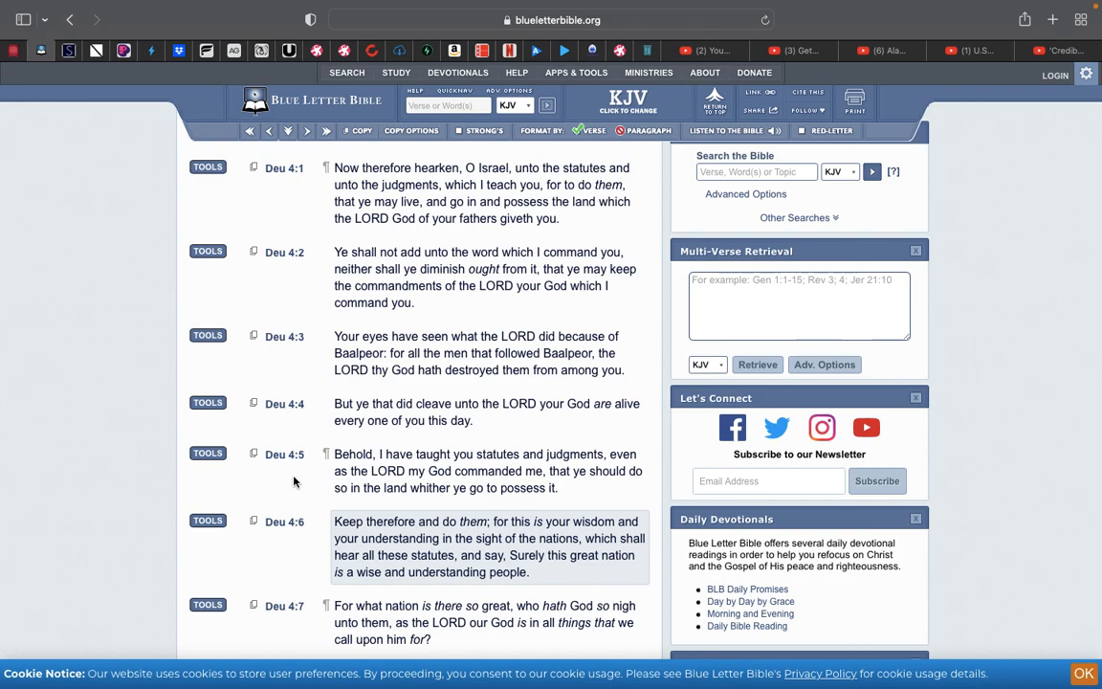
pyautogui.scroll(-3)
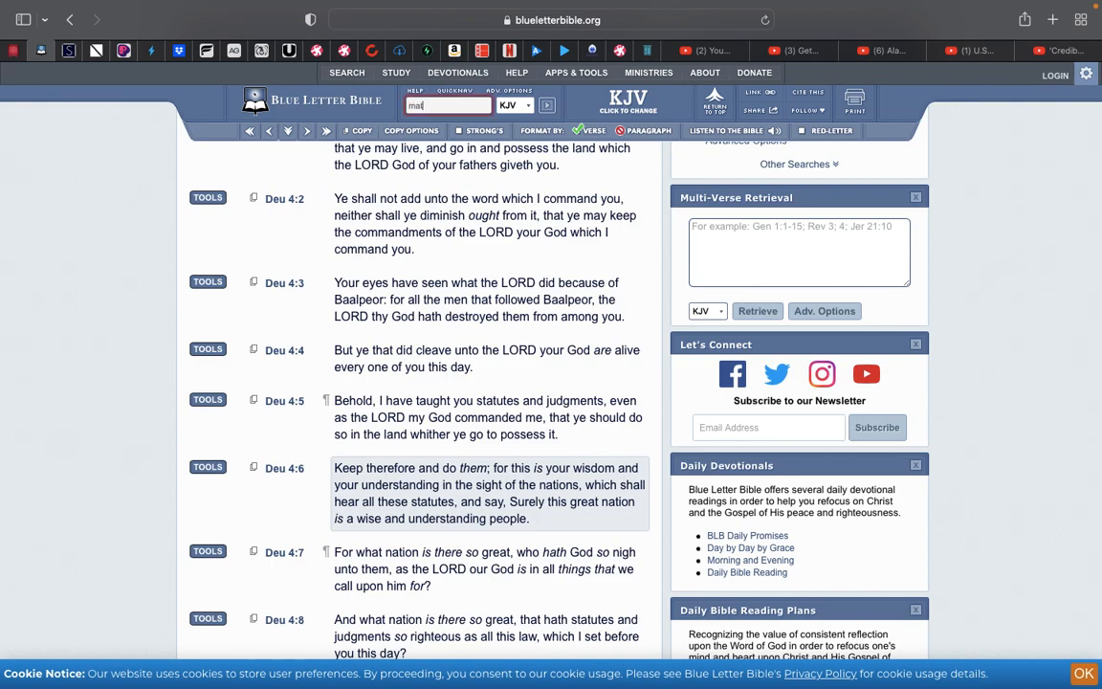
# Look up 'matt 26 41' and view Matthew 26 around verse 41 with Strong's numbers.
pyautogui.write('matt 26 4')
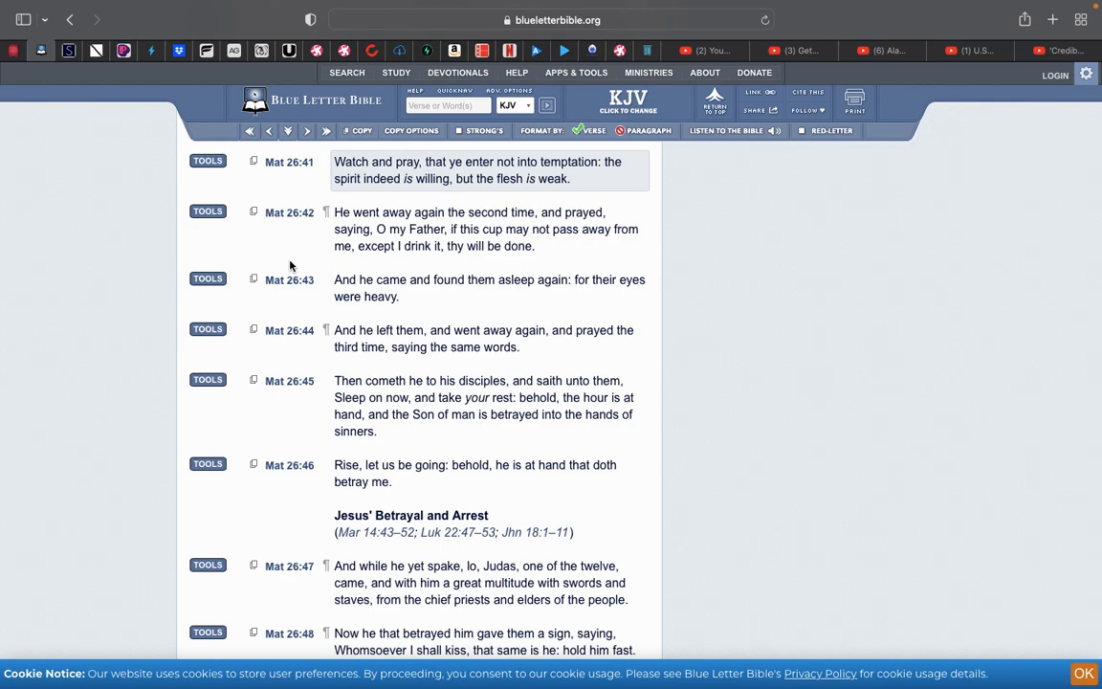
pyautogui.scroll(3)
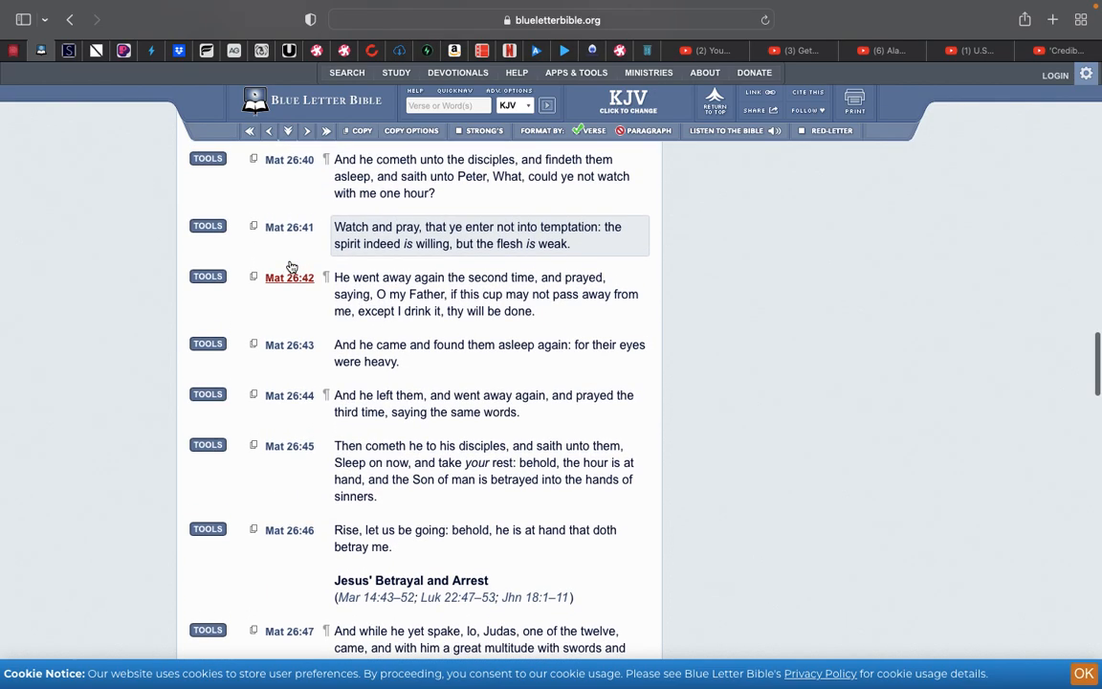
pyautogui.scroll(3)
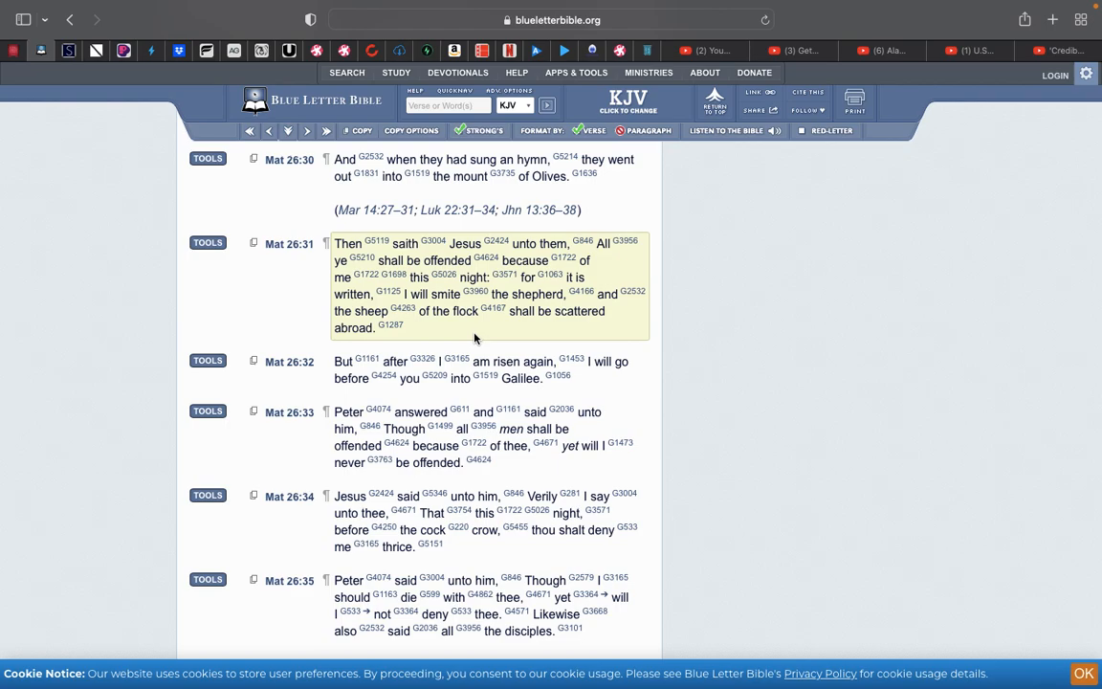
pyautogui.scroll(-3)
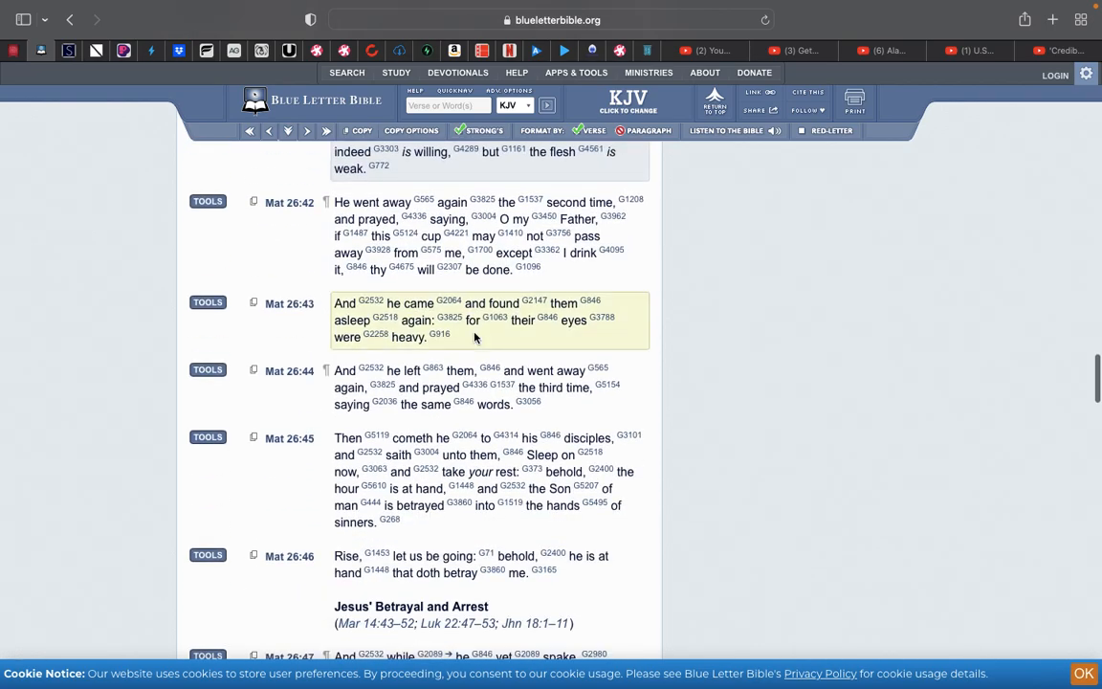
pyautogui.scroll(3)
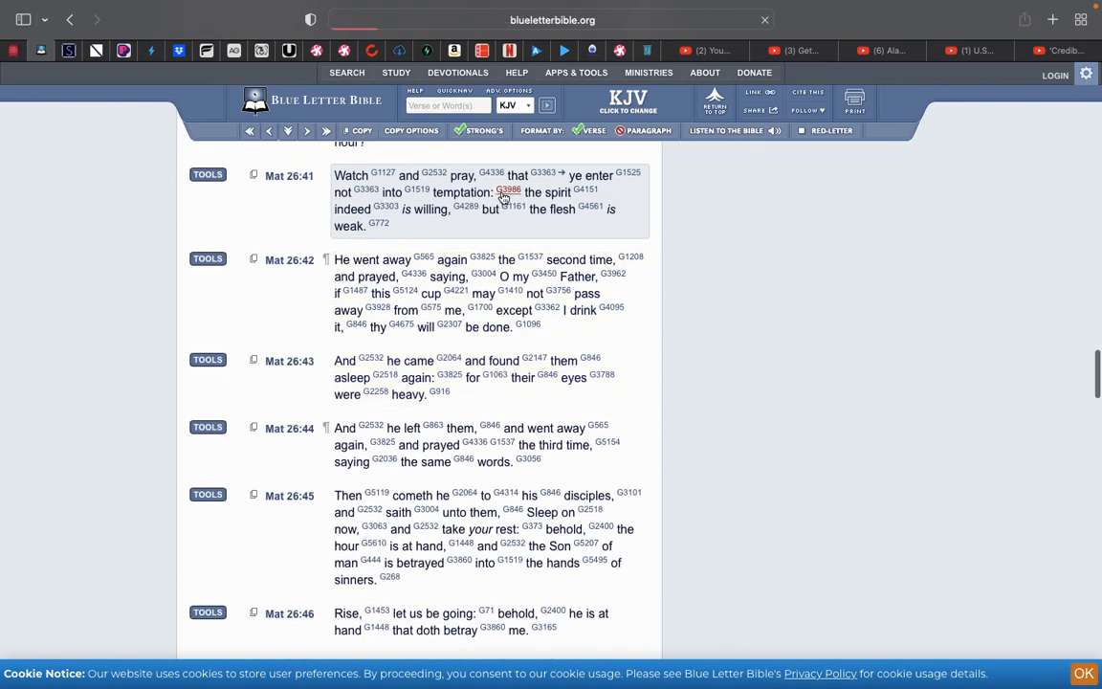
# View the G3986 peirasmos lexicon entry for 'temptation' and its Outline of Biblical Usage.
pyautogui.click(508, 190)
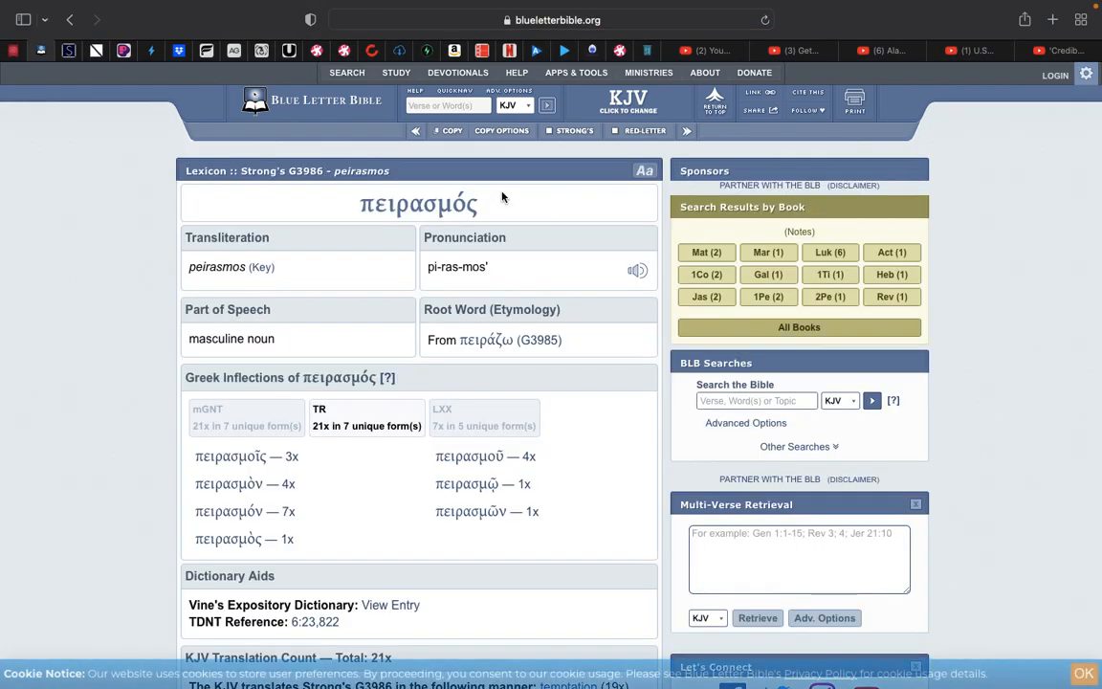
pyautogui.scroll(-3)
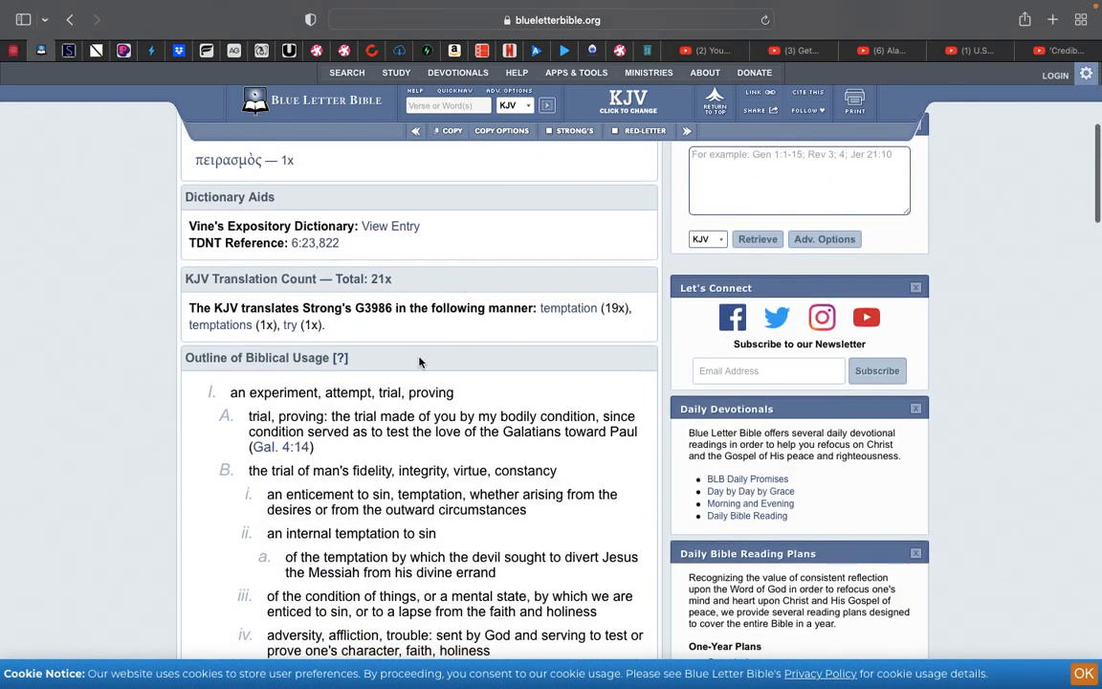
pyautogui.scroll(-3)
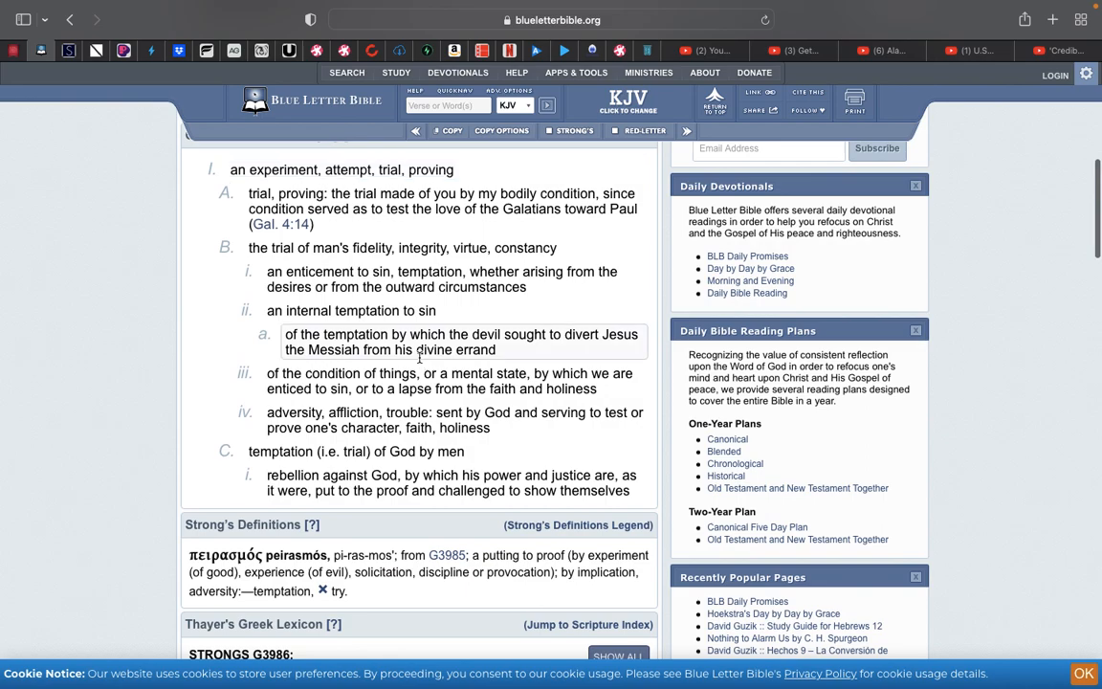
pyautogui.scroll(3)
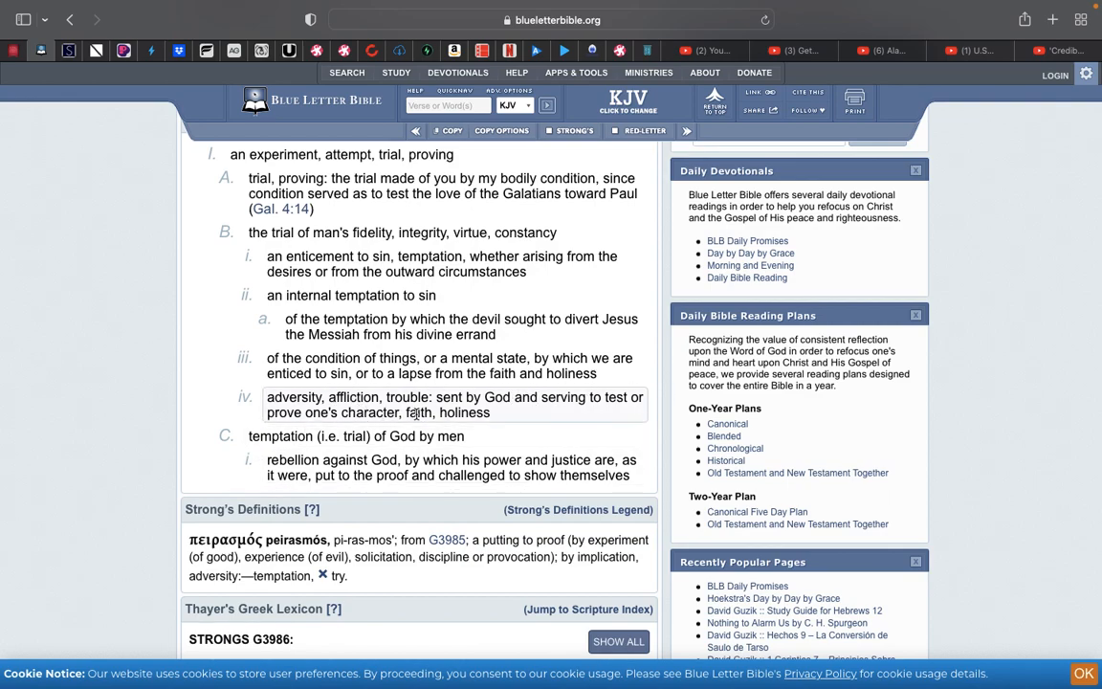
pyautogui.moveTo(84, 82)
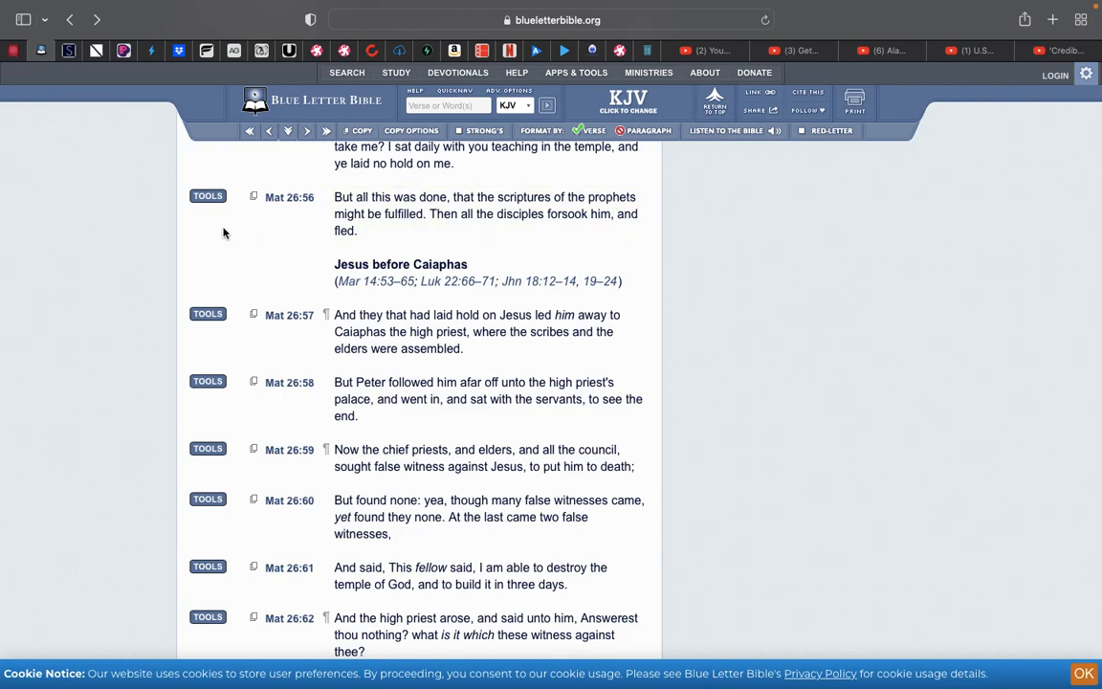
# Go back to Deuteronomy 4 (KJV) and read down through verses 7 to 12.
pyautogui.click(72, 19)
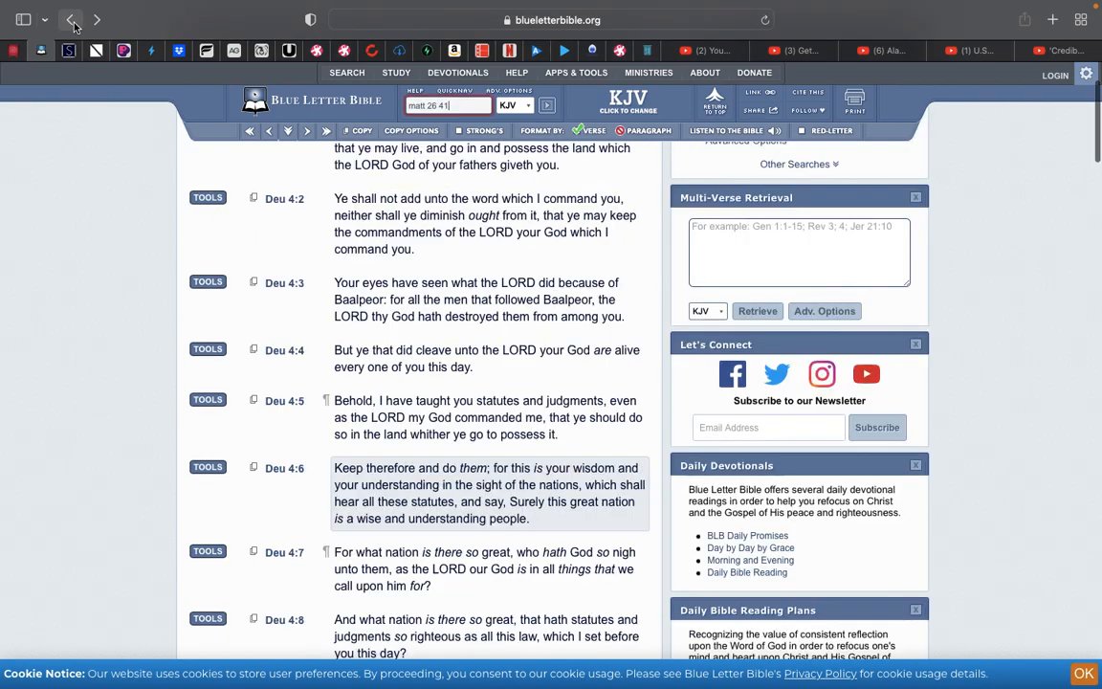
pyautogui.scroll(-3)
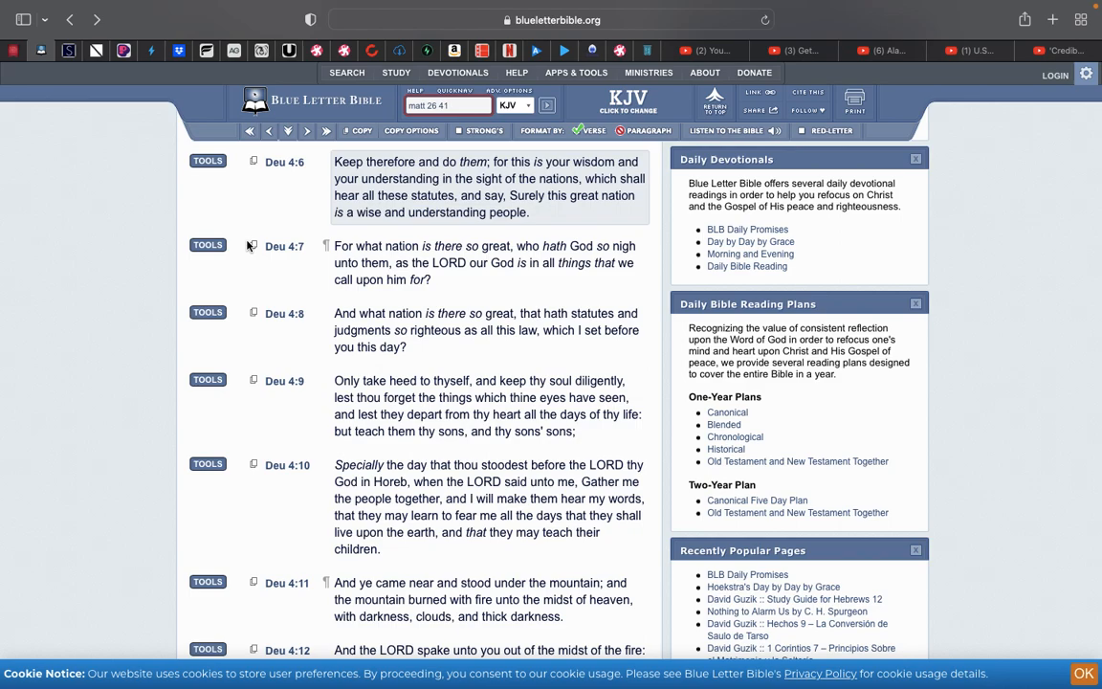
pyautogui.moveTo(258, 210)
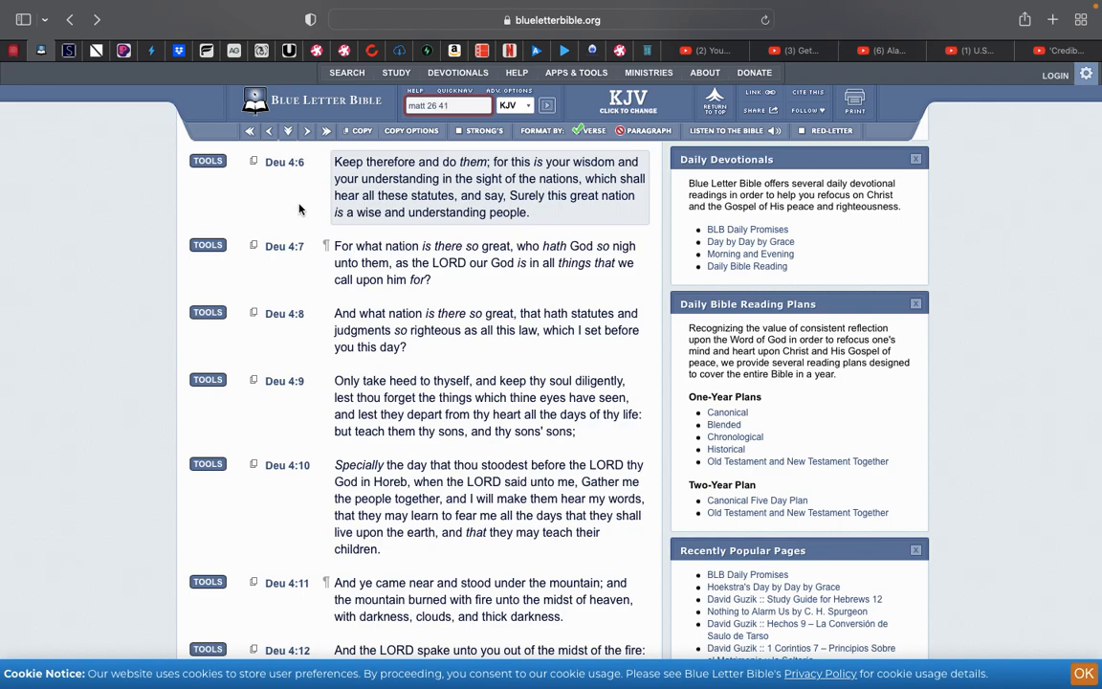
pyautogui.scroll(-3)
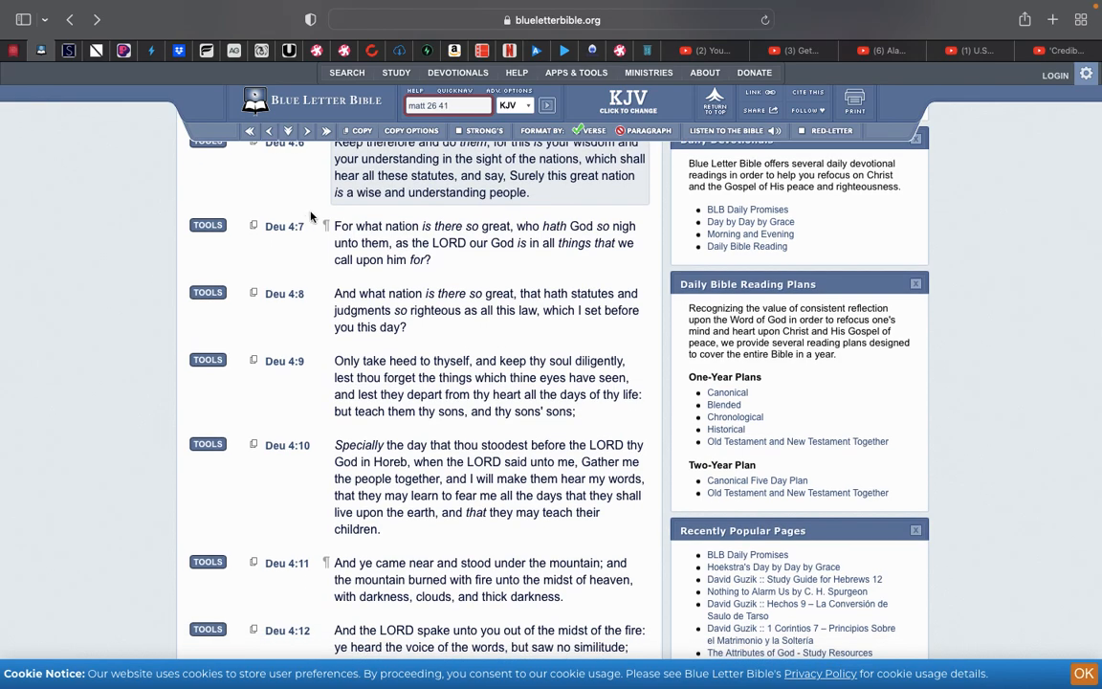
pyautogui.moveTo(312, 266)
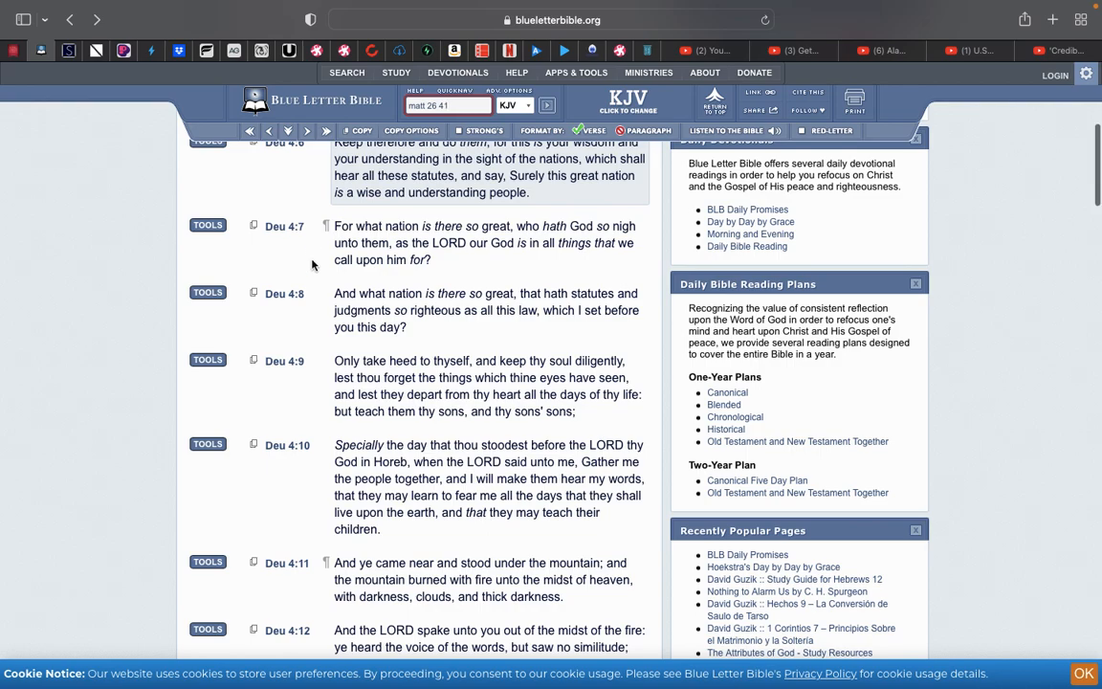
pyautogui.scroll(-3)
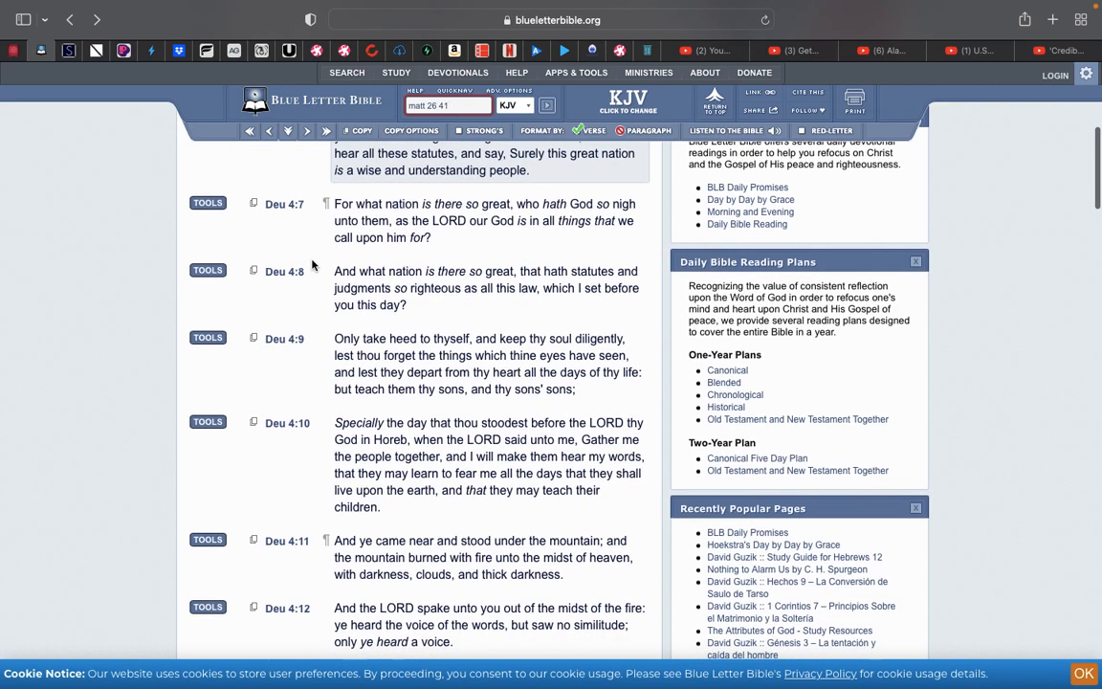
pyautogui.scroll(3)
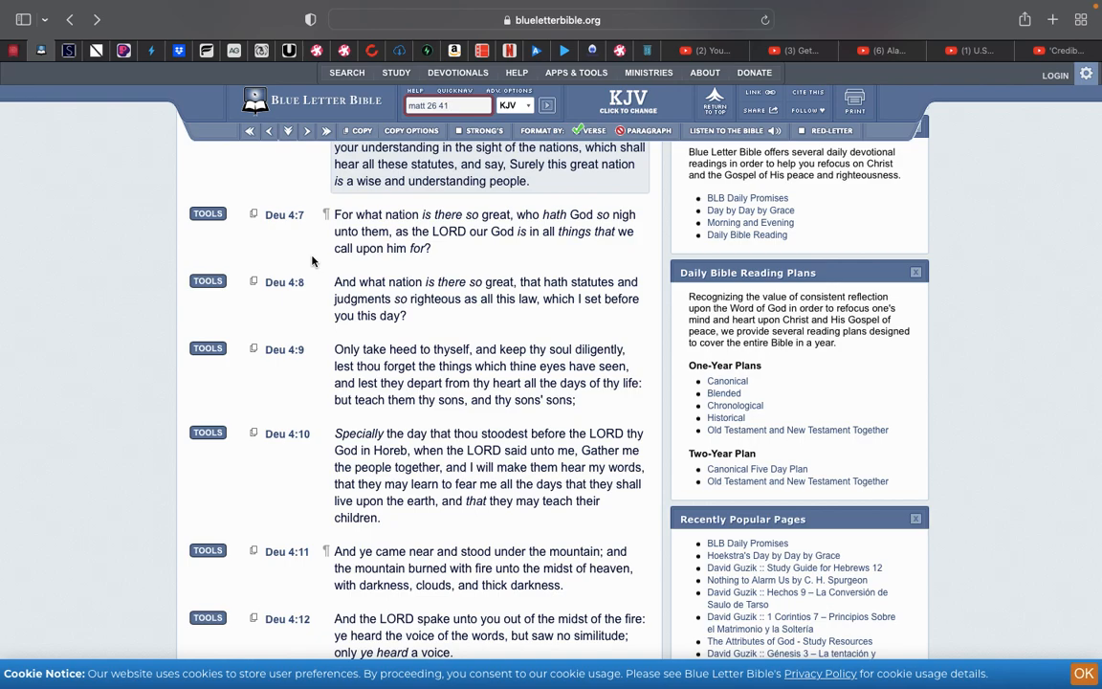
pyautogui.scroll(-3)
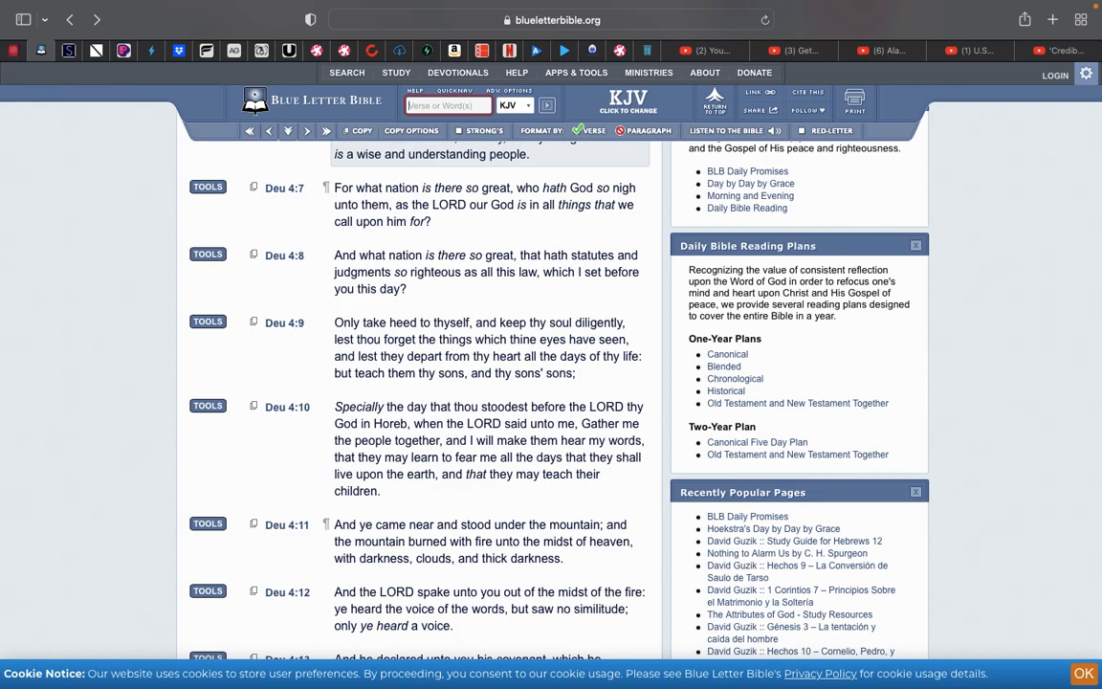
# Look up 'isa 2' to bring up Isaiah 2 (KJV) from verse 1.
pyautogui.write('isa 2')
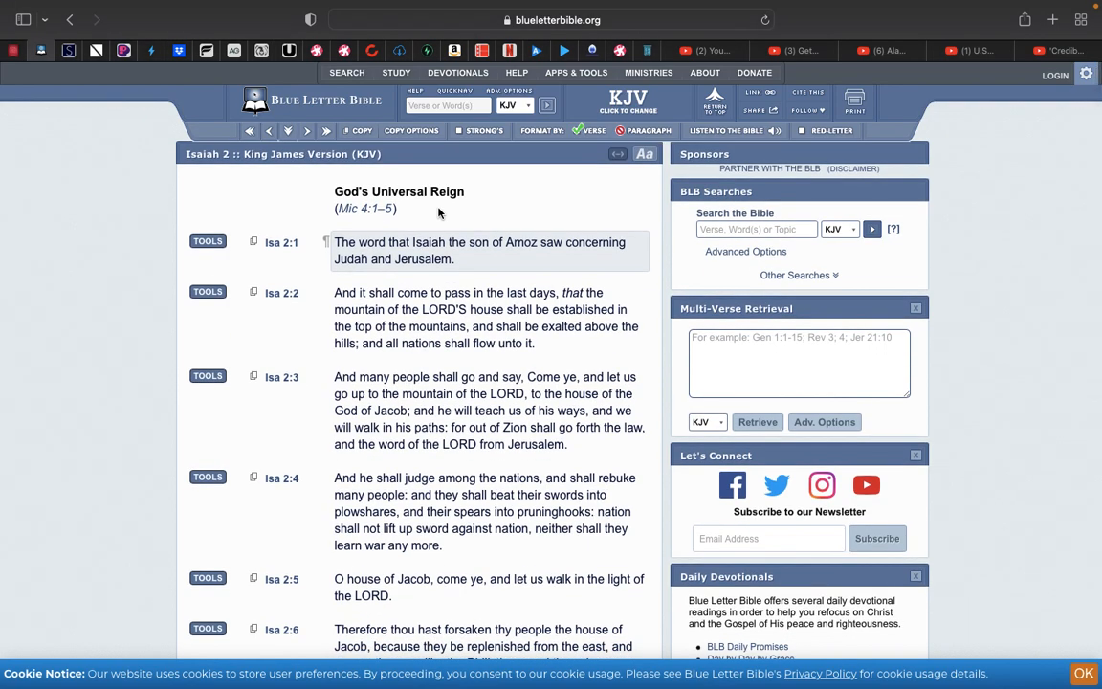
pyautogui.moveTo(291, 348)
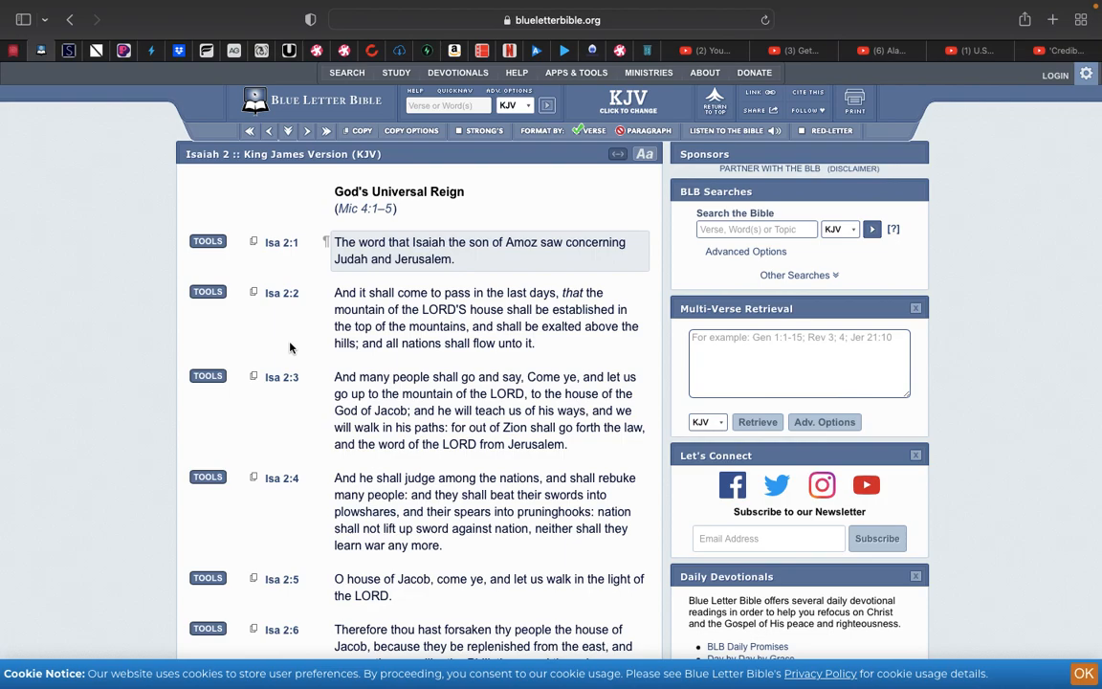
pyautogui.scroll(-3)
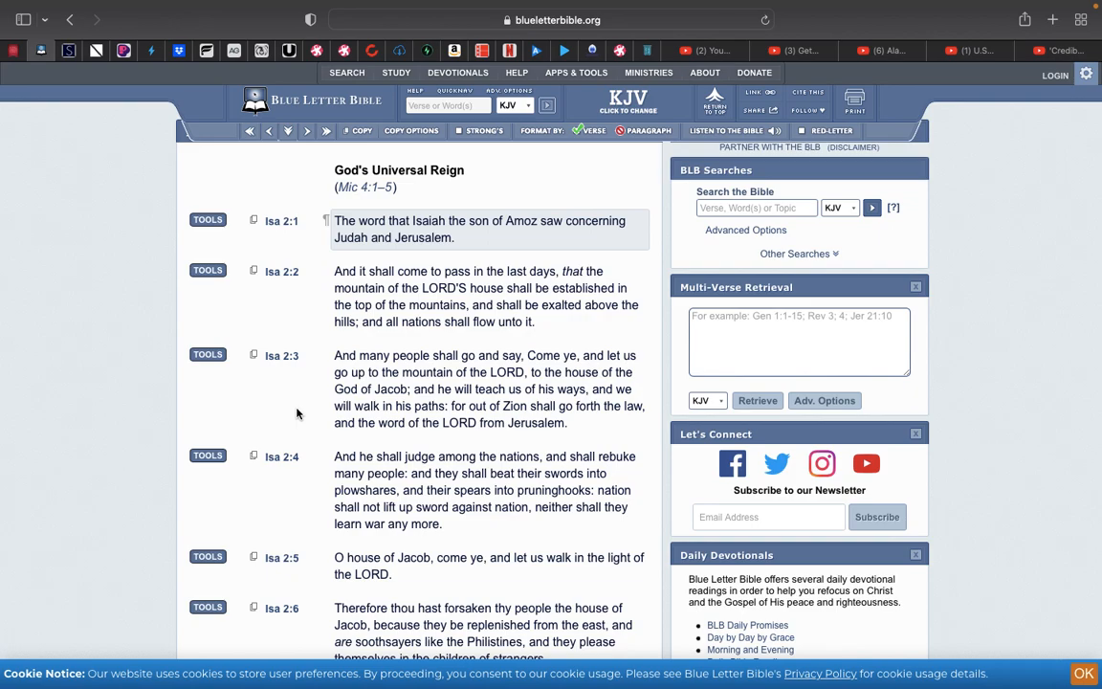
pyautogui.moveTo(293, 428)
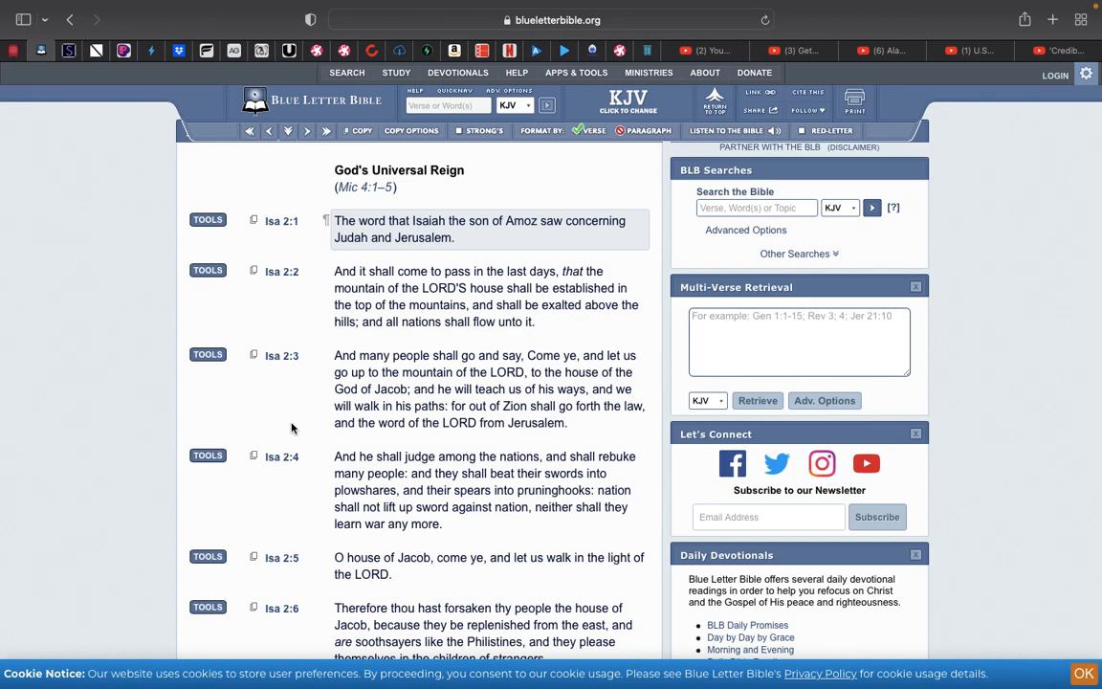
# Read Isaiah 2 down through verse 11, then start a new Bible word search.
pyautogui.scroll(-3)
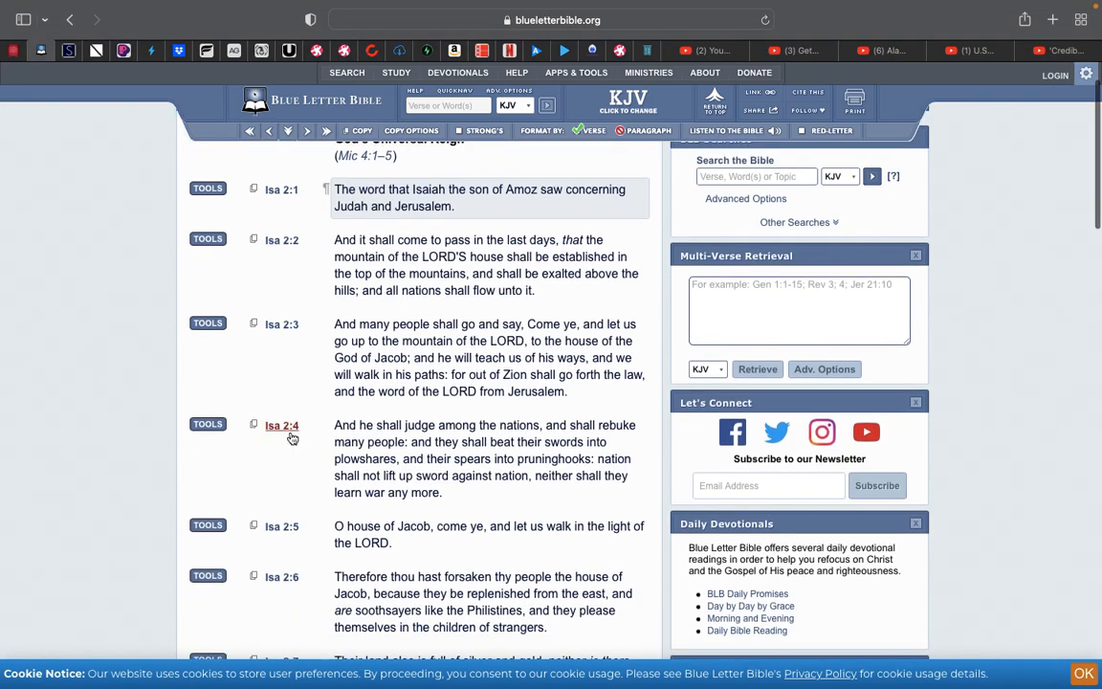
pyautogui.moveTo(283, 490)
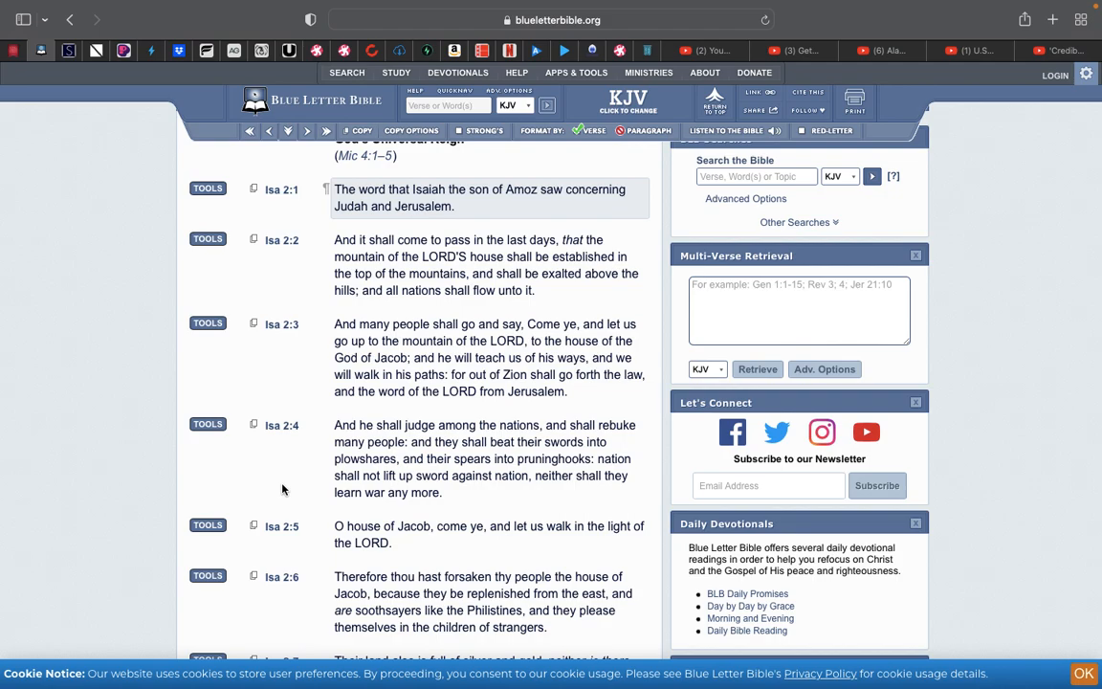
pyautogui.scroll(-3)
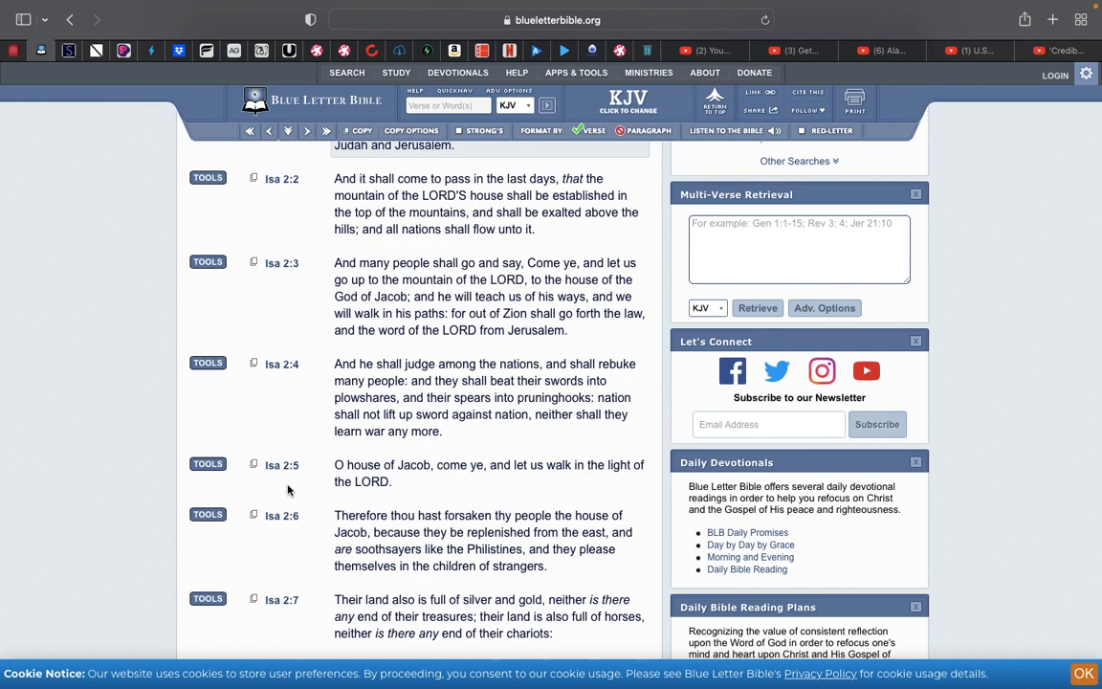
pyautogui.scroll(-3)
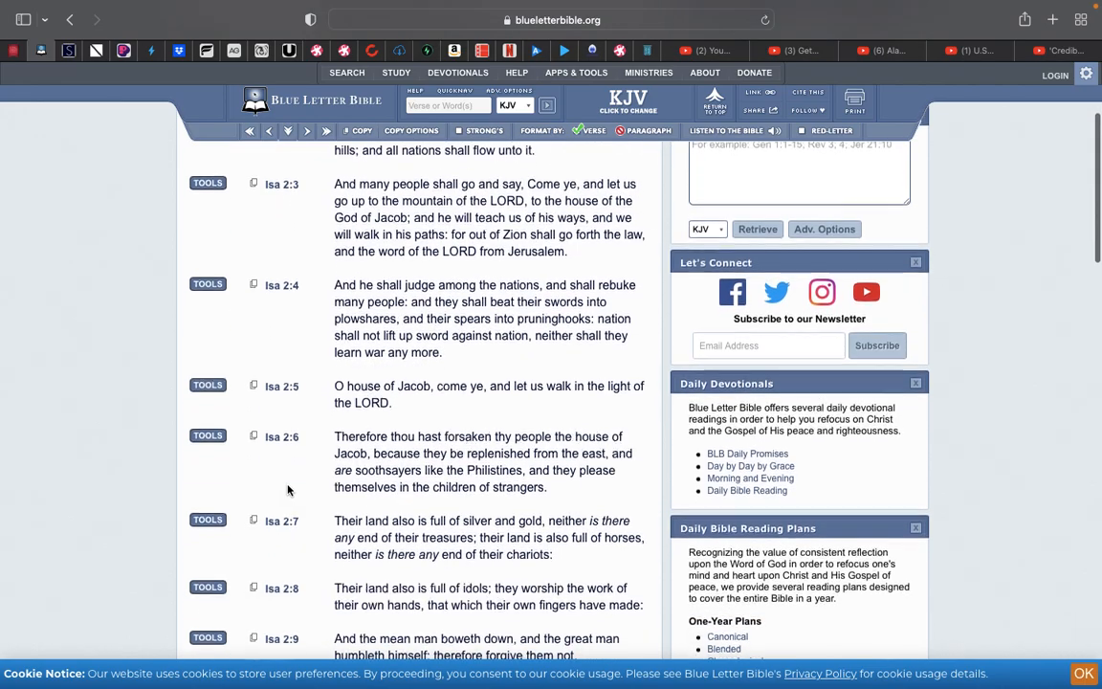
pyautogui.scroll(-3)
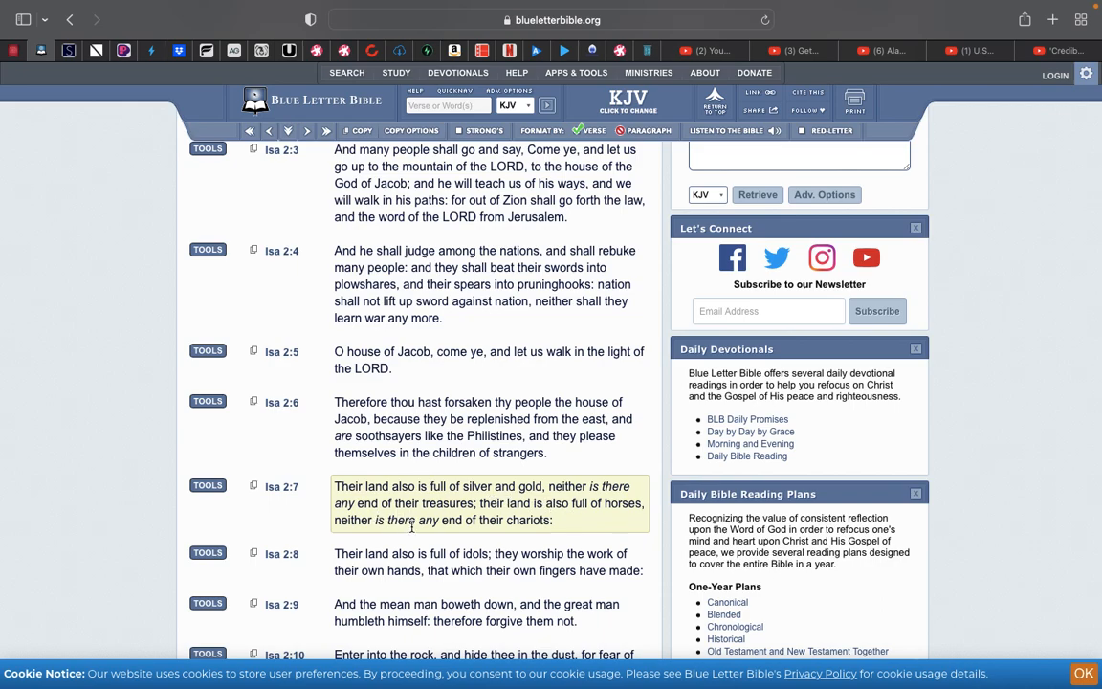
pyautogui.moveTo(513, 521)
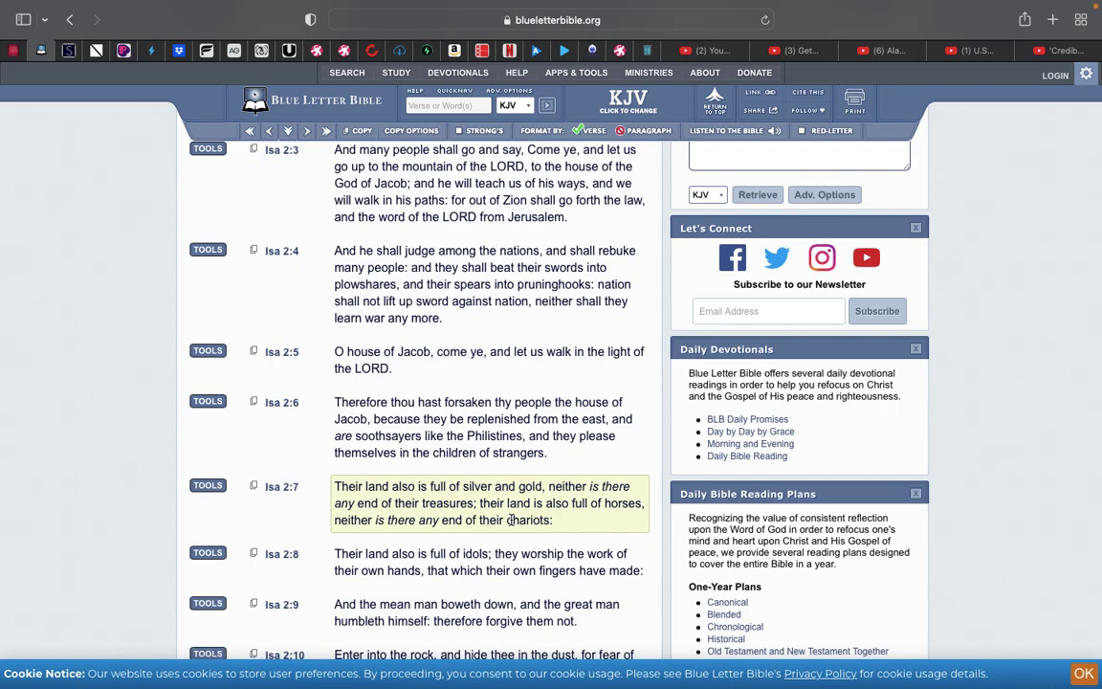
pyautogui.scroll(-3)
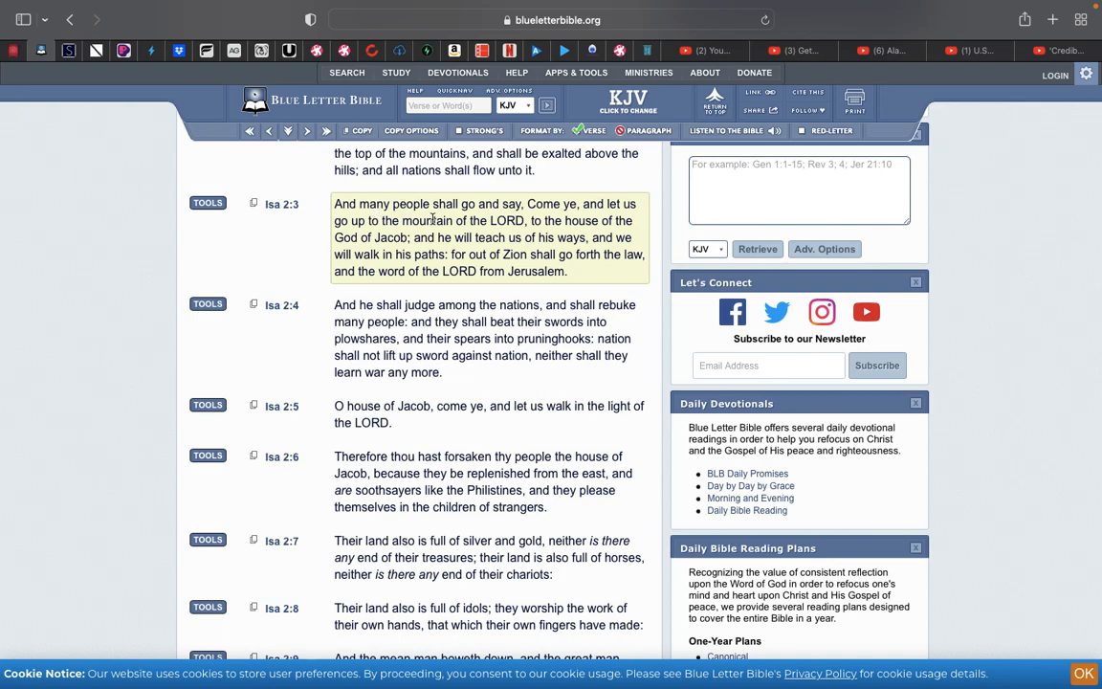
pyautogui.moveTo(459, 272)
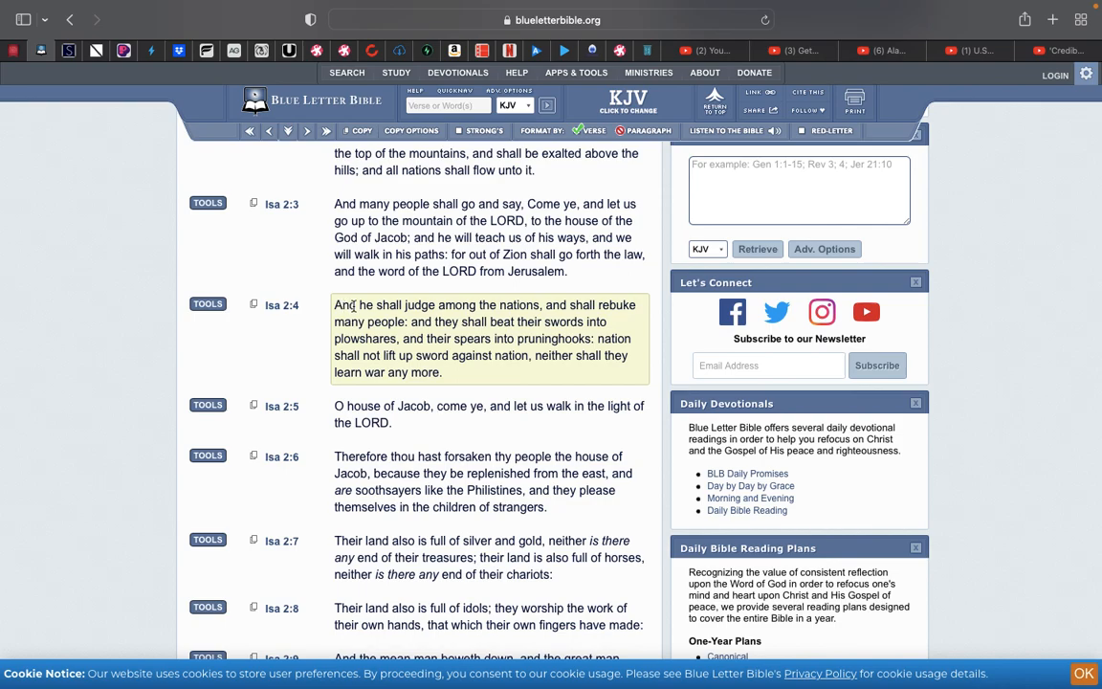
pyautogui.scroll(-3)
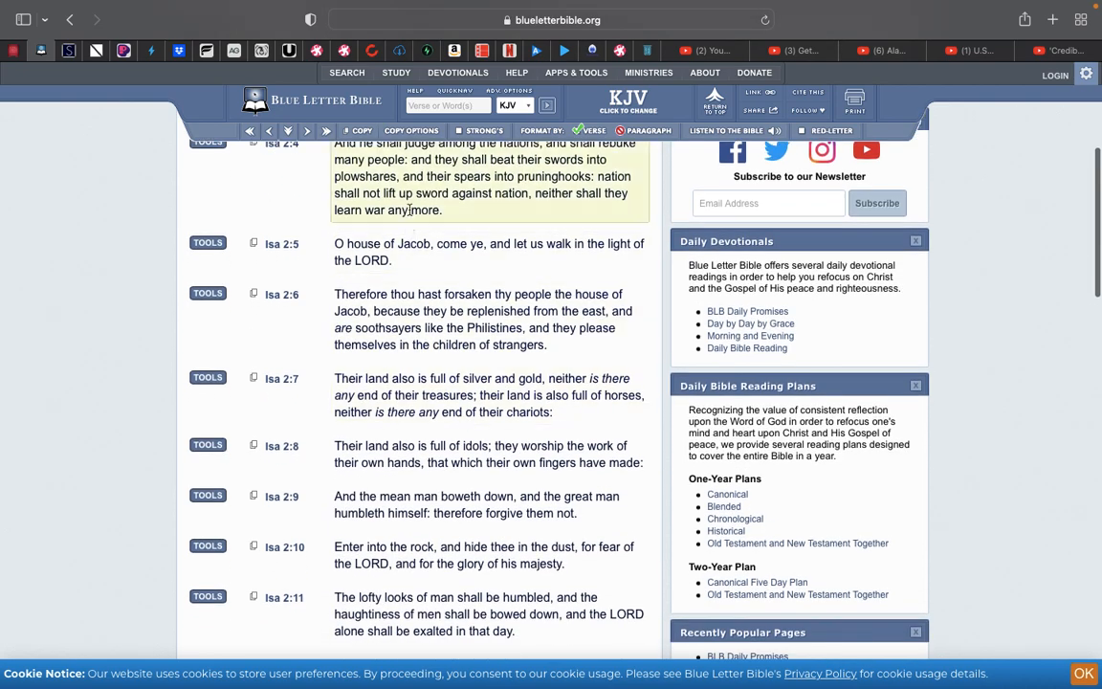
pyautogui.click(447, 105)
pyautogui.write('light')
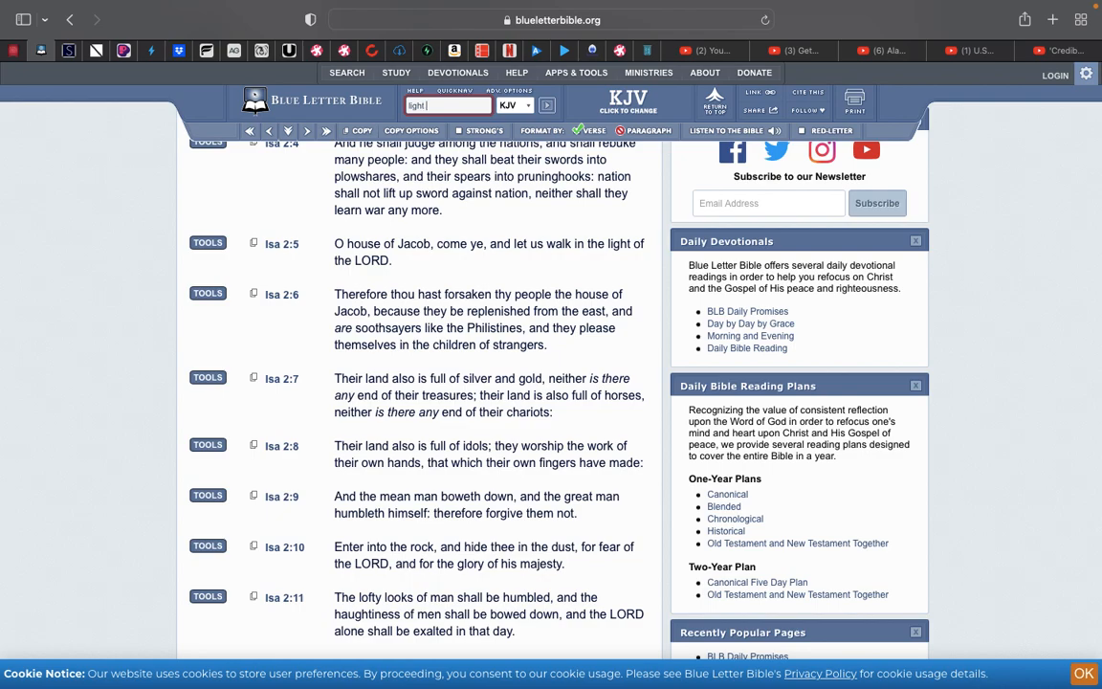
# Search the KJV for 'light gentiles', listing 13 occurrences in 6 verses from Isaiah 42:6.
pyautogui.write('gentiles')
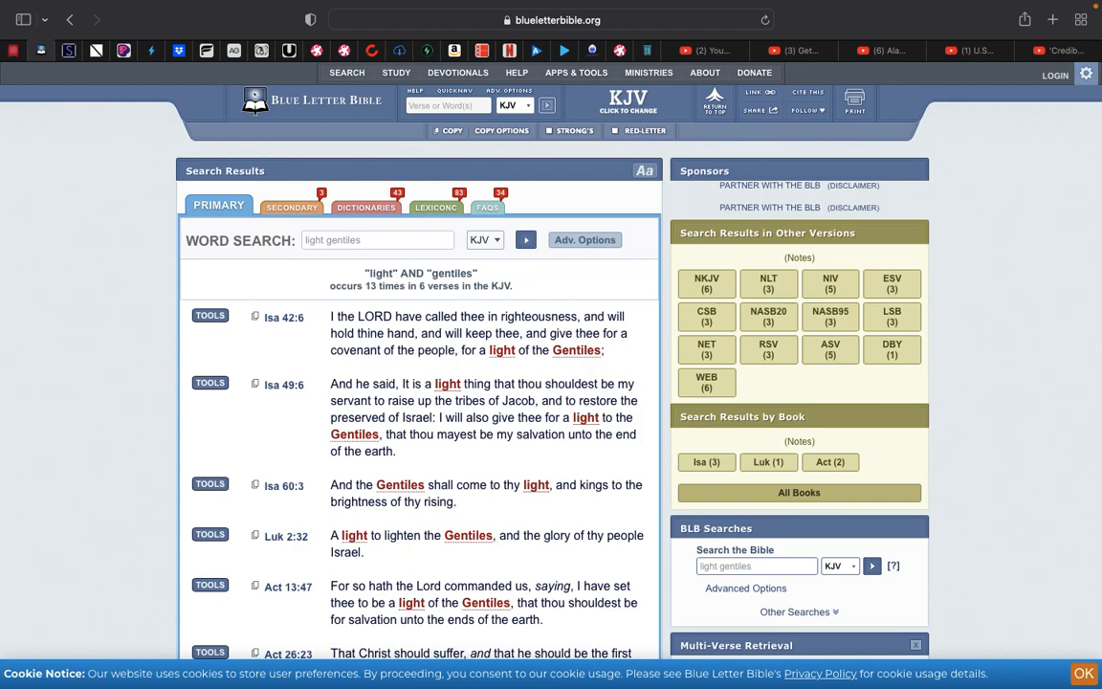
pyautogui.moveTo(368, 161)
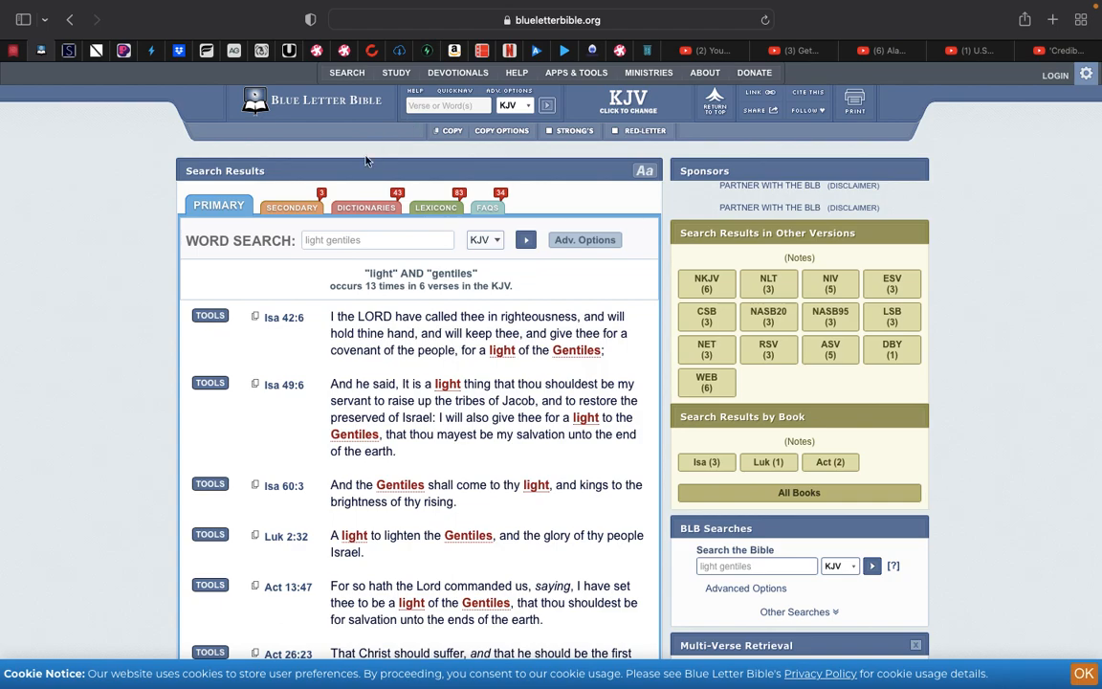
pyautogui.moveTo(291, 348)
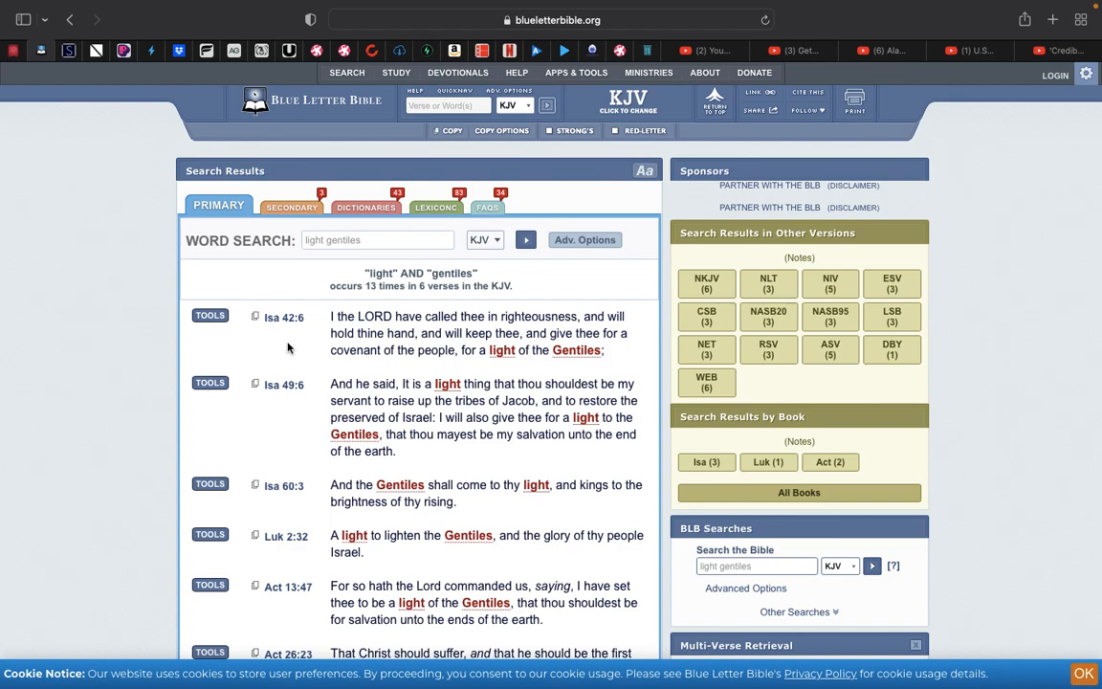
pyautogui.scroll(-3)
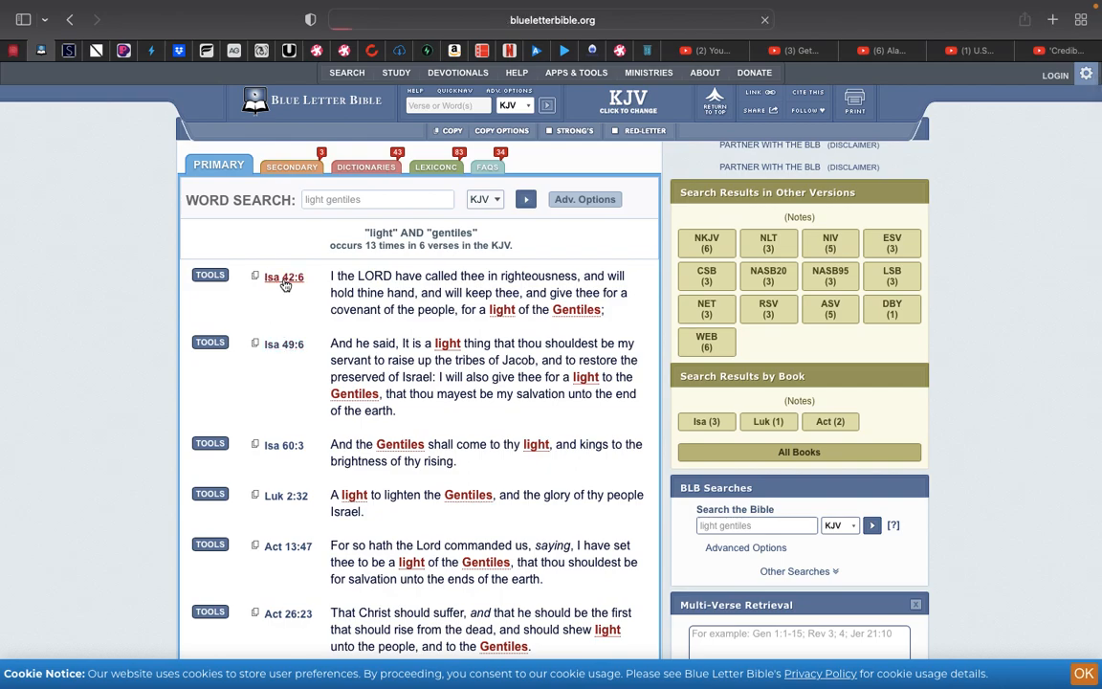
# Go to Isaiah 42:6 in its full chapter and read from verse 6 onward.
pyautogui.click(284, 276)
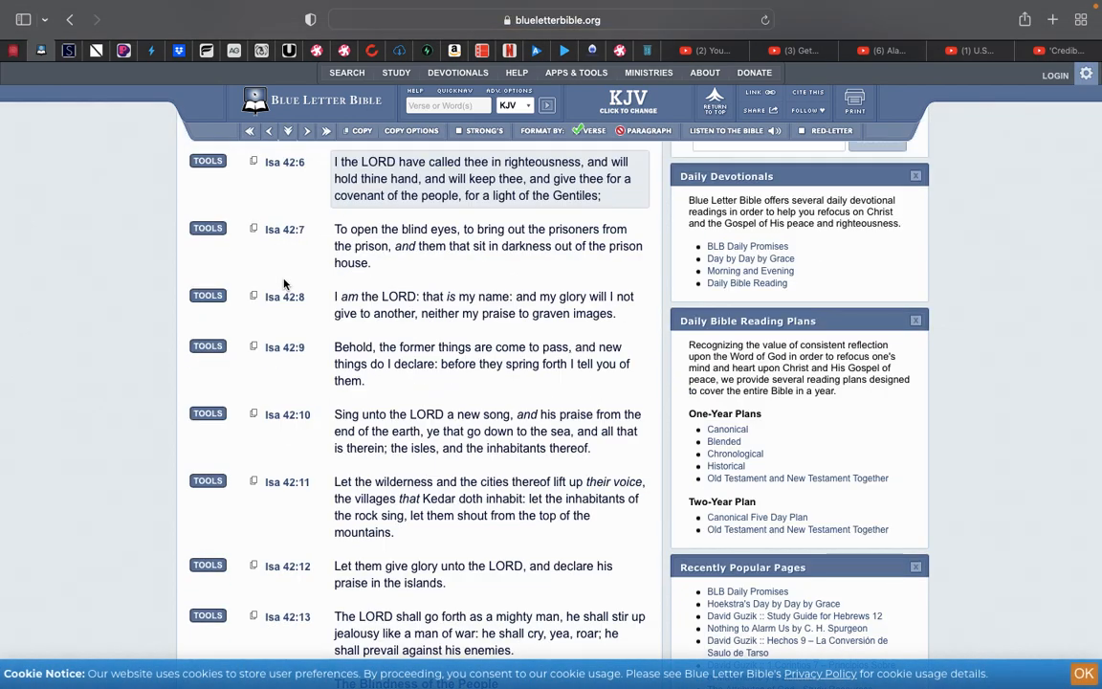
pyautogui.scroll(3)
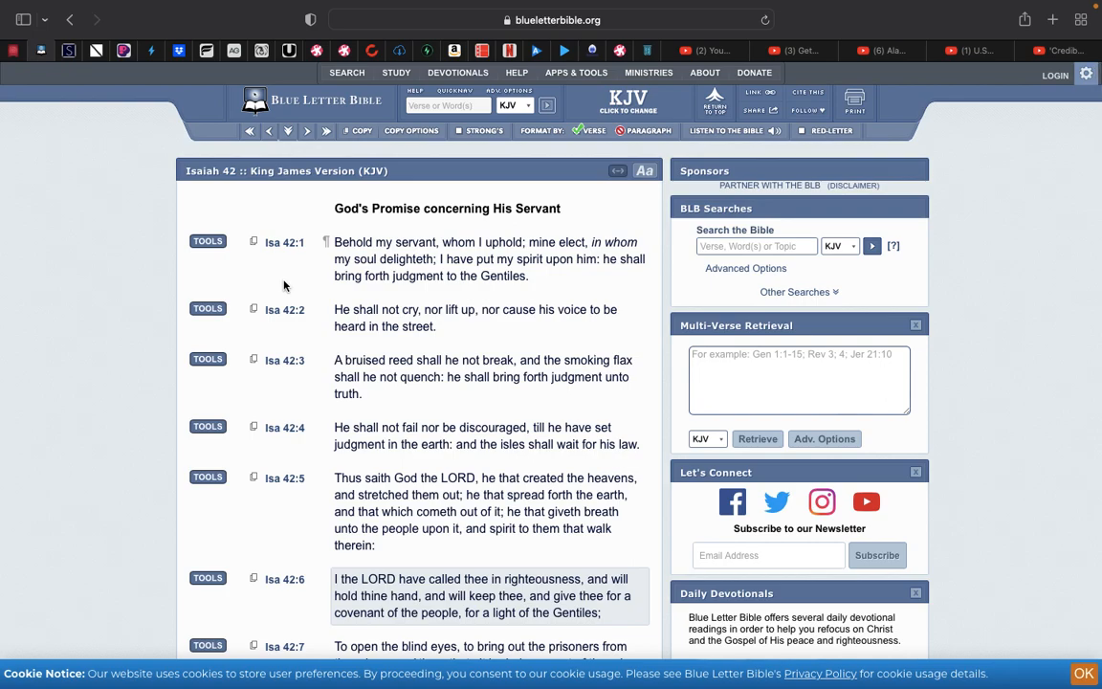
pyautogui.scroll(-3)
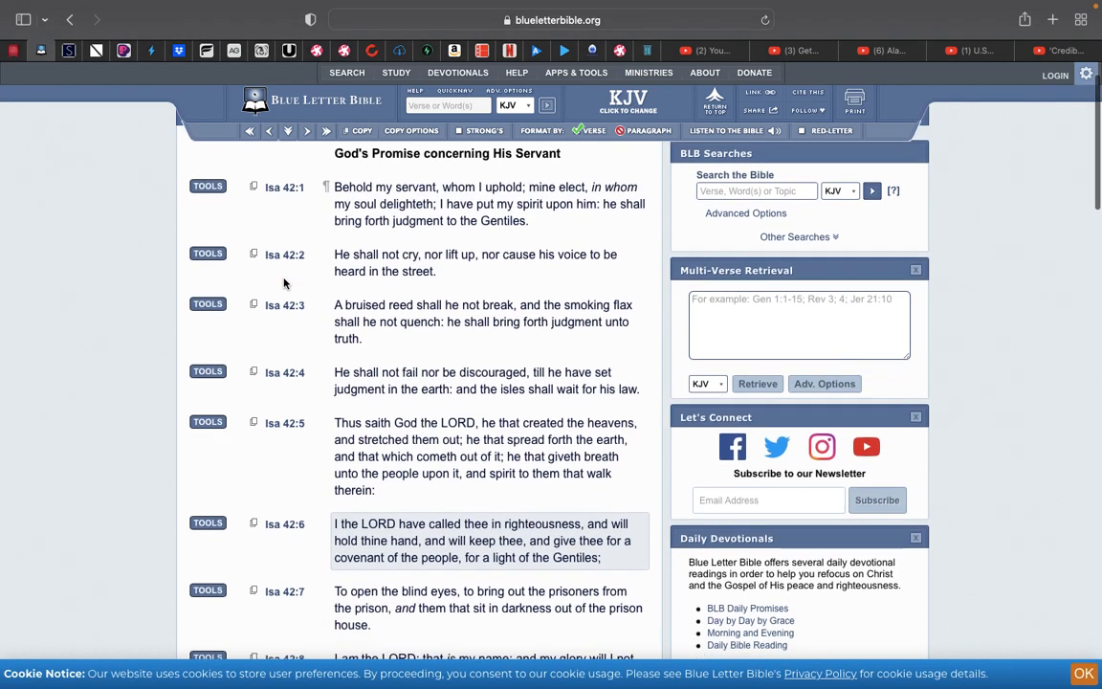
pyautogui.scroll(-3)
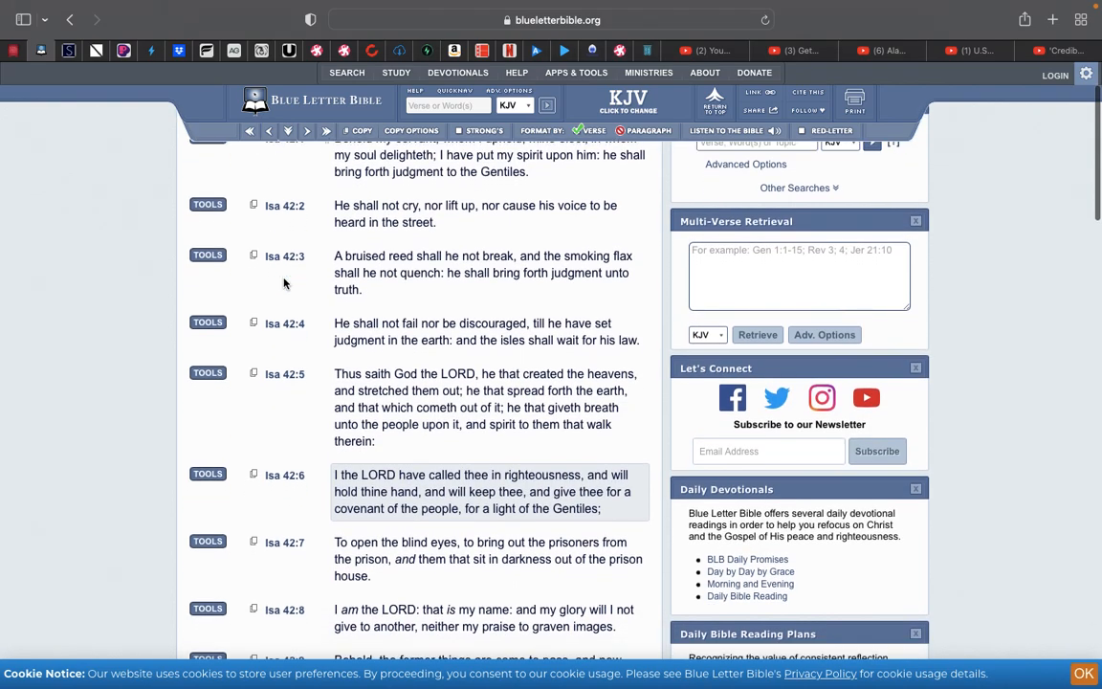
pyautogui.scroll(-3)
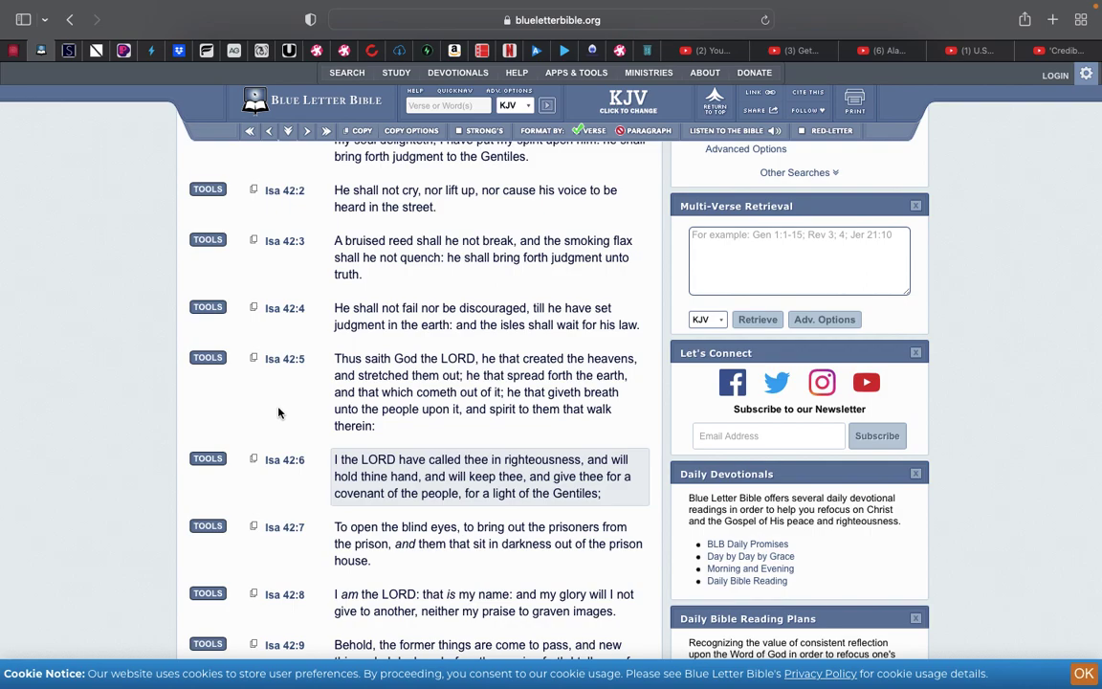
pyautogui.scroll(-3)
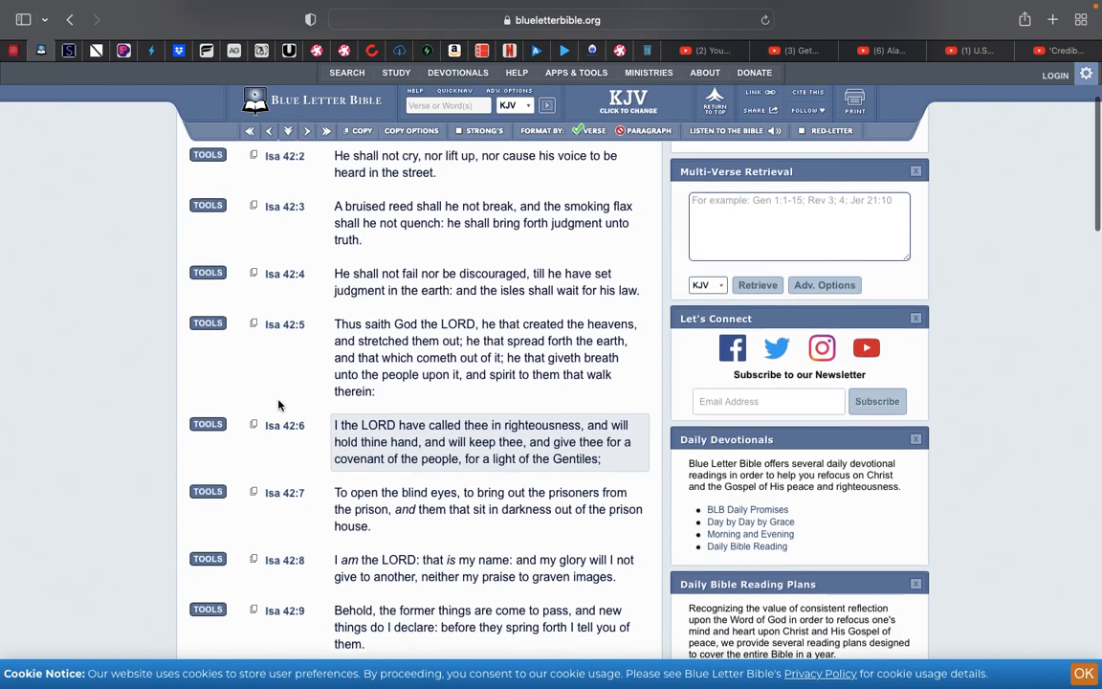
pyautogui.scroll(-3)
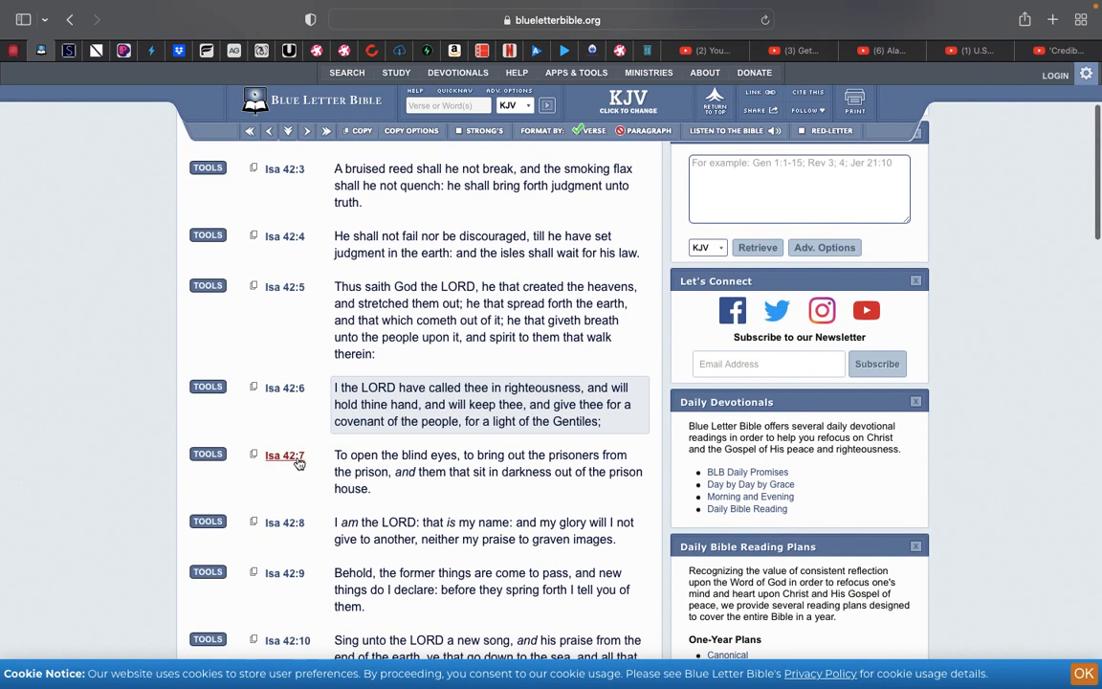
pyautogui.moveTo(298, 440)
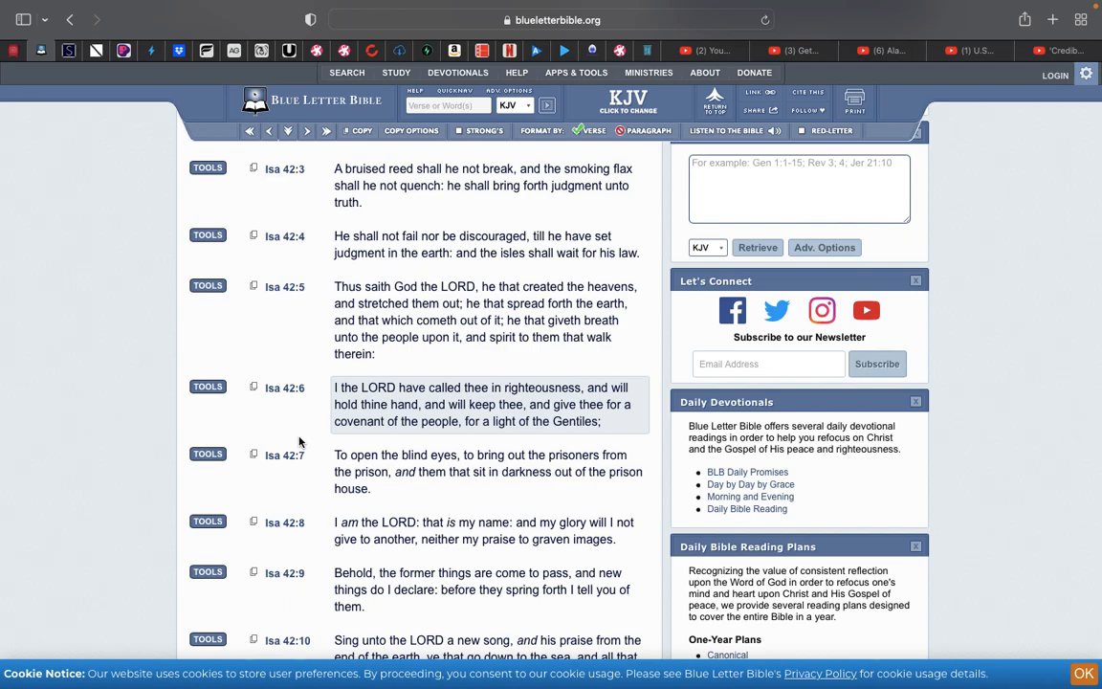
pyautogui.scroll(-3)
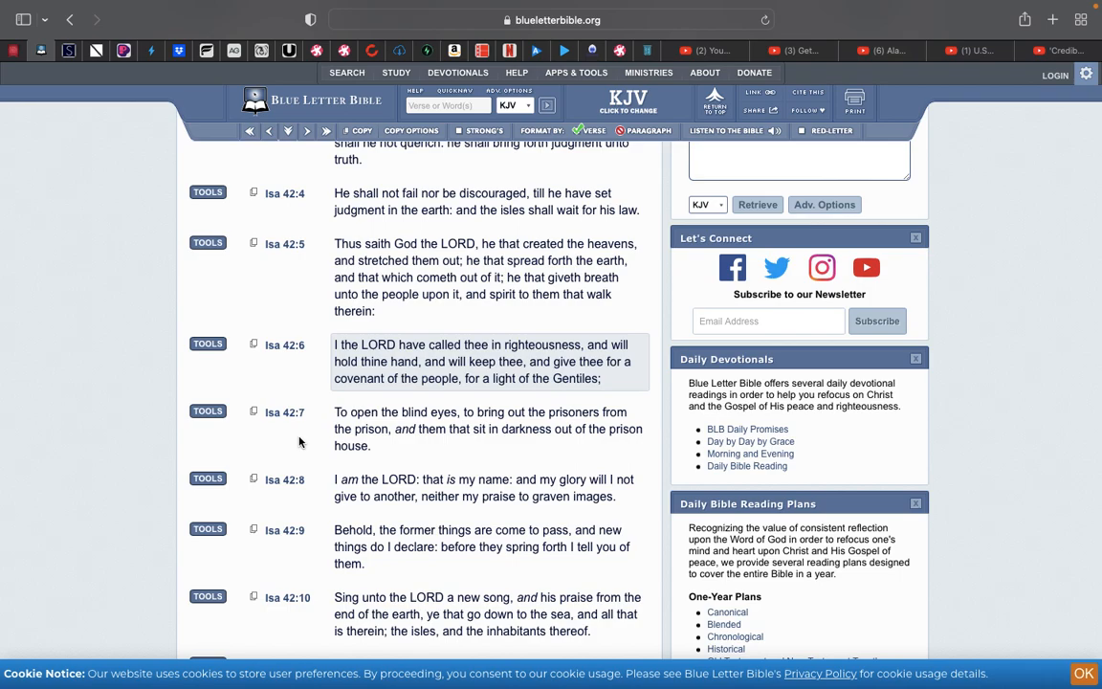
# Continue reading Isaiah 42 through verse 18, past 'The Blindness of the People'.
pyautogui.scroll(-3)
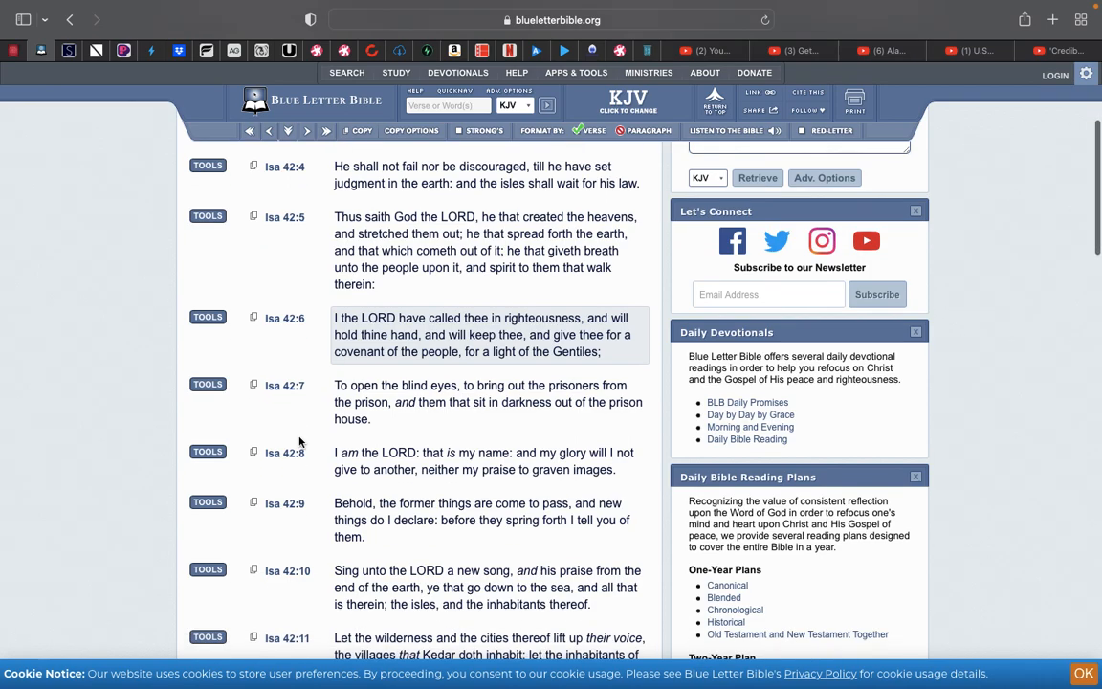
pyautogui.scroll(-3)
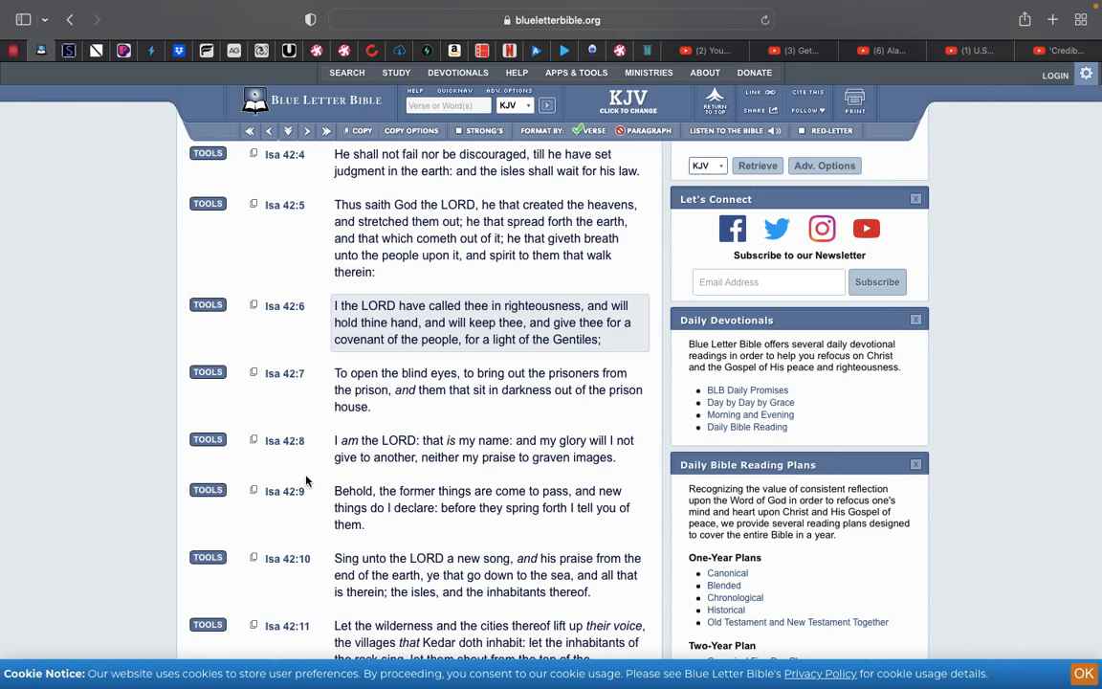
pyautogui.scroll(-3)
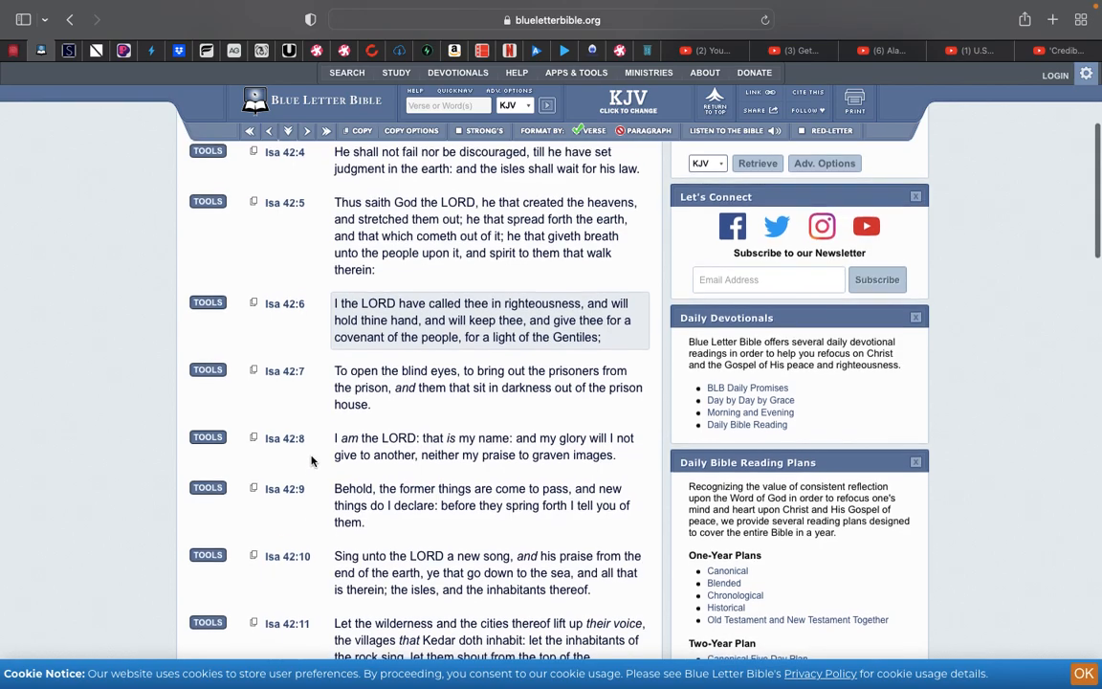
pyautogui.scroll(-3)
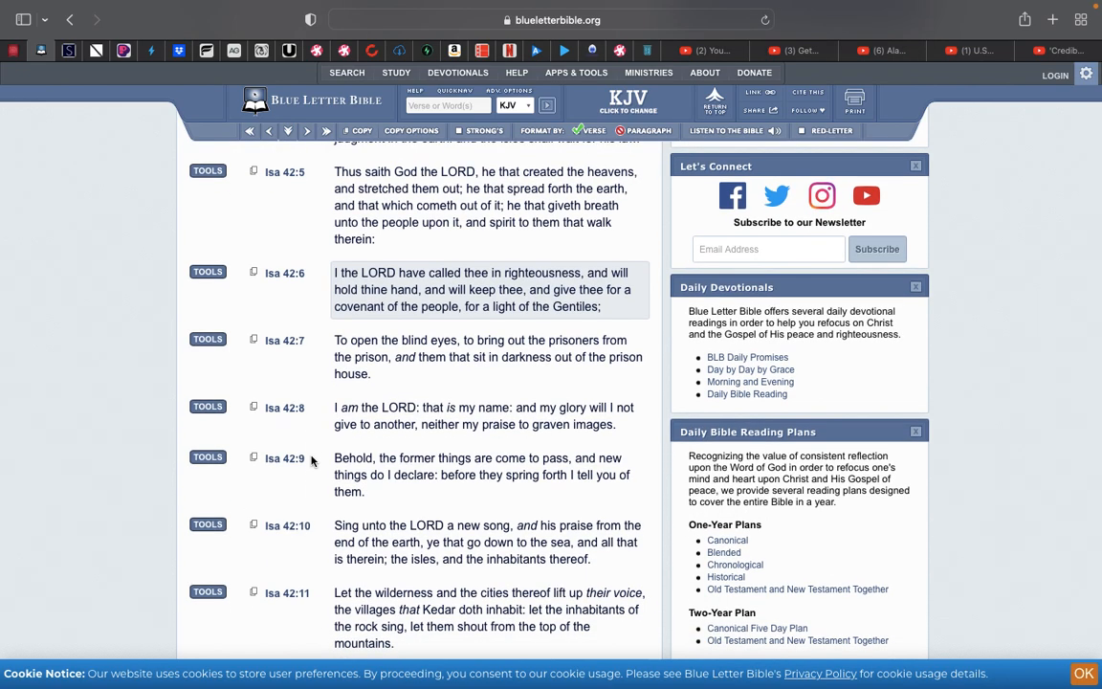
pyautogui.moveTo(317, 319)
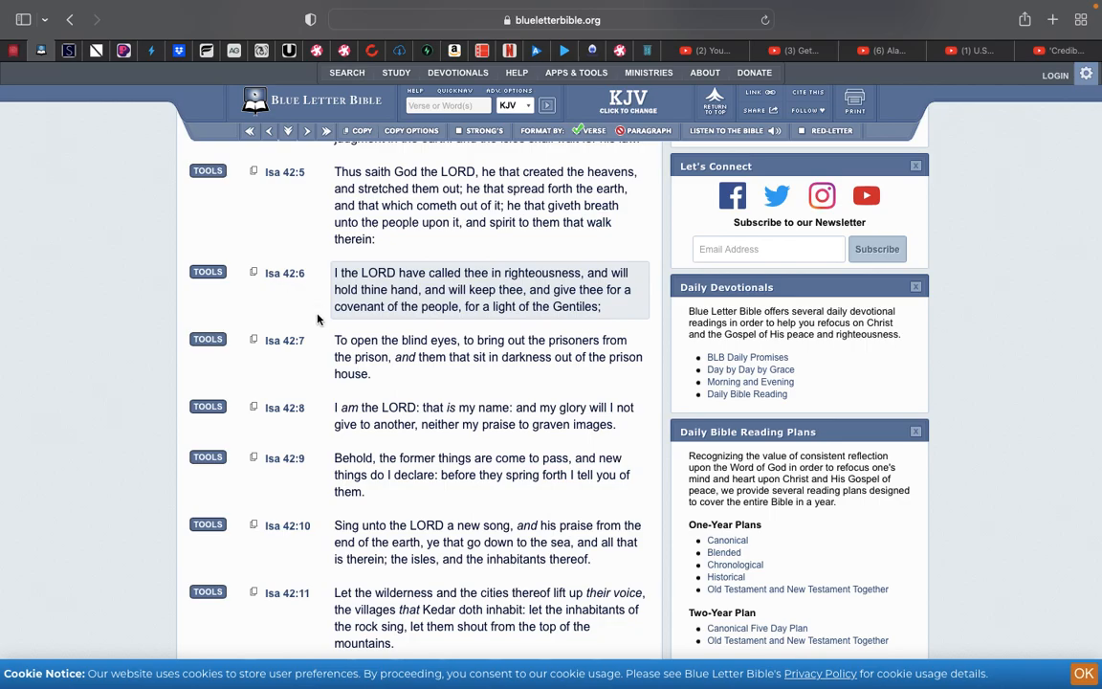
pyautogui.scroll(-3)
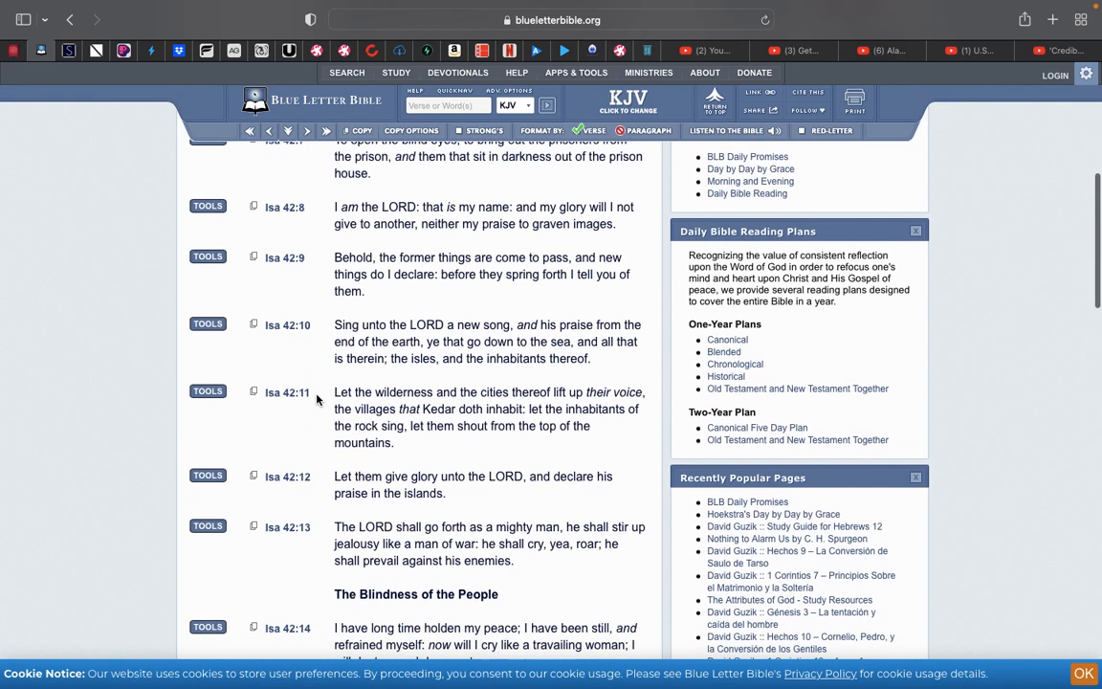
pyautogui.scroll(-3)
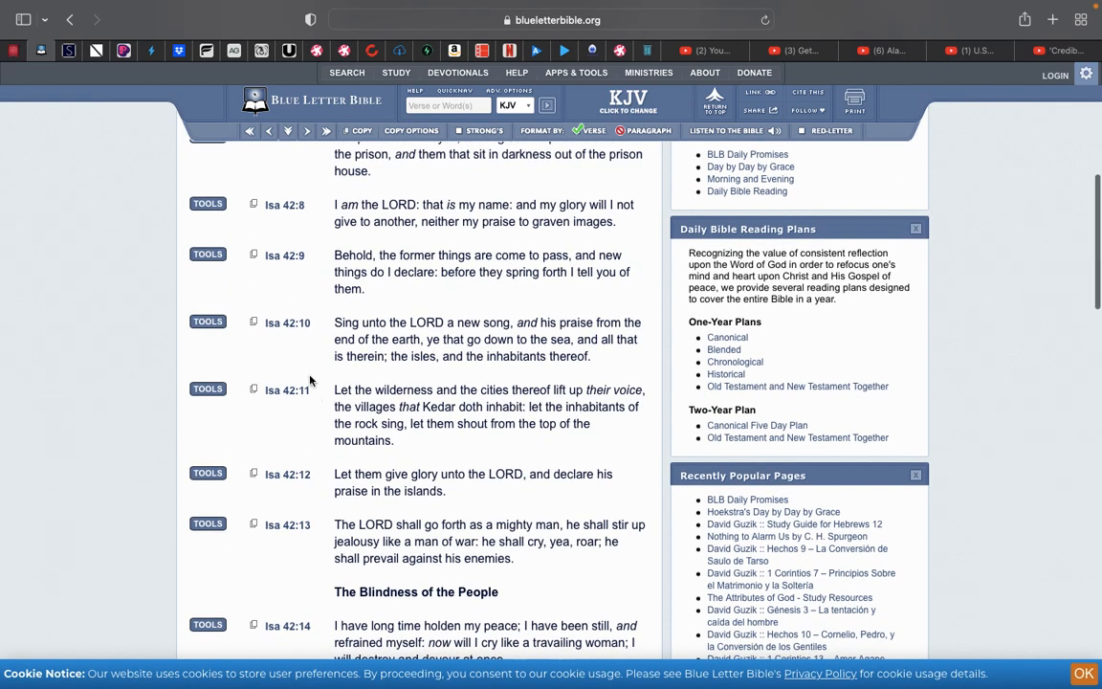
pyautogui.scroll(-3)
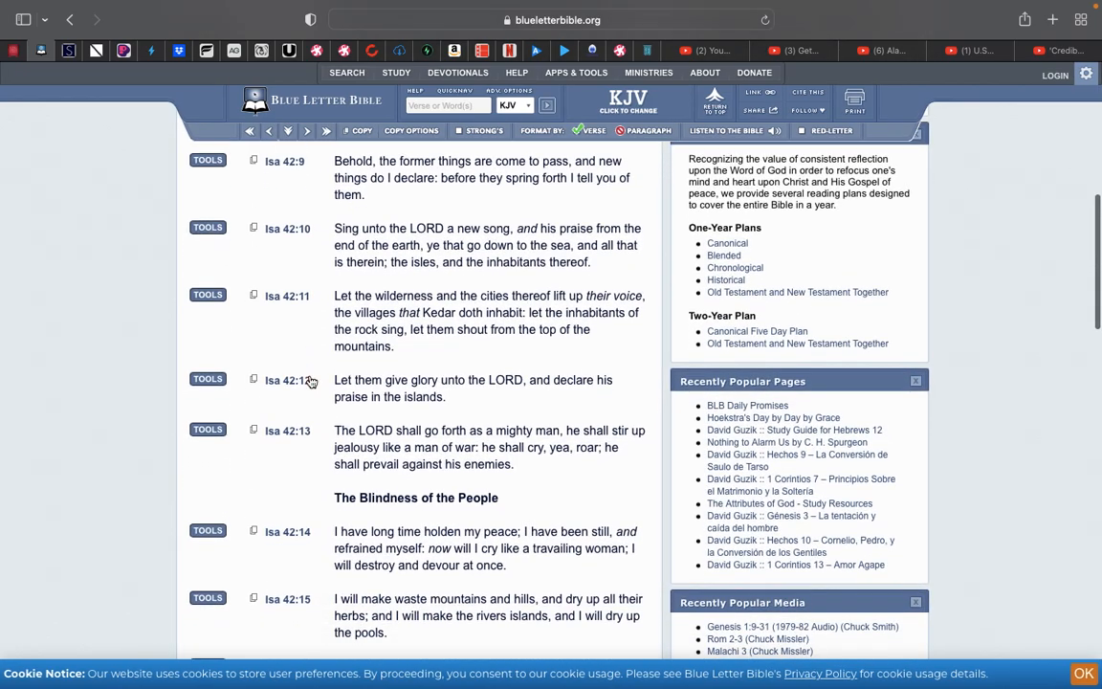
pyautogui.scroll(-3)
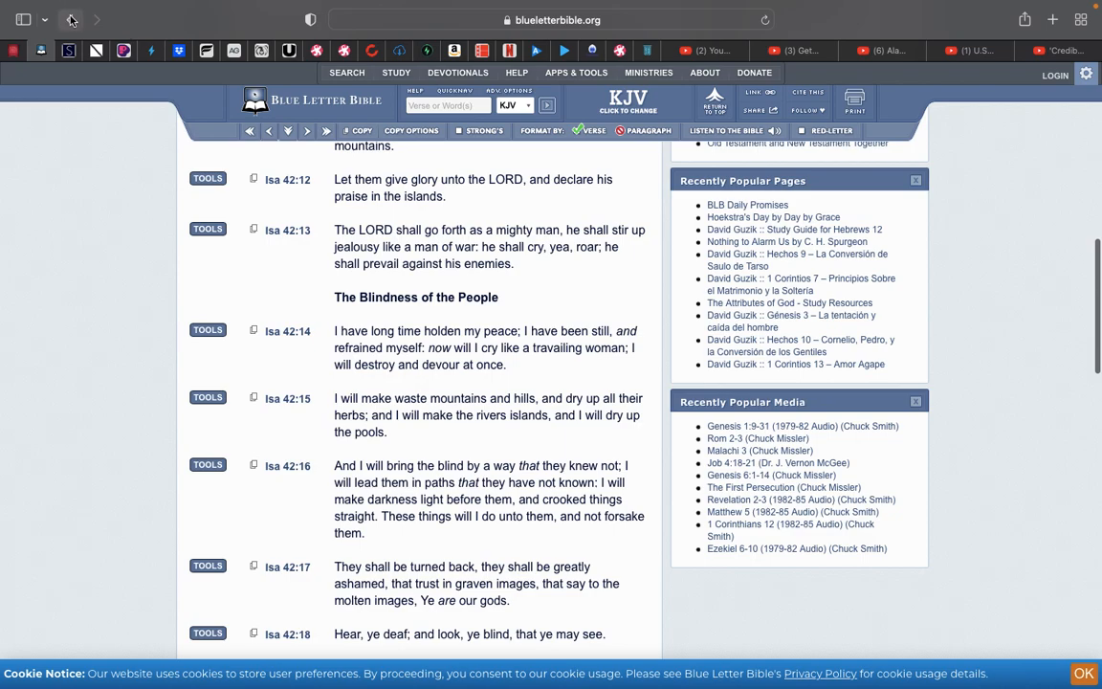
# Return to the 'light gentiles' KJV search results.
pyautogui.click(68, 19)
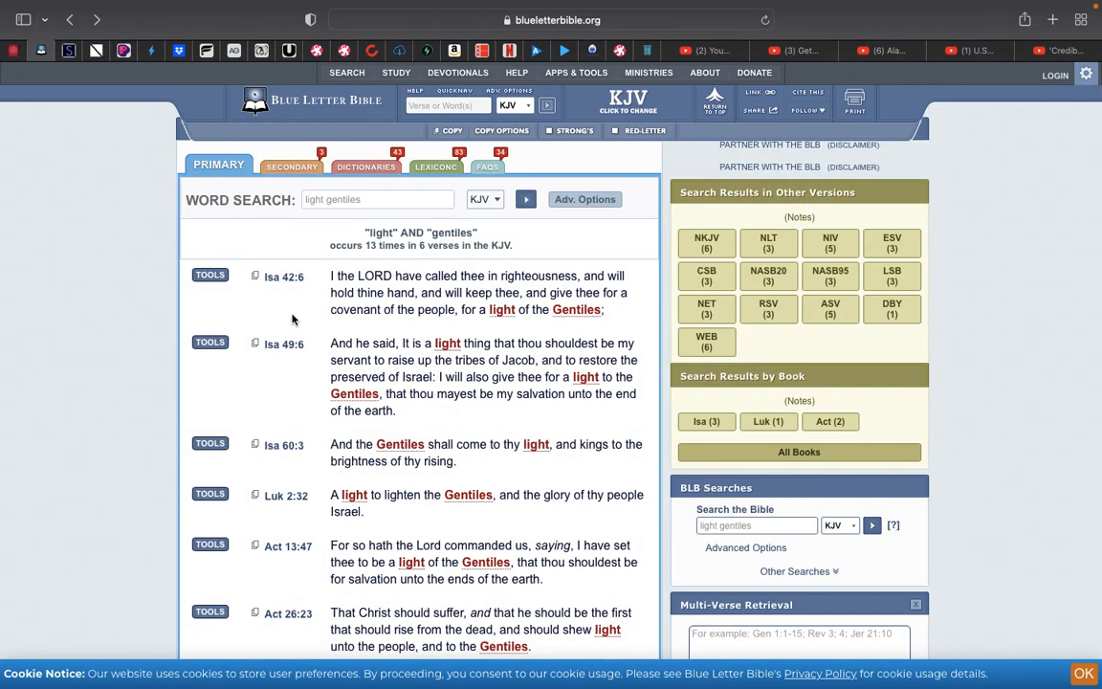
pyautogui.moveTo(295, 333)
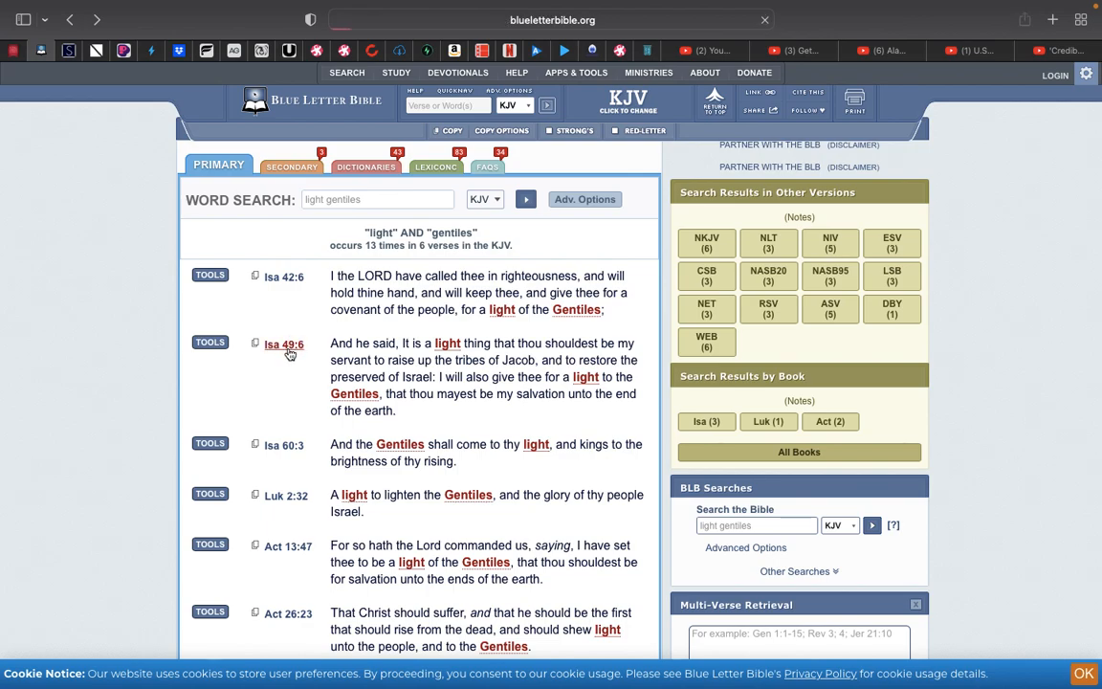
# Go to Isaiah 49:6 in its chapter and read the surrounding verses from verse 1.
pyautogui.click(283, 345)
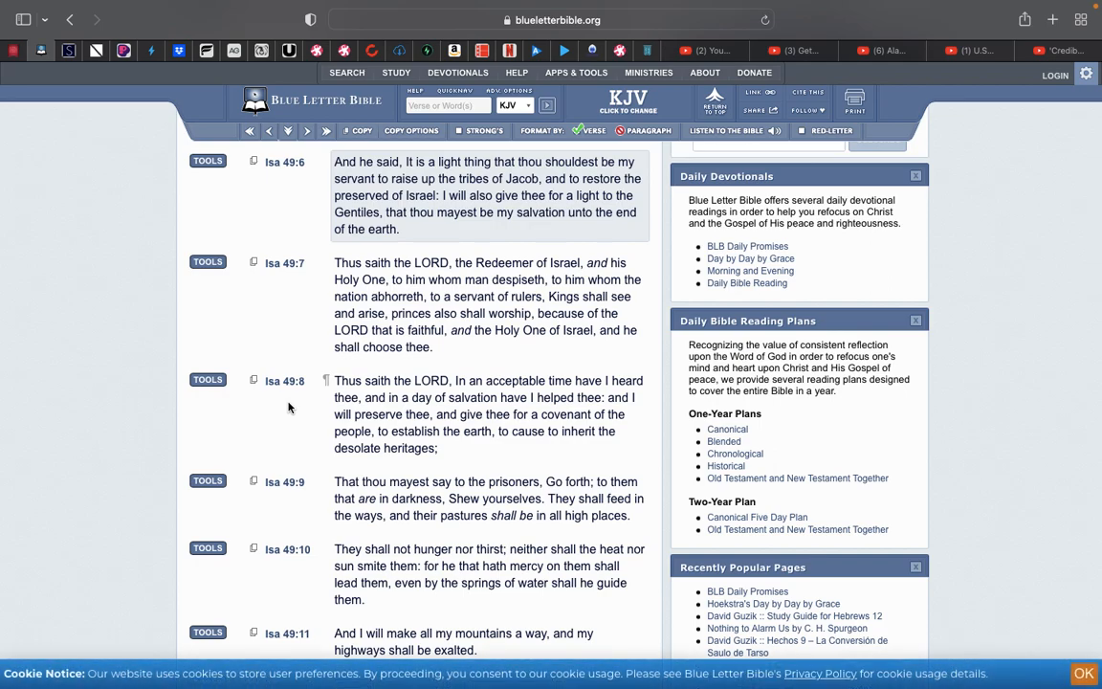
pyautogui.scroll(3)
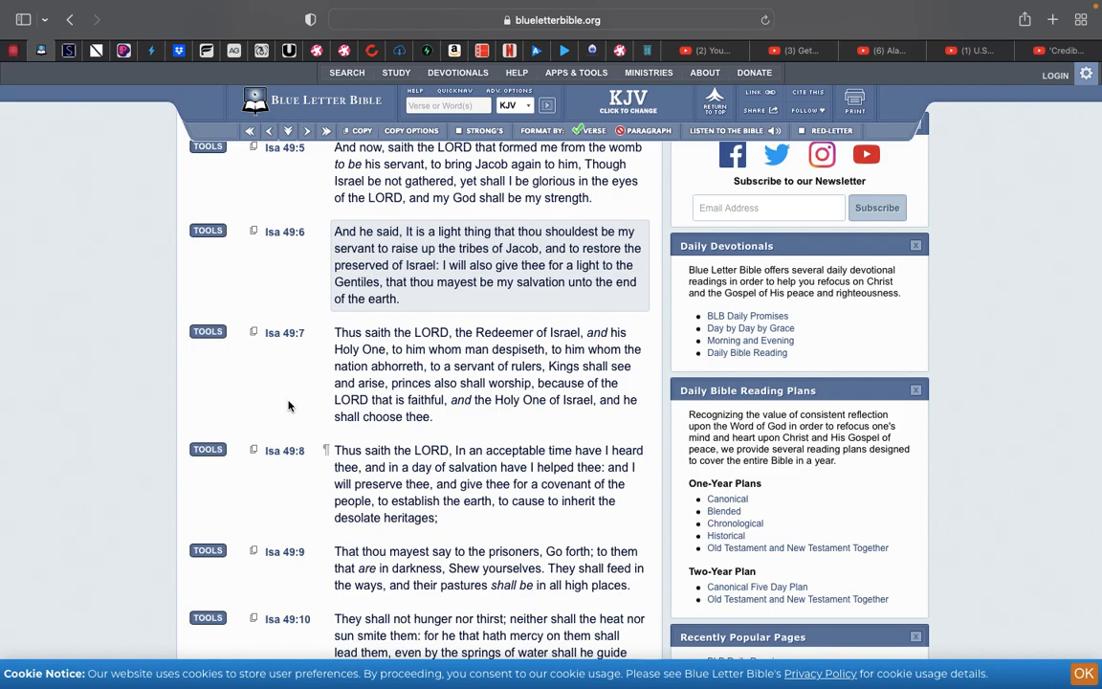
pyautogui.scroll(-3)
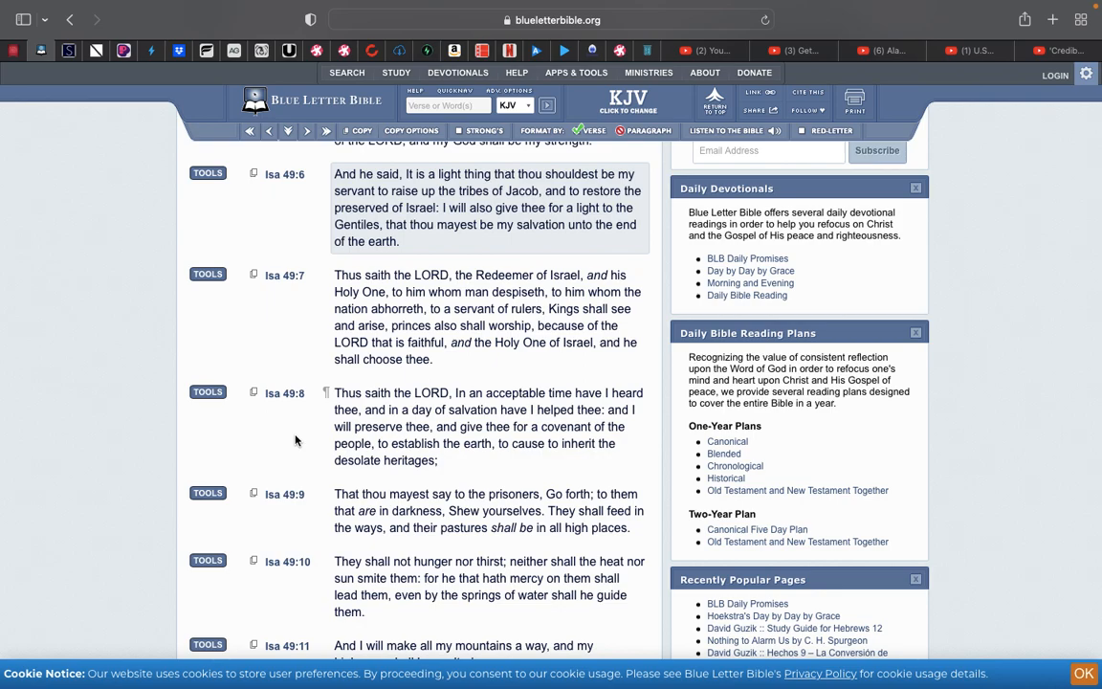
pyautogui.scroll(-3)
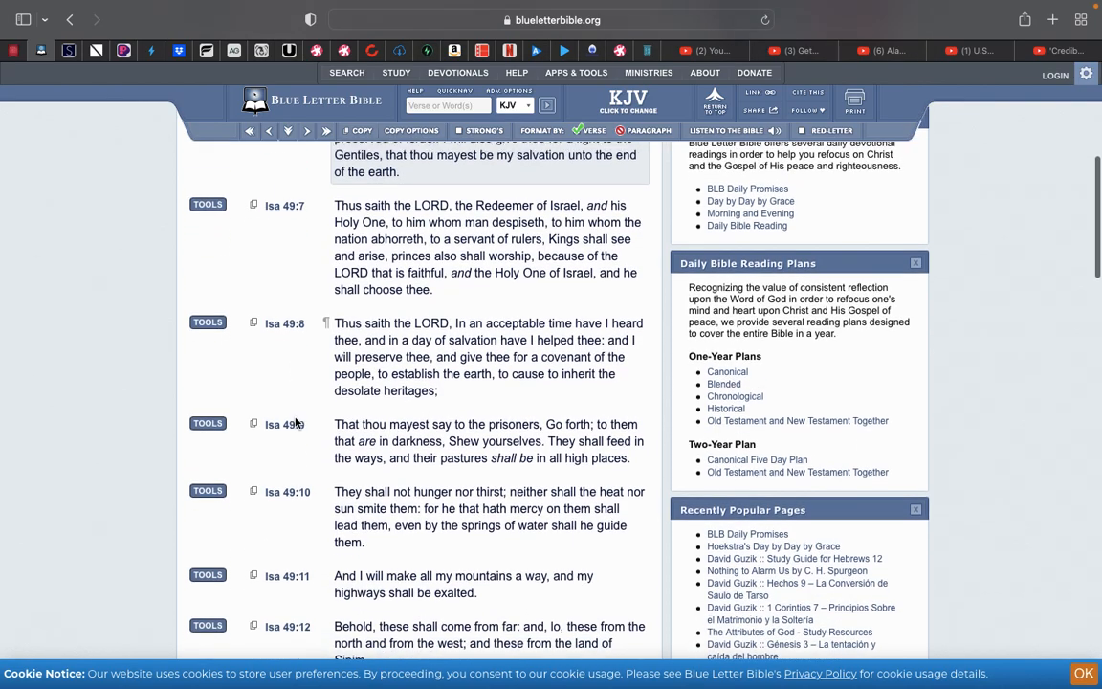
pyautogui.scroll(-3)
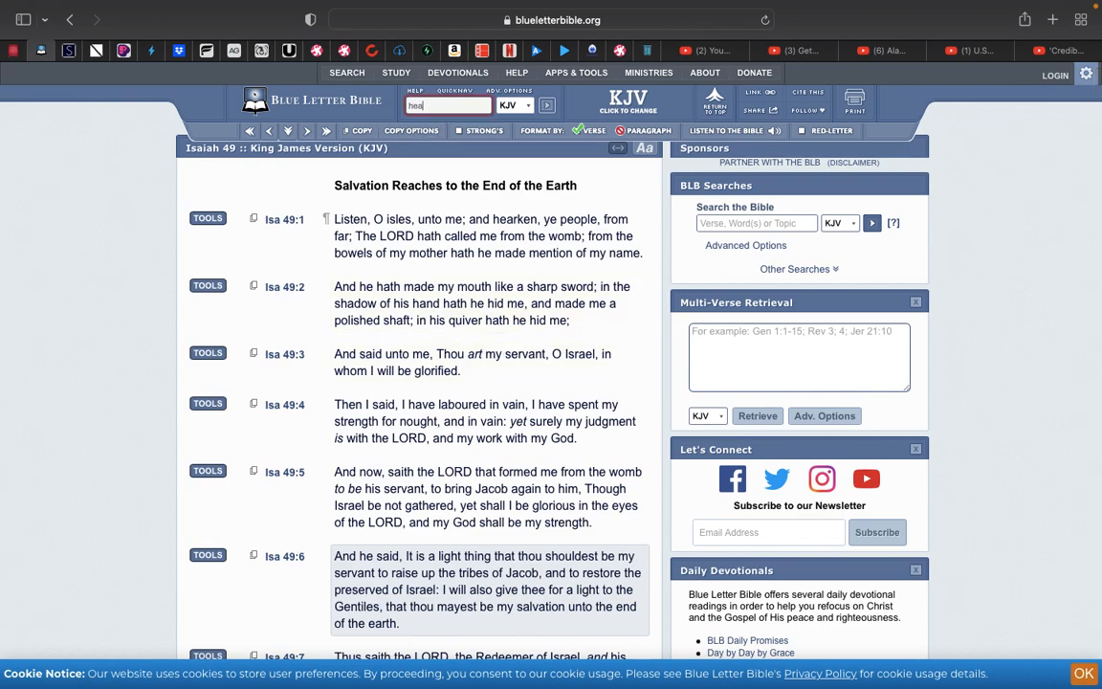
# Search the KJV for 'heathen', listing 145 verses.
pyautogui.write('heathen')
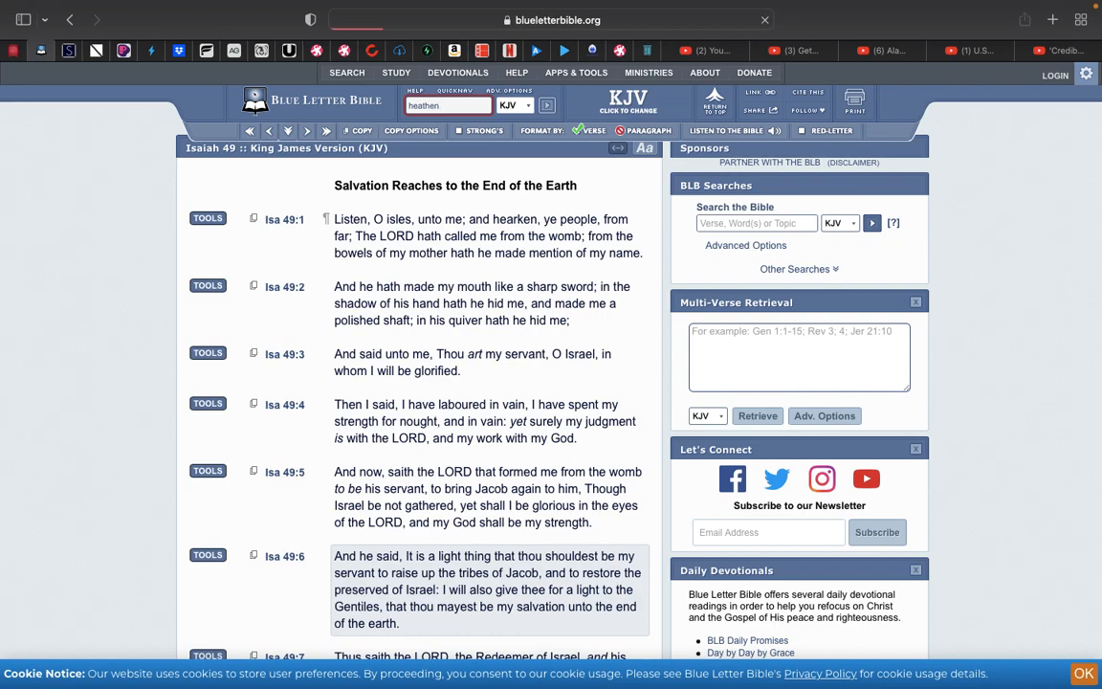
pyautogui.click(547, 106)
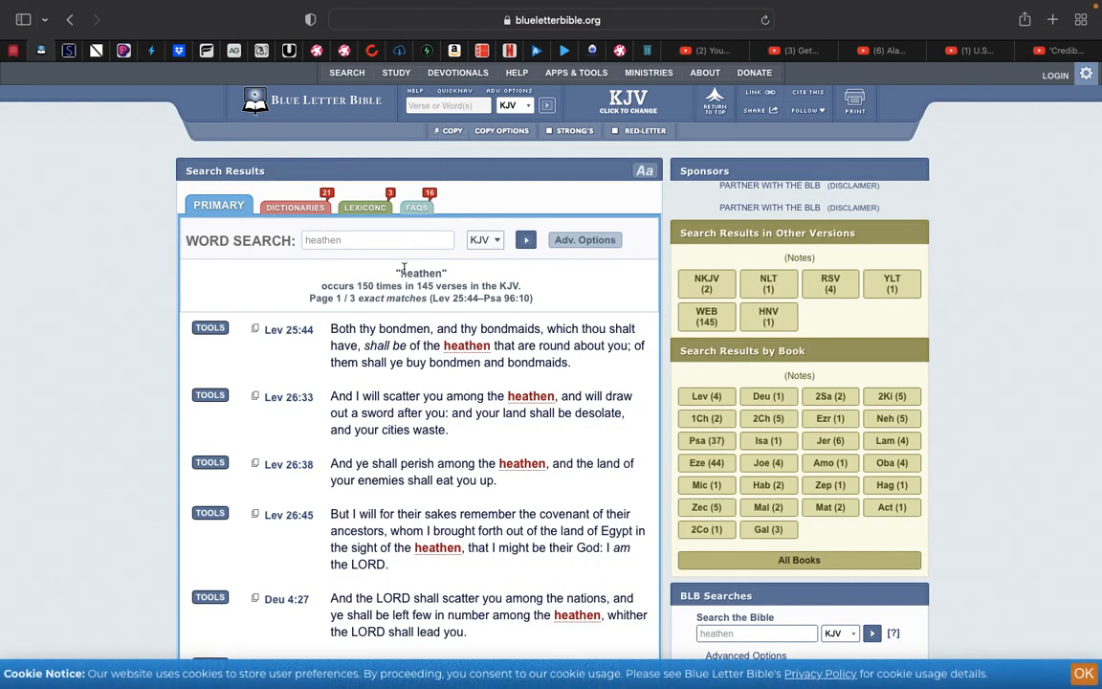
pyautogui.moveTo(283, 360)
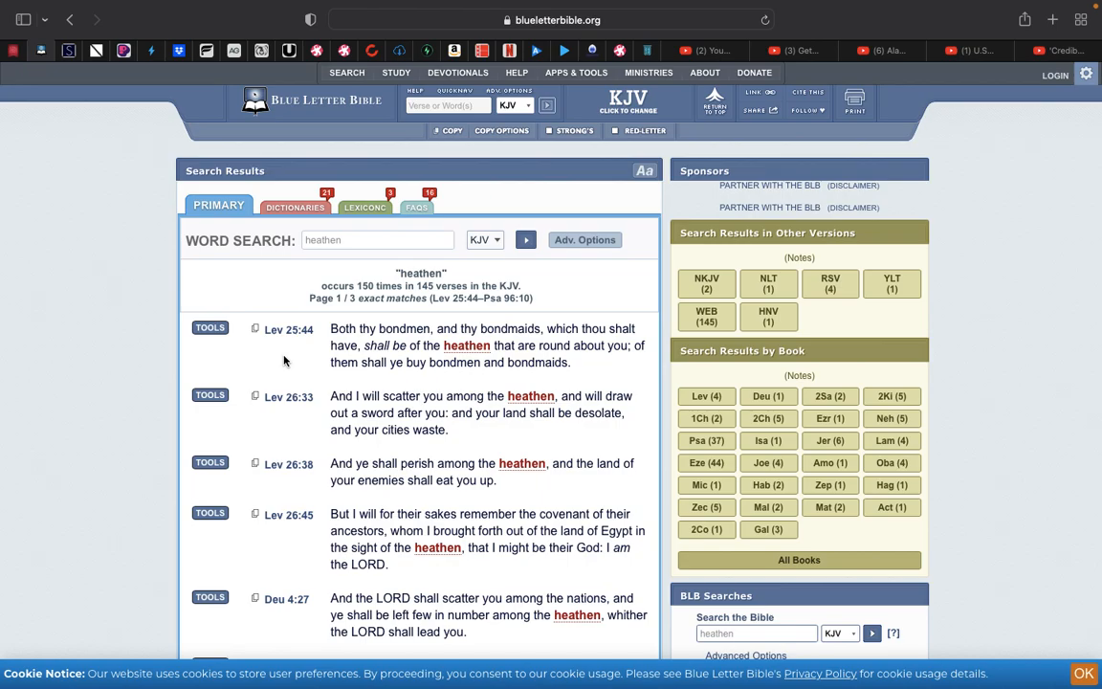
pyautogui.scroll(-3)
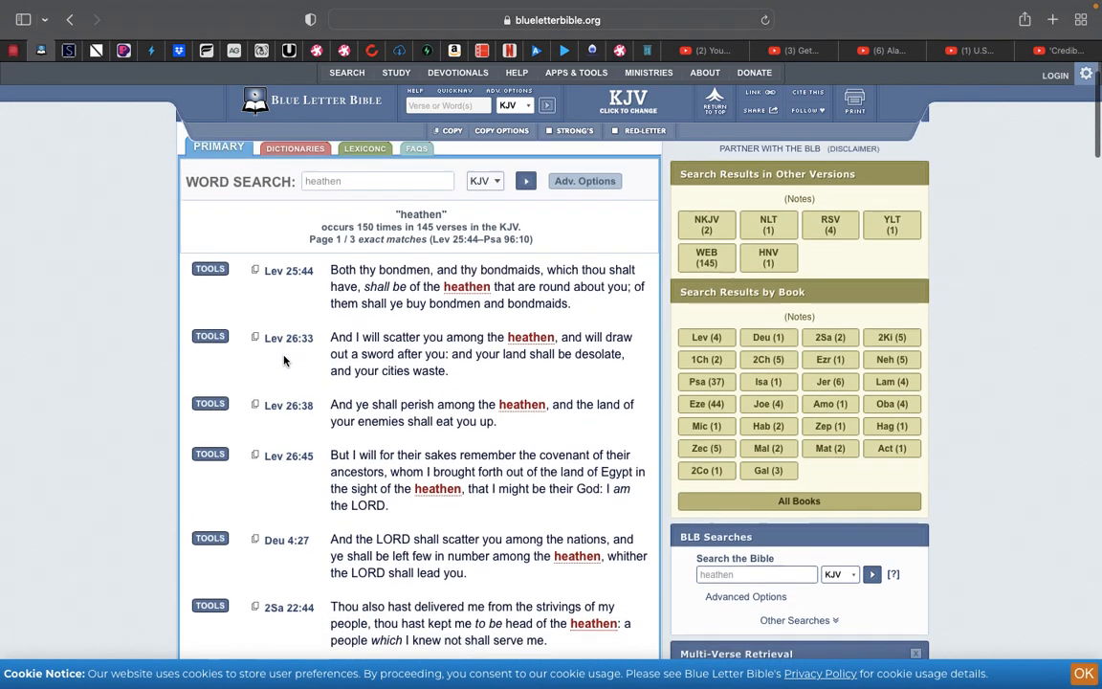
pyautogui.scroll(-3)
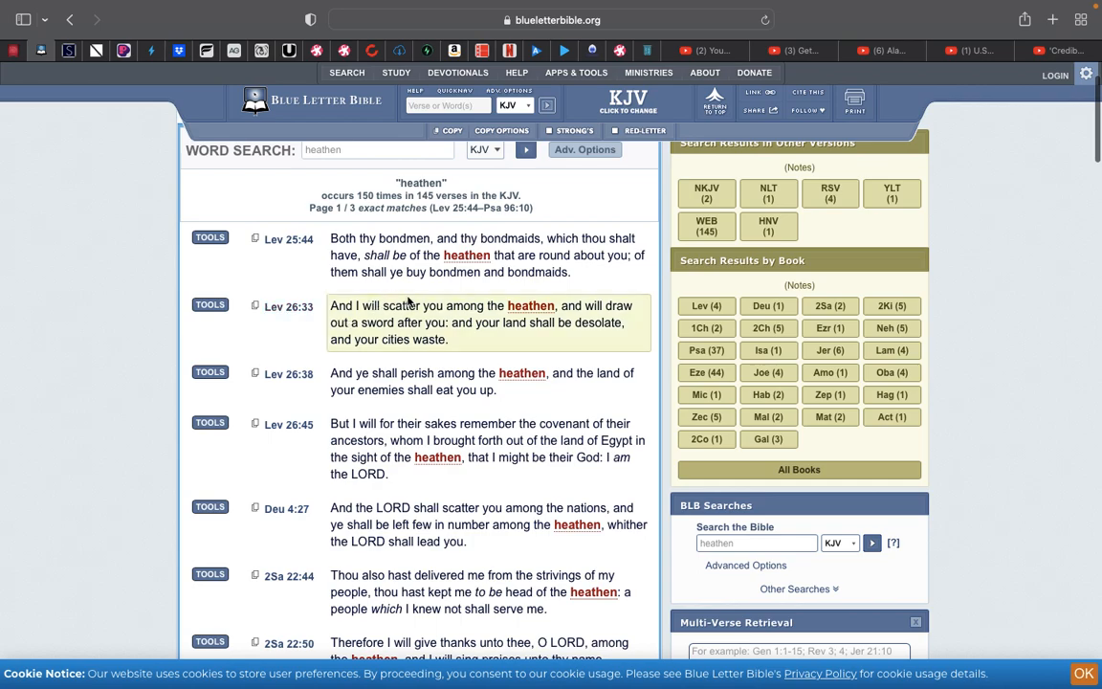
pyautogui.moveTo(571, 310)
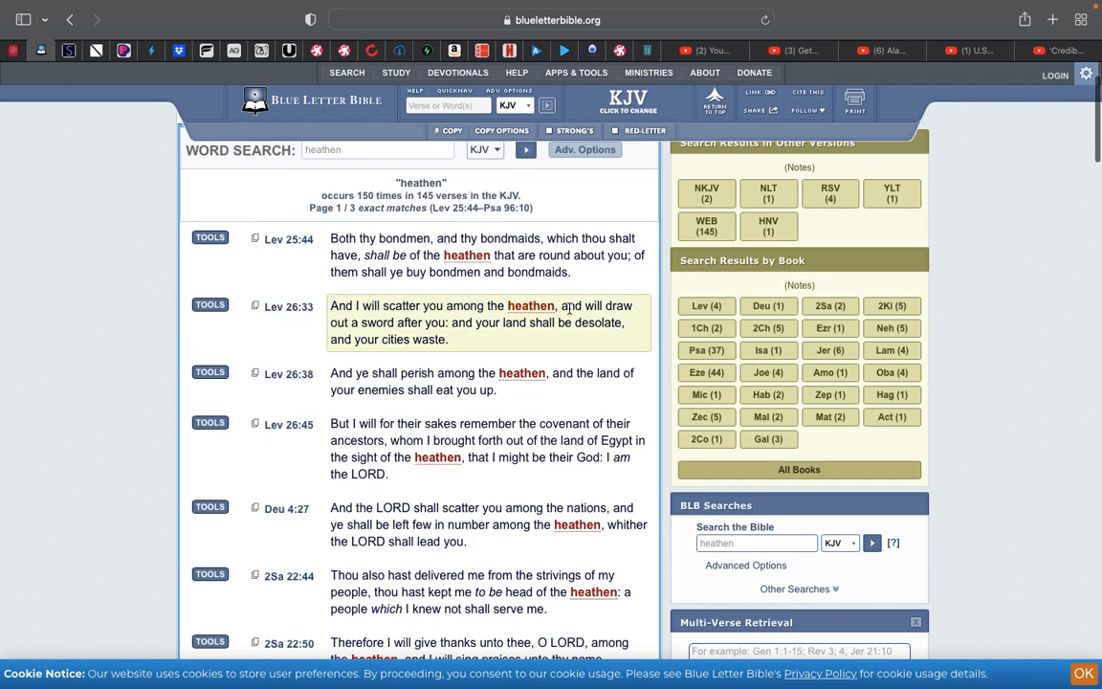
pyautogui.moveTo(482, 333)
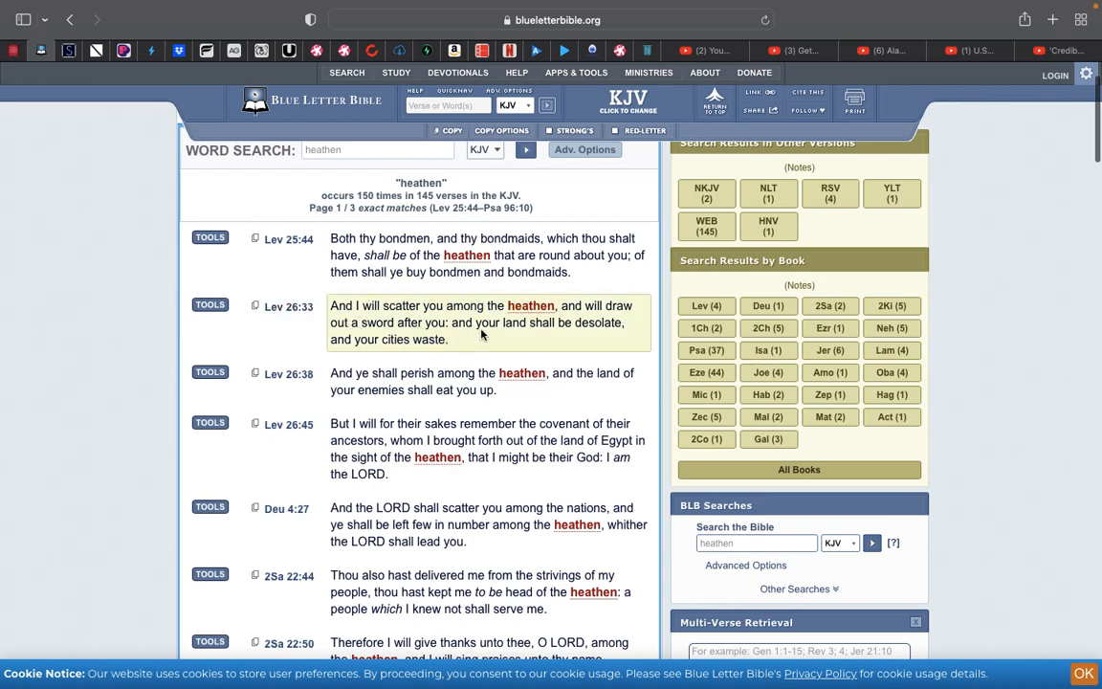
pyautogui.moveTo(237, 348)
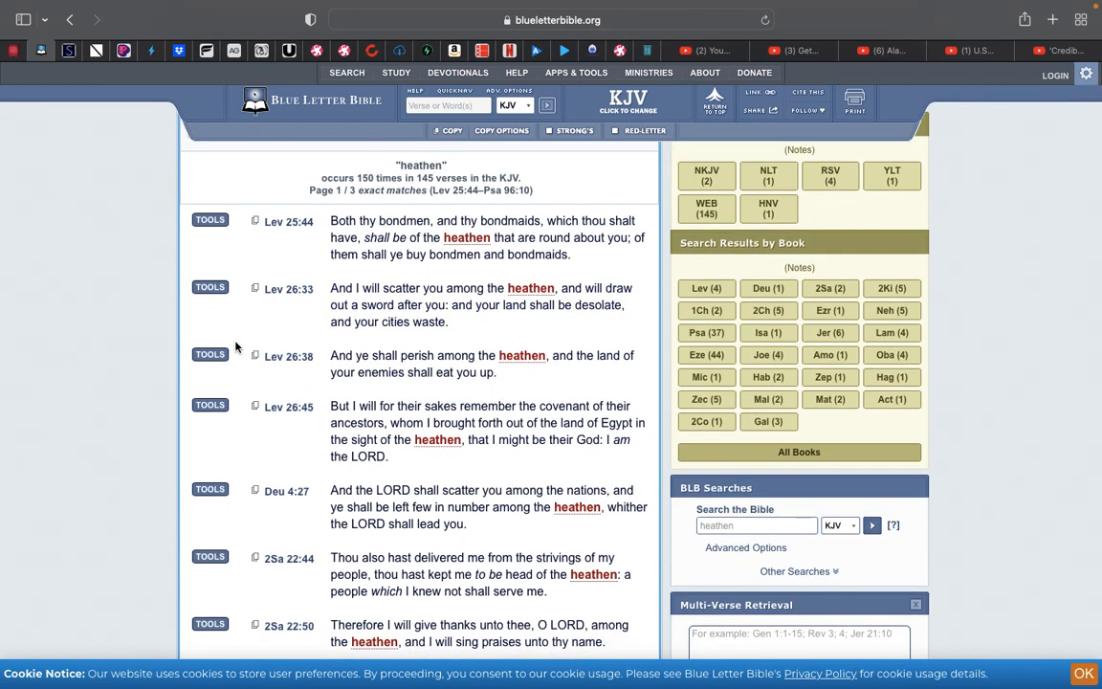
# Browse the heathen results and view Leviticus 26 from verse 33.
pyautogui.scroll(-3)
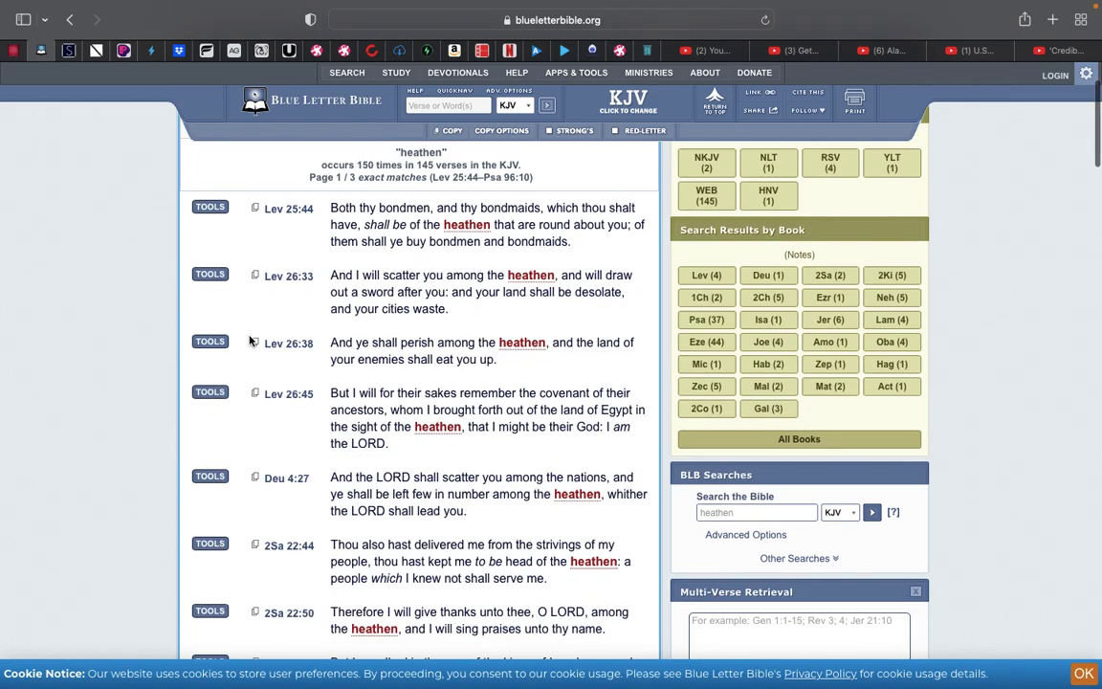
pyautogui.scroll(-3)
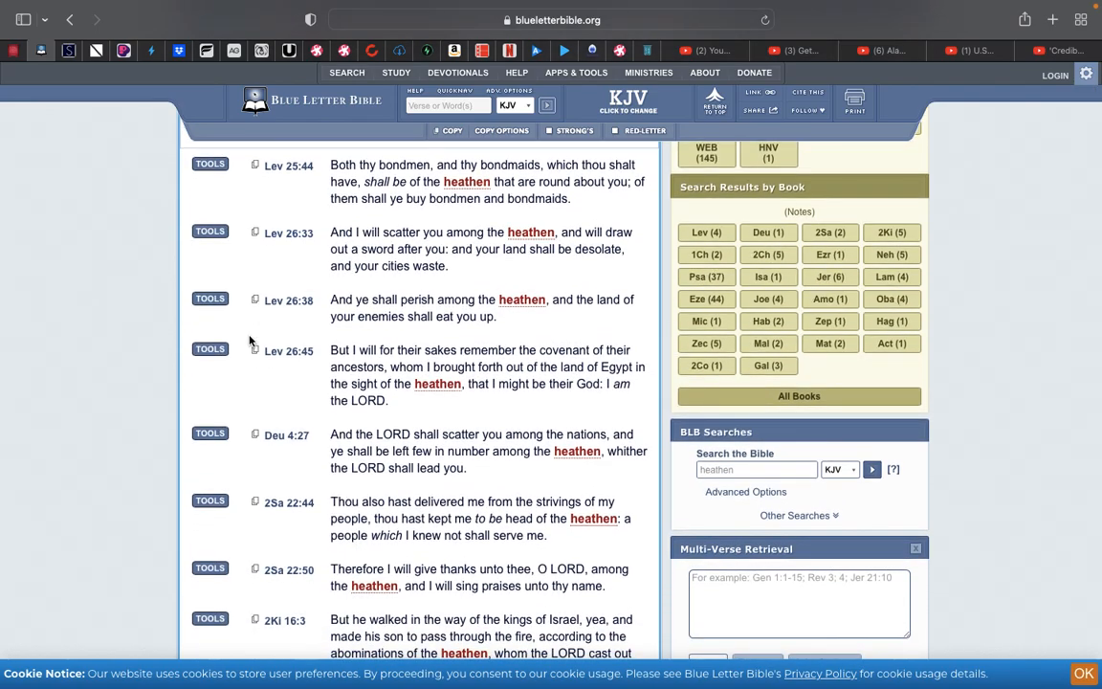
pyautogui.scroll(-3)
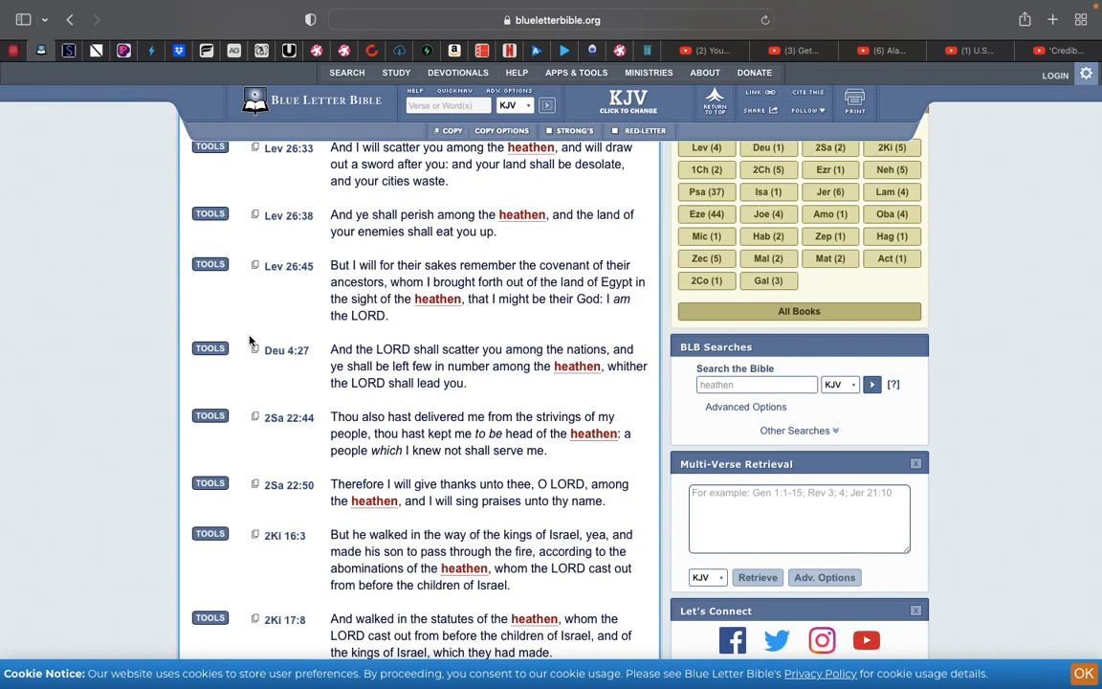
pyautogui.scroll(3)
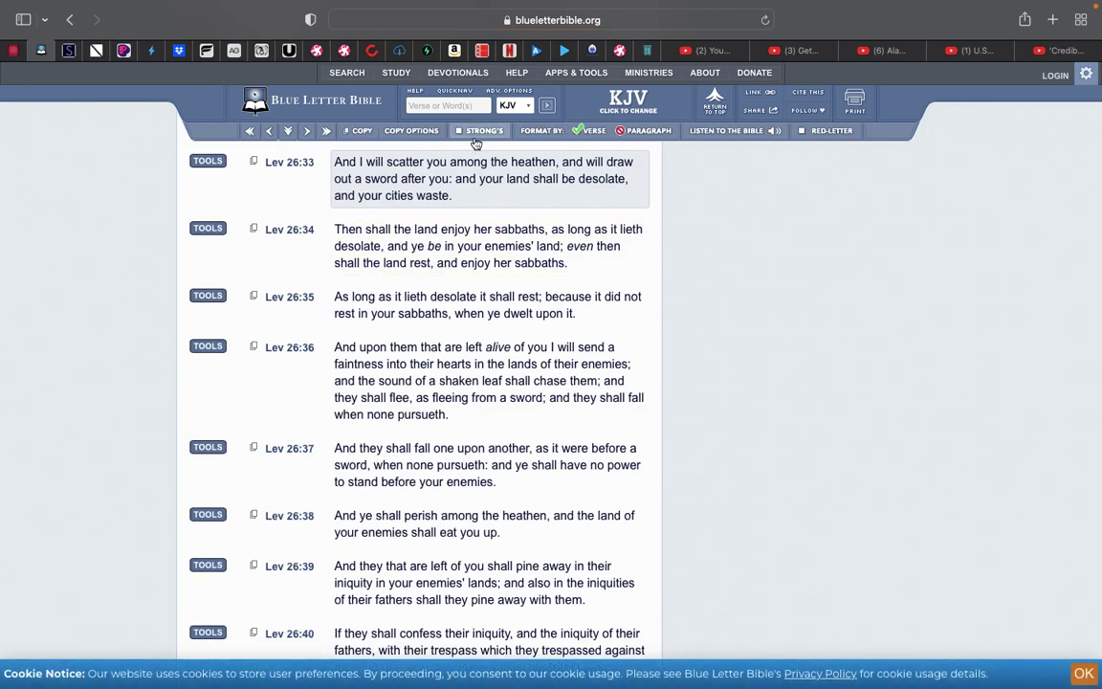
pyautogui.click(482, 130)
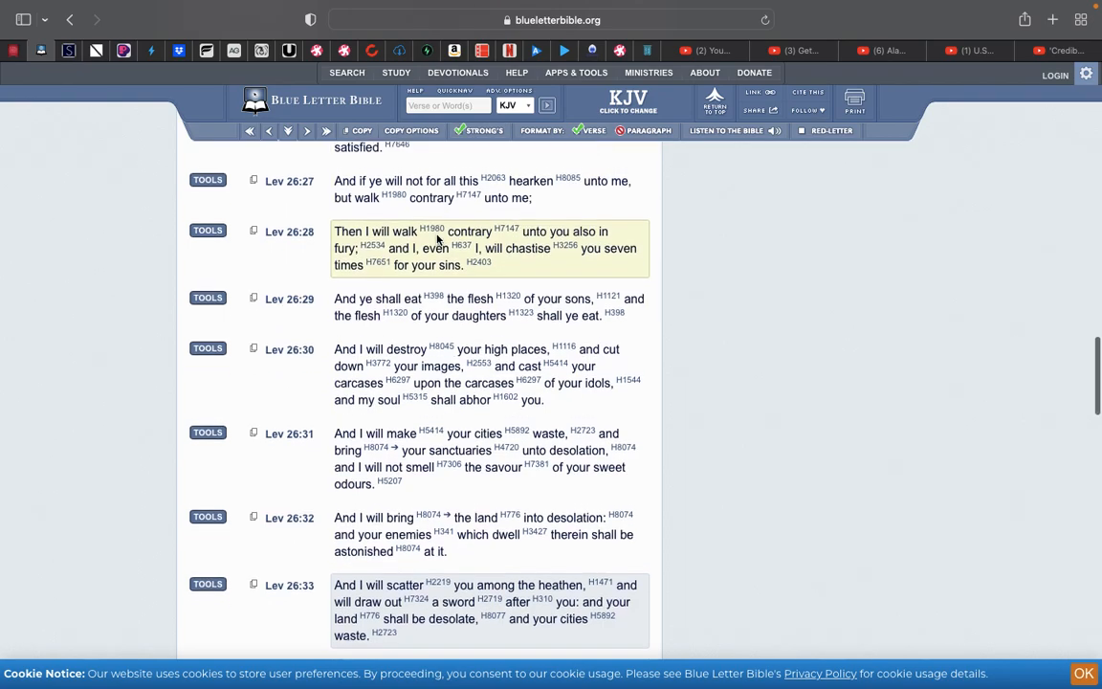
pyautogui.scroll(-3)
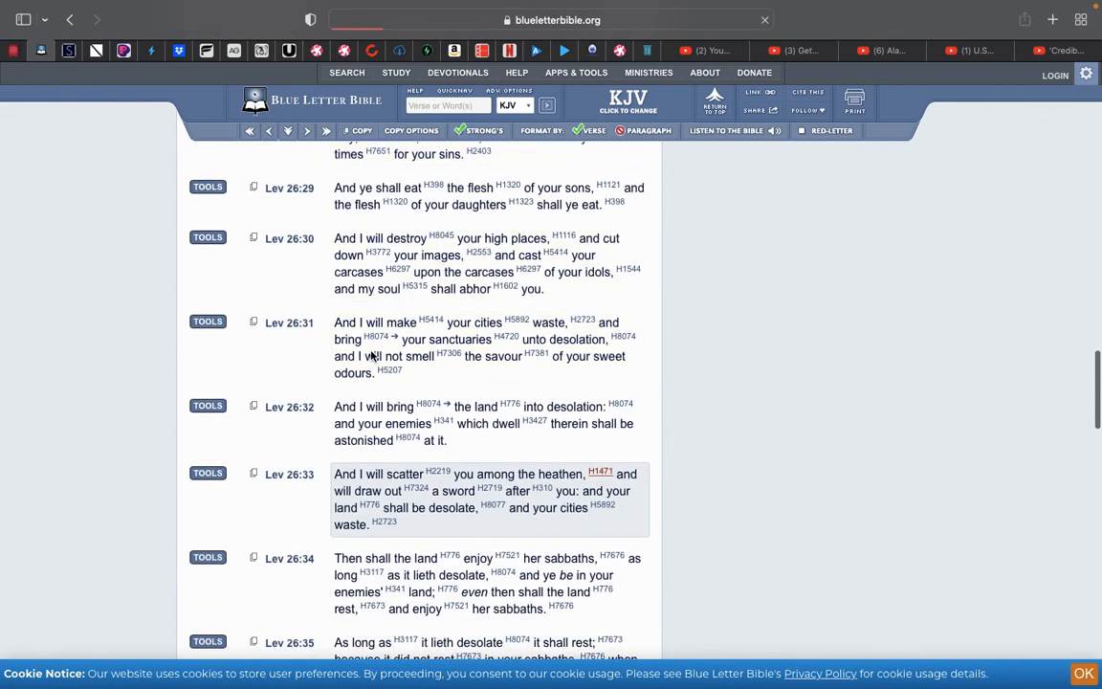
# Look up Strong's H1471 (gôy) from 'heathen' in Lev 26:33 and read through its usage and definitions.
pyautogui.click(601, 470)
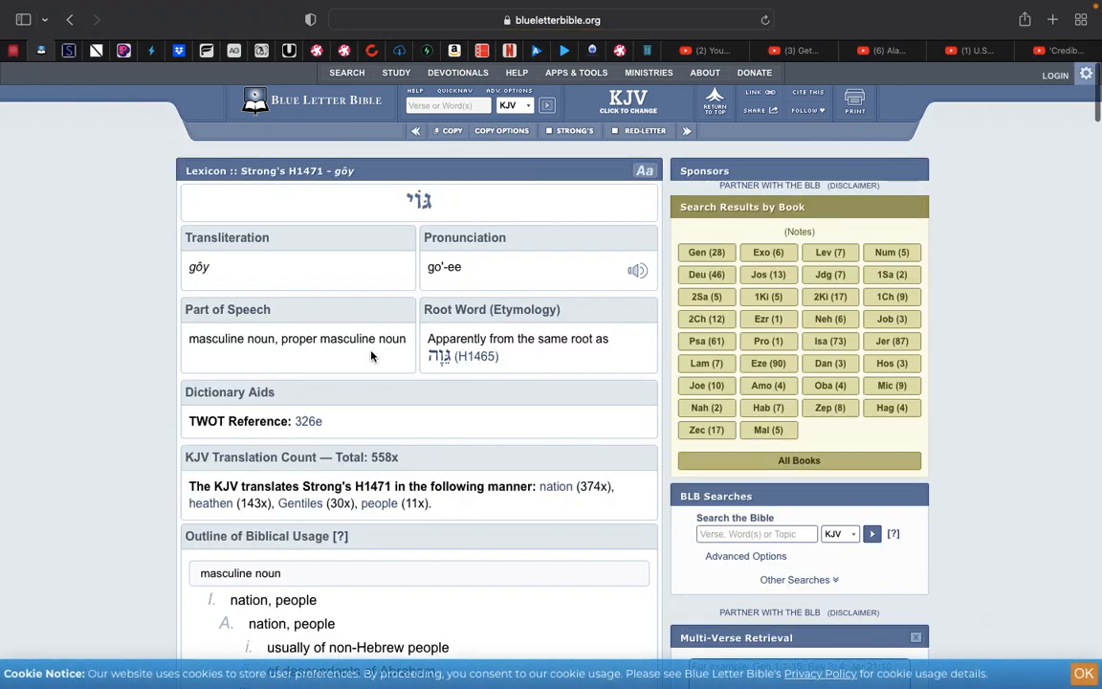
pyautogui.scroll(-3)
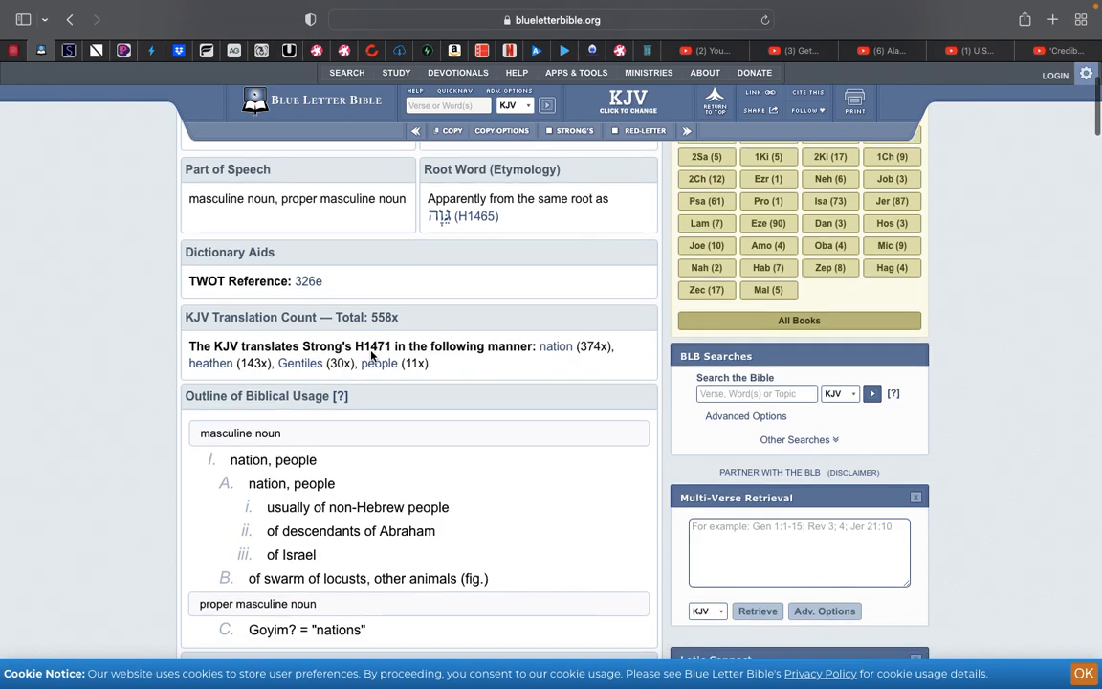
pyautogui.scroll(-3)
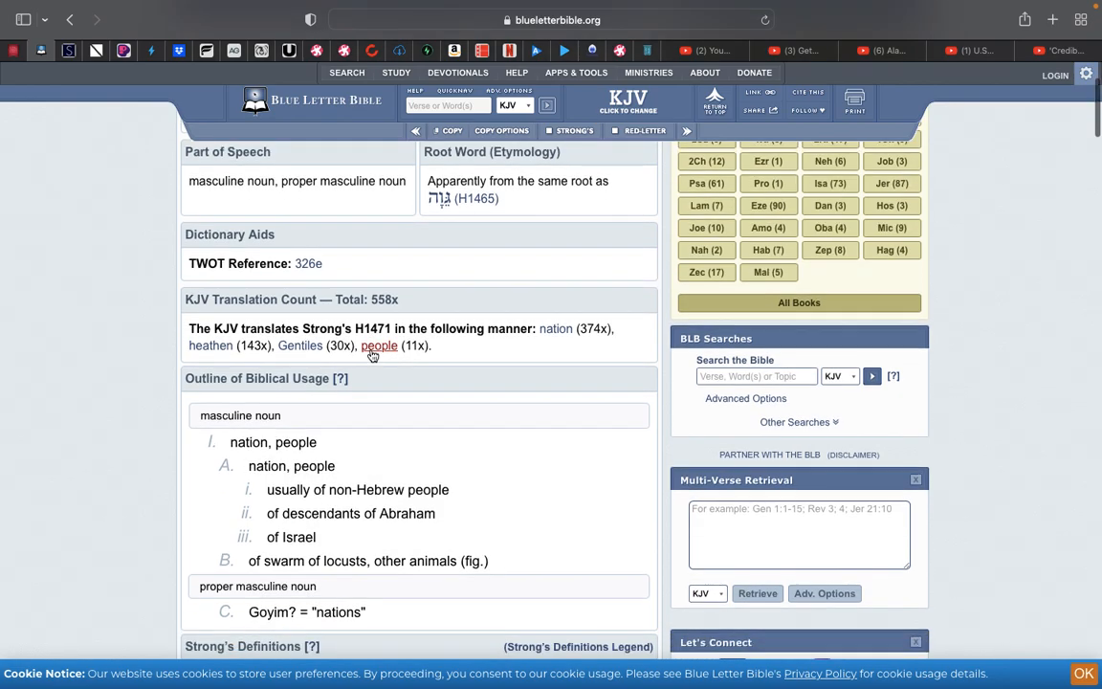
pyautogui.scroll(-3)
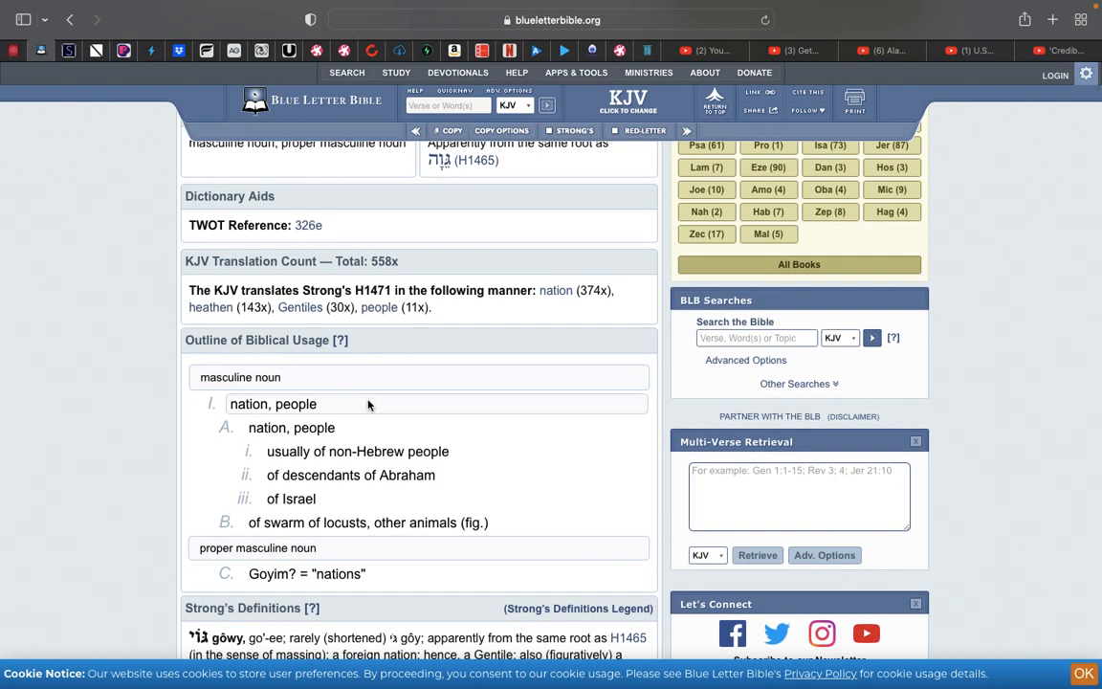
pyautogui.scroll(-3)
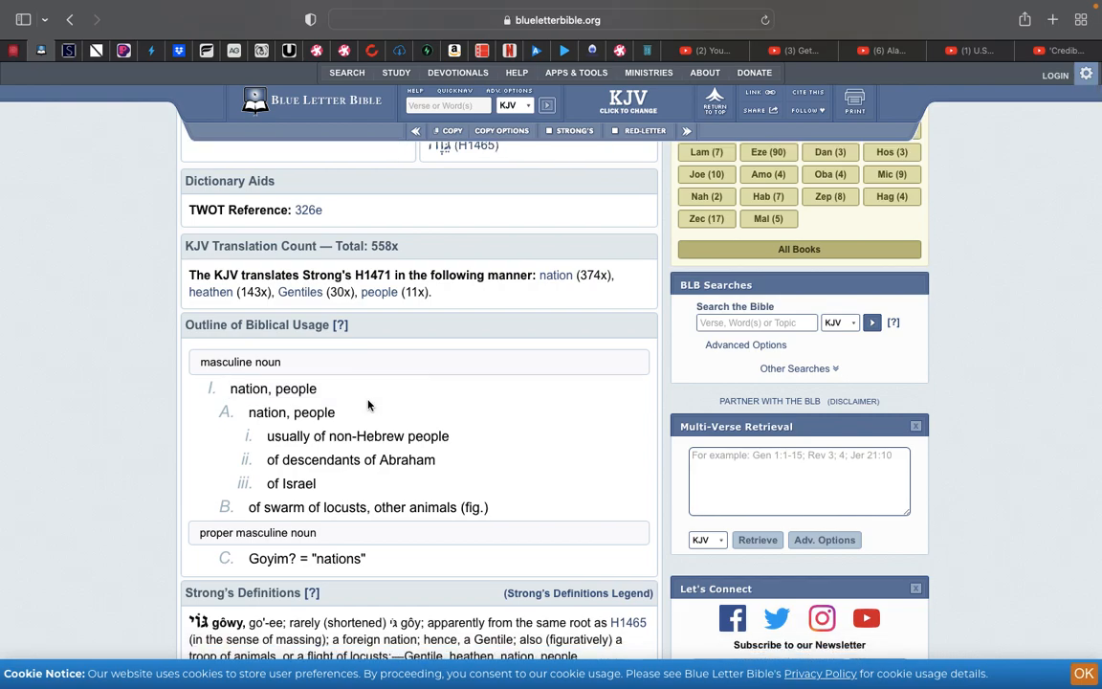
pyautogui.scroll(-3)
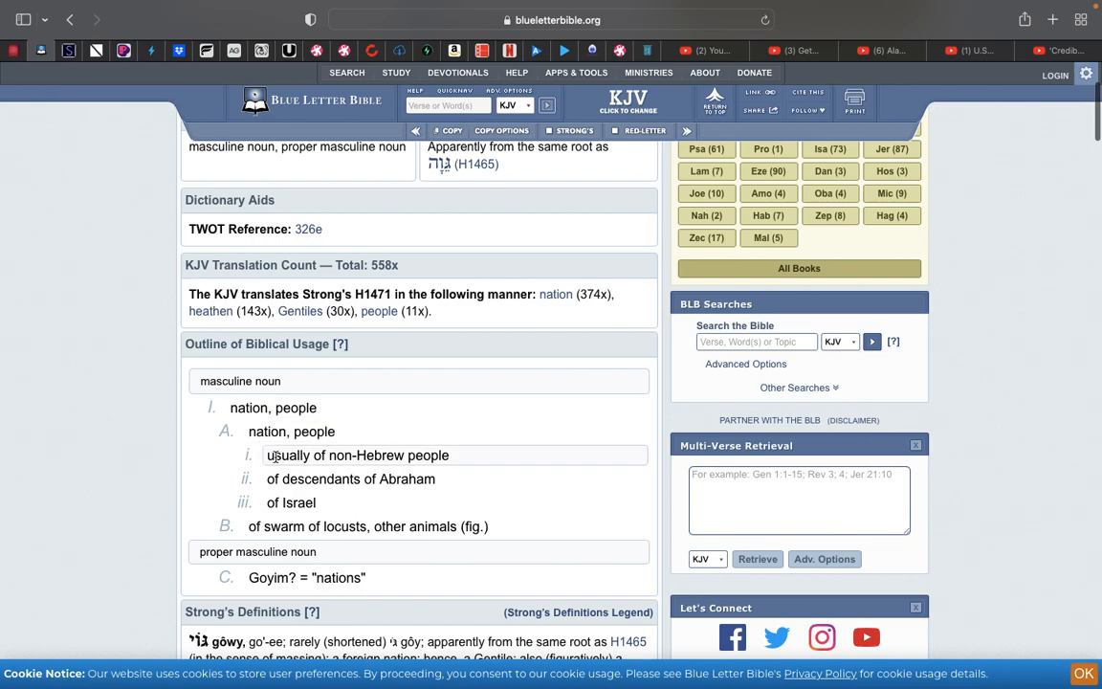
pyautogui.moveTo(270, 455)
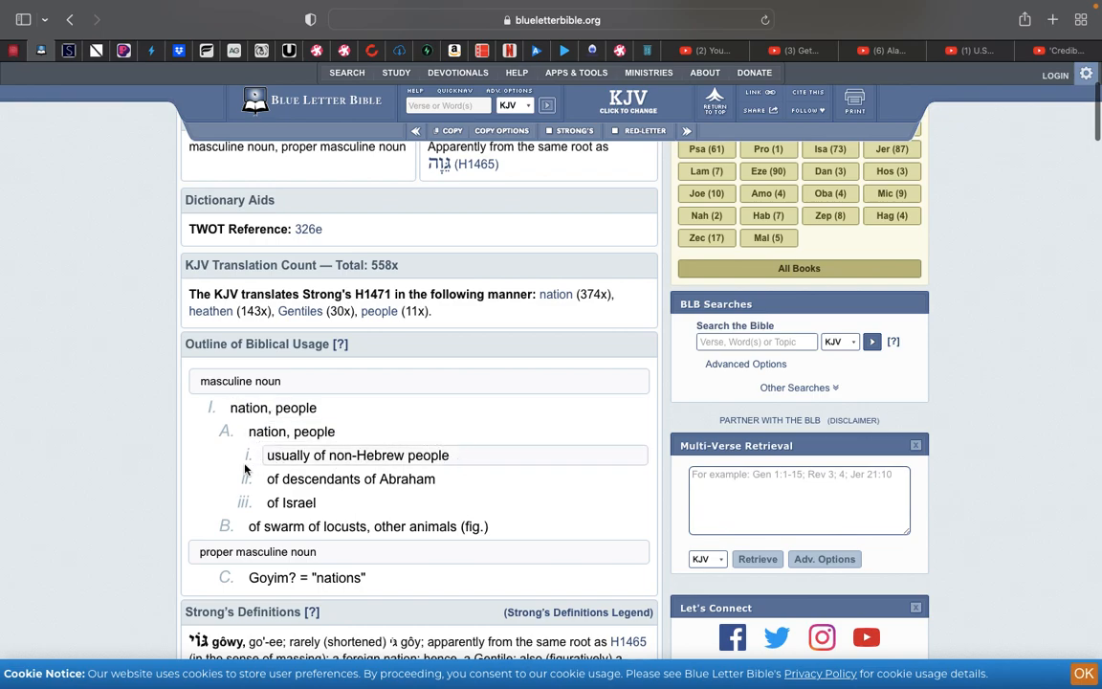
pyautogui.moveTo(258, 488)
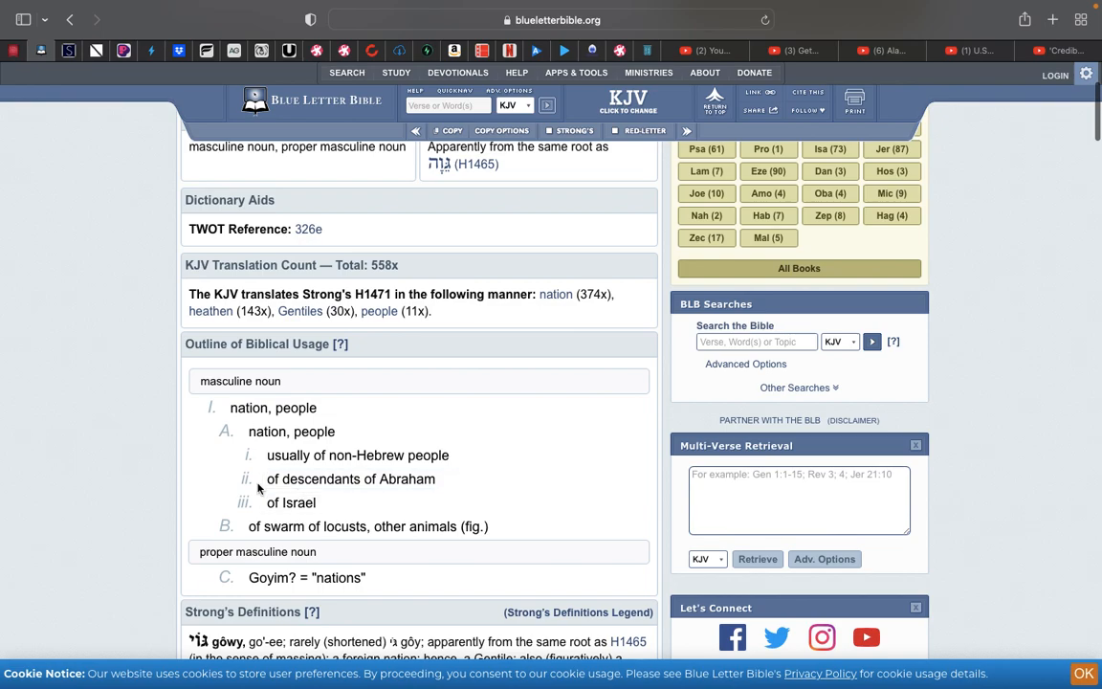
pyautogui.scroll(-3)
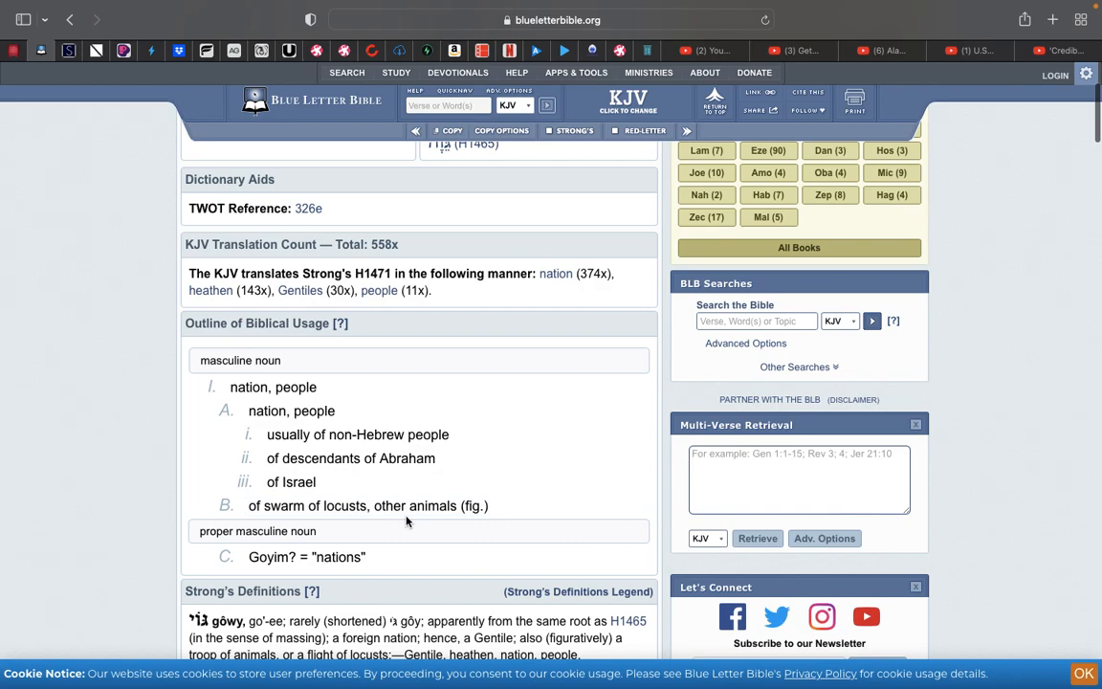
pyautogui.scroll(-3)
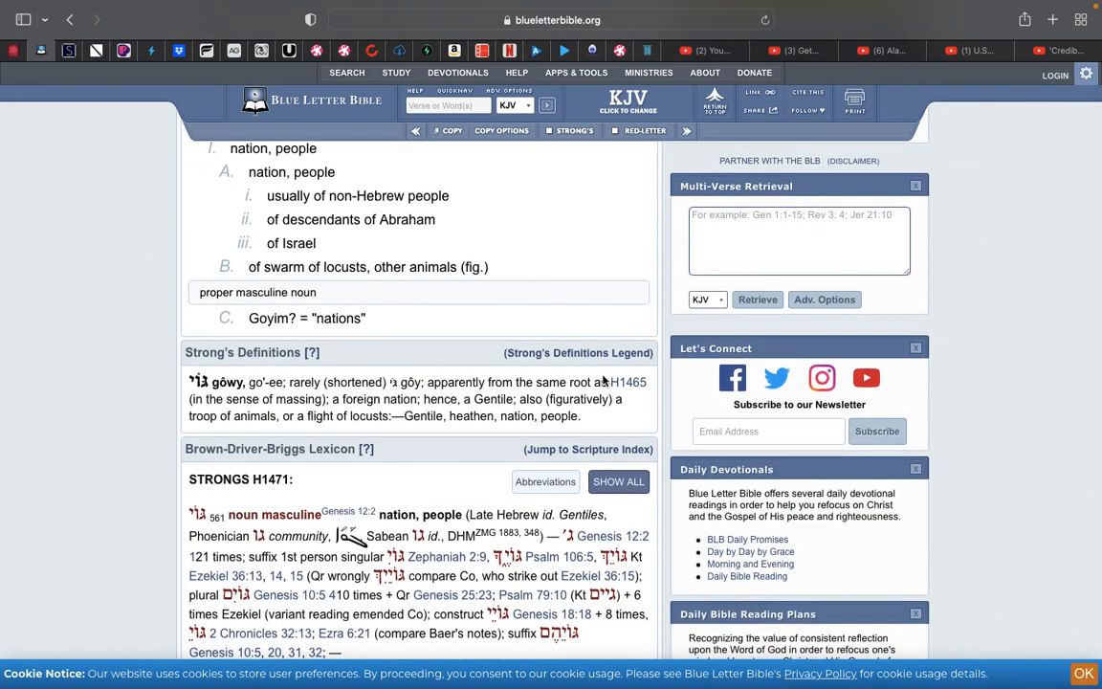
pyautogui.scroll(-3)
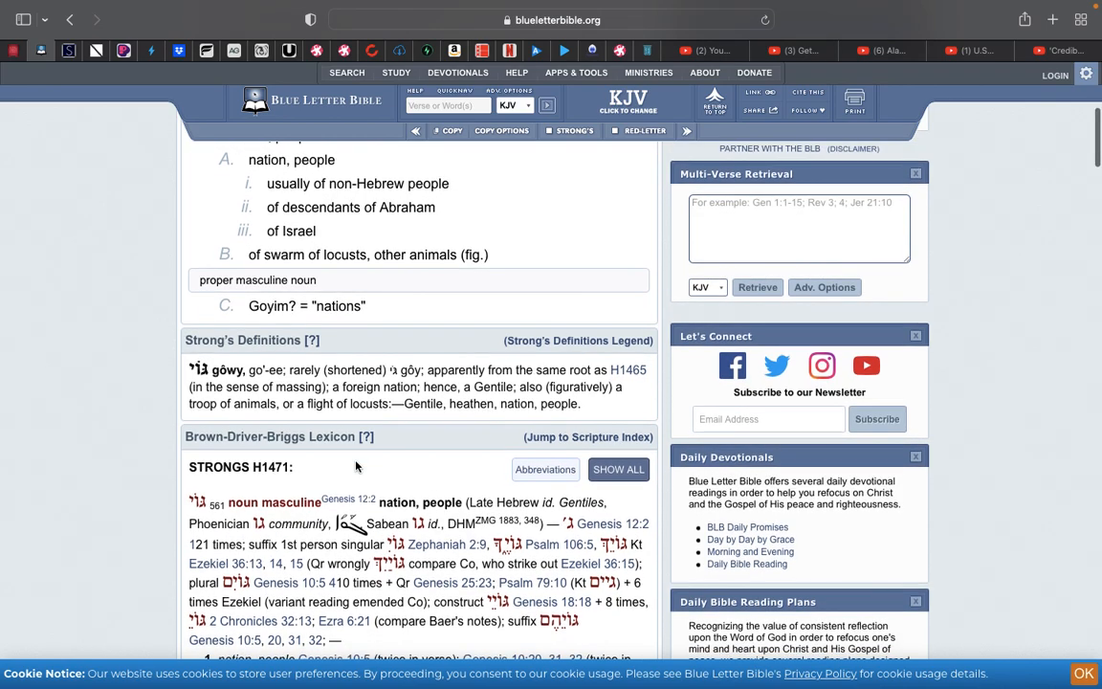
pyautogui.scroll(3)
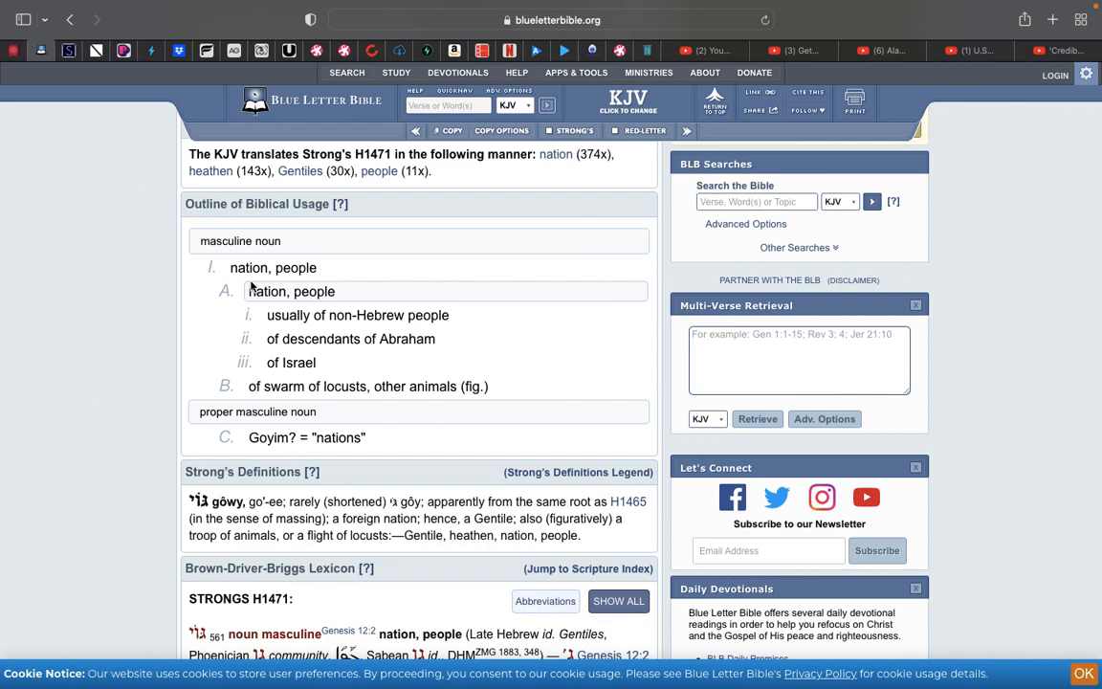
pyautogui.moveTo(334, 488)
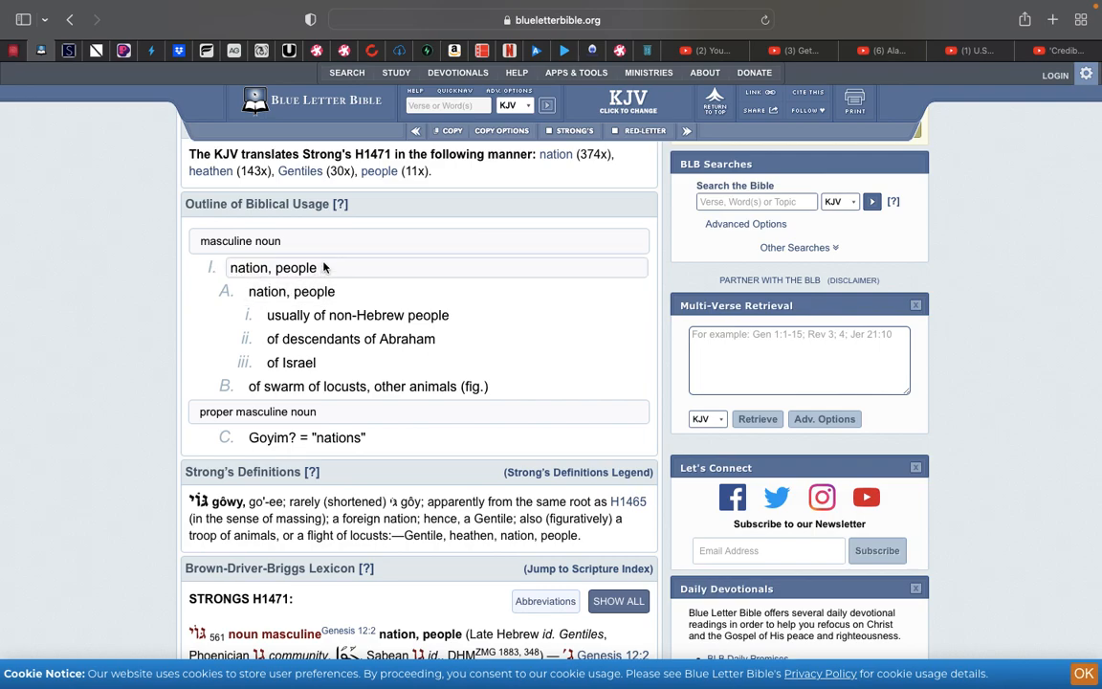
pyautogui.moveTo(228, 277)
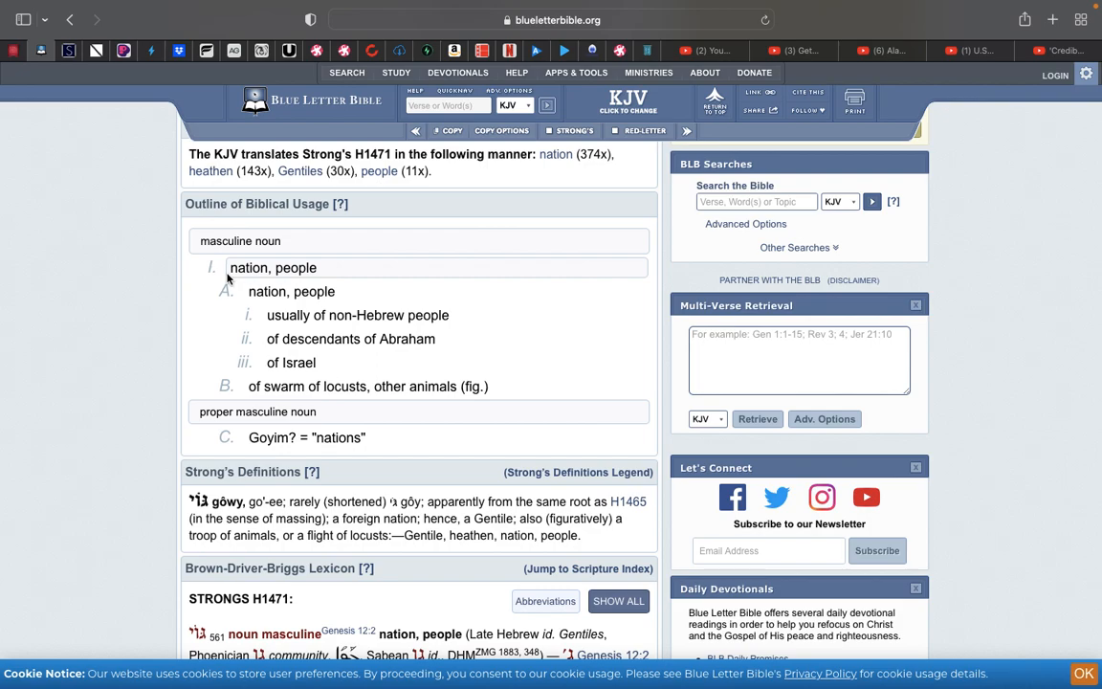
pyautogui.moveTo(230, 275)
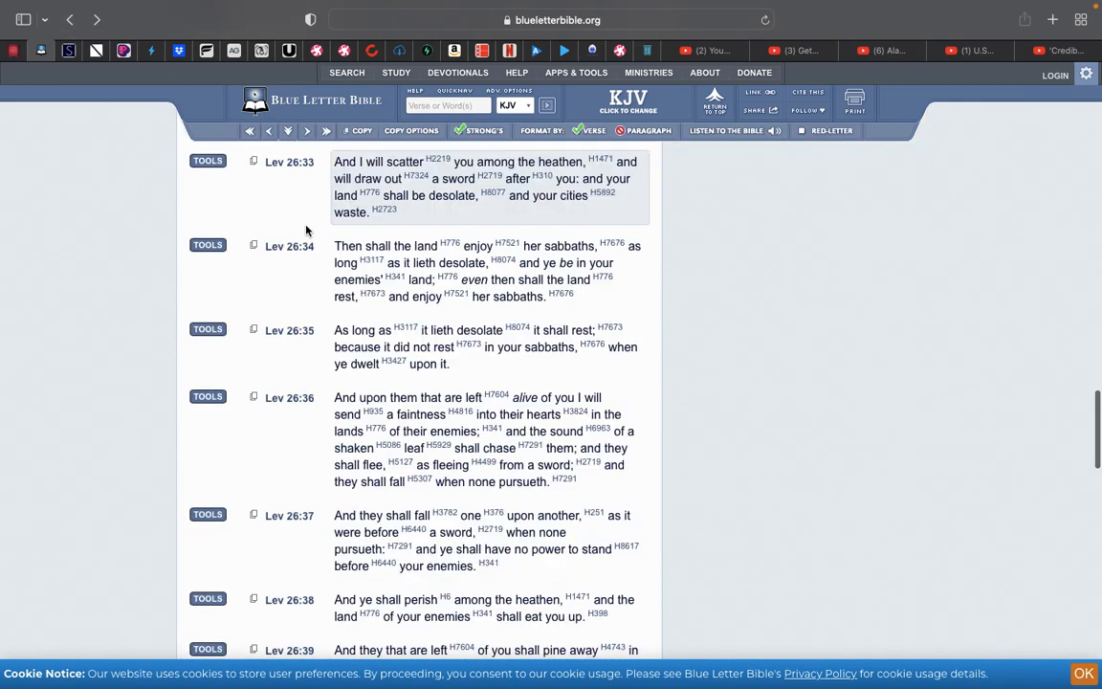
pyautogui.moveTo(312, 233)
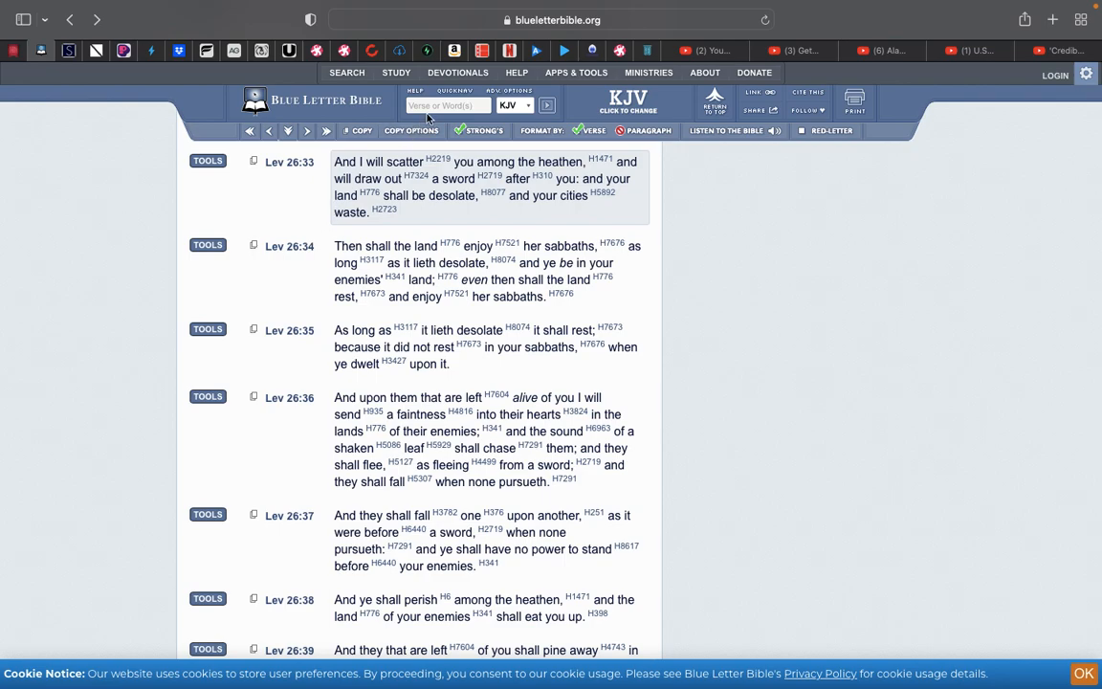
# Go to Romans 9 in the KJV via the 'rom' search suggestion.
pyautogui.write('rom')
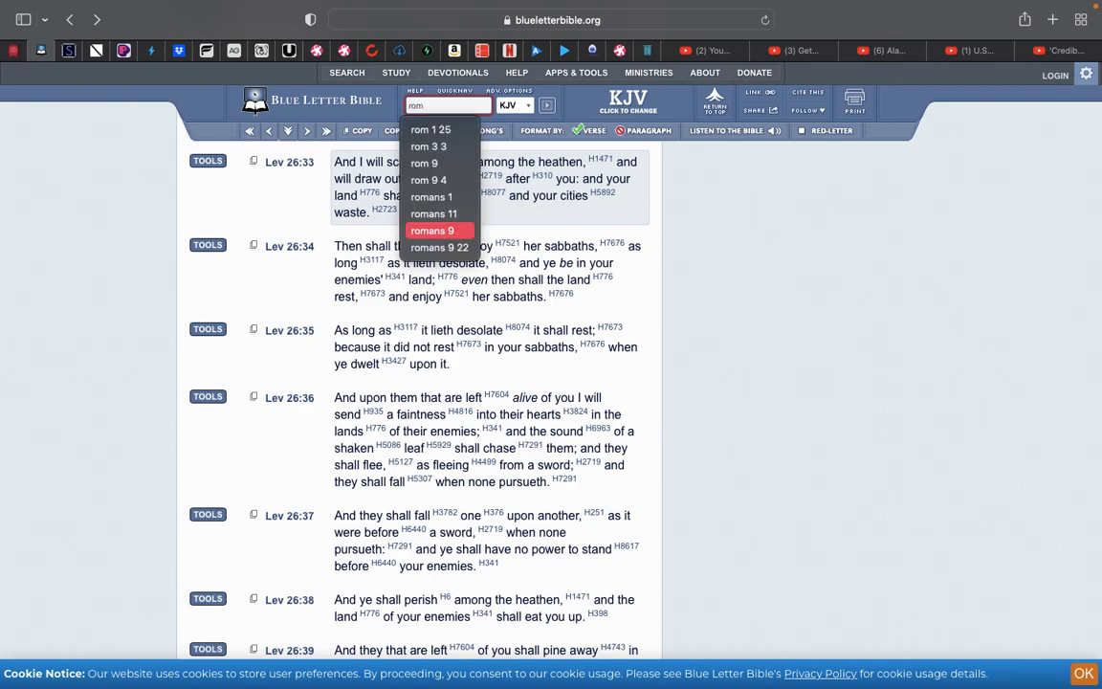
pyautogui.click(433, 230)
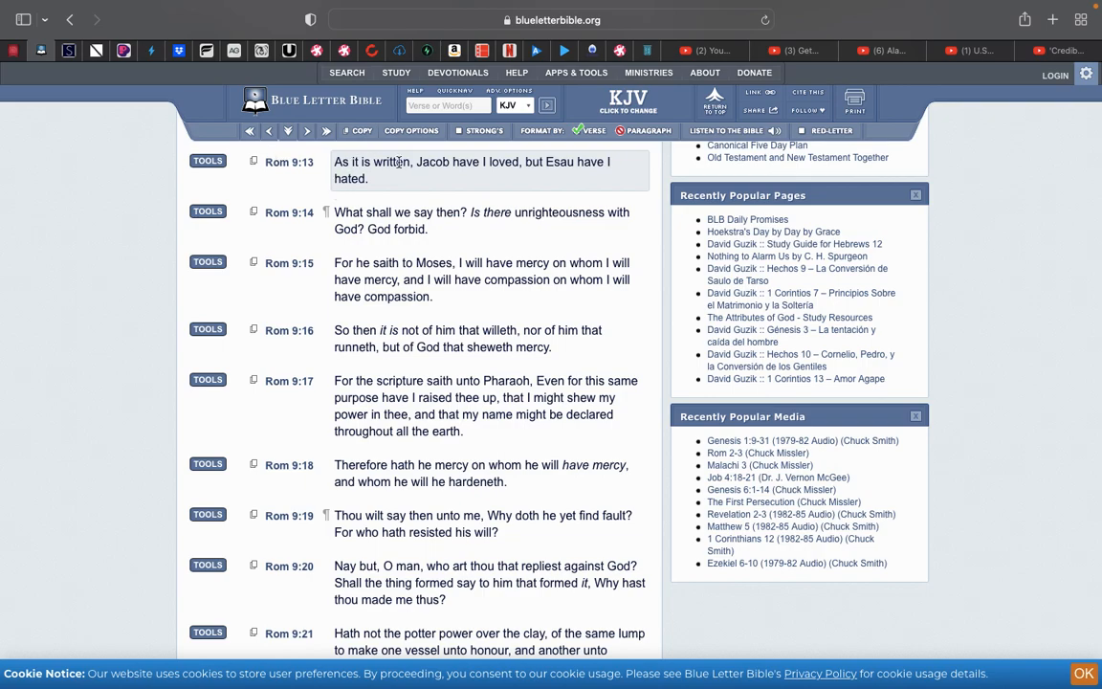
pyautogui.moveTo(505, 164)
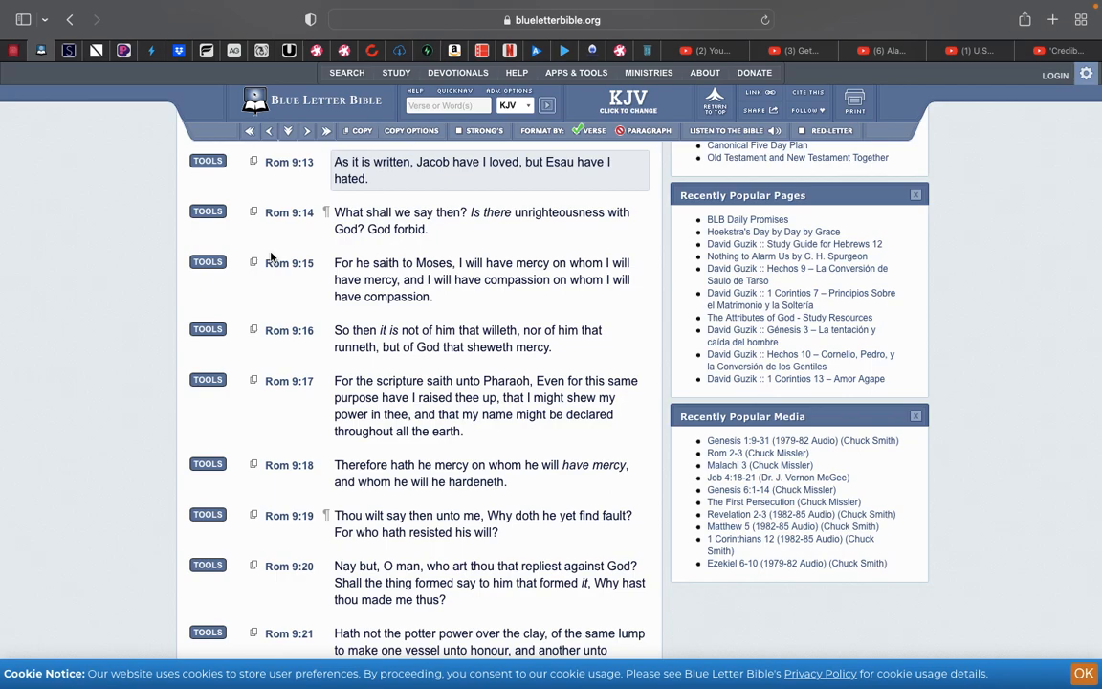
pyautogui.moveTo(299, 176)
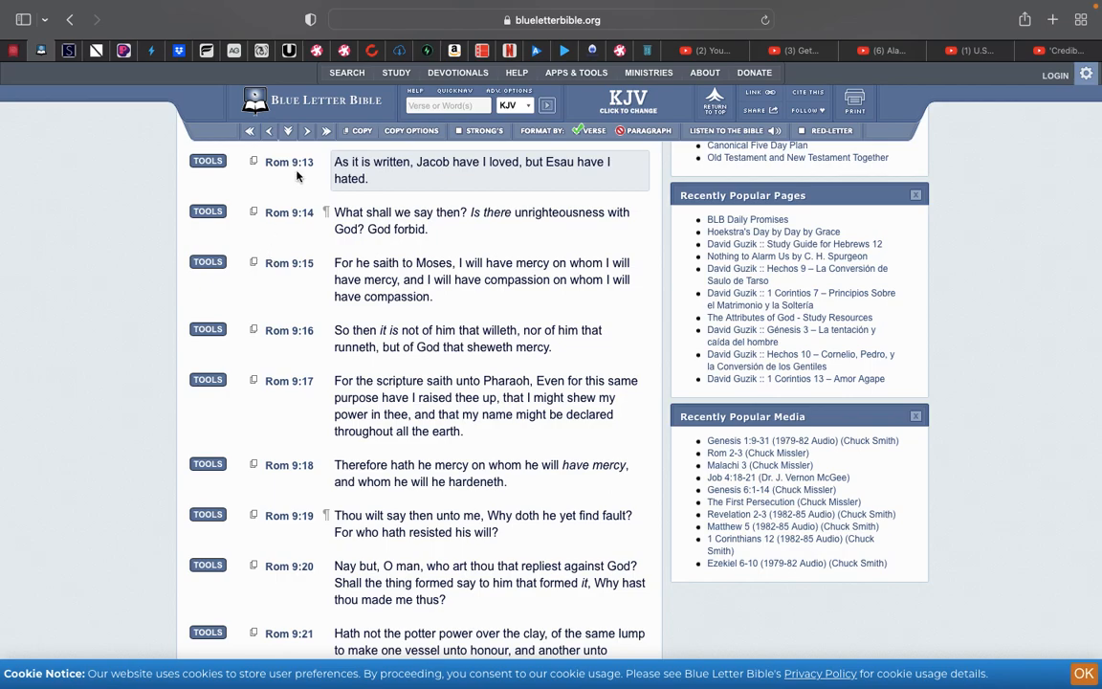
# Enter the reference 'psa 58.3' to bring up Psalm 58 from verse 3.
pyautogui.click(447, 105)
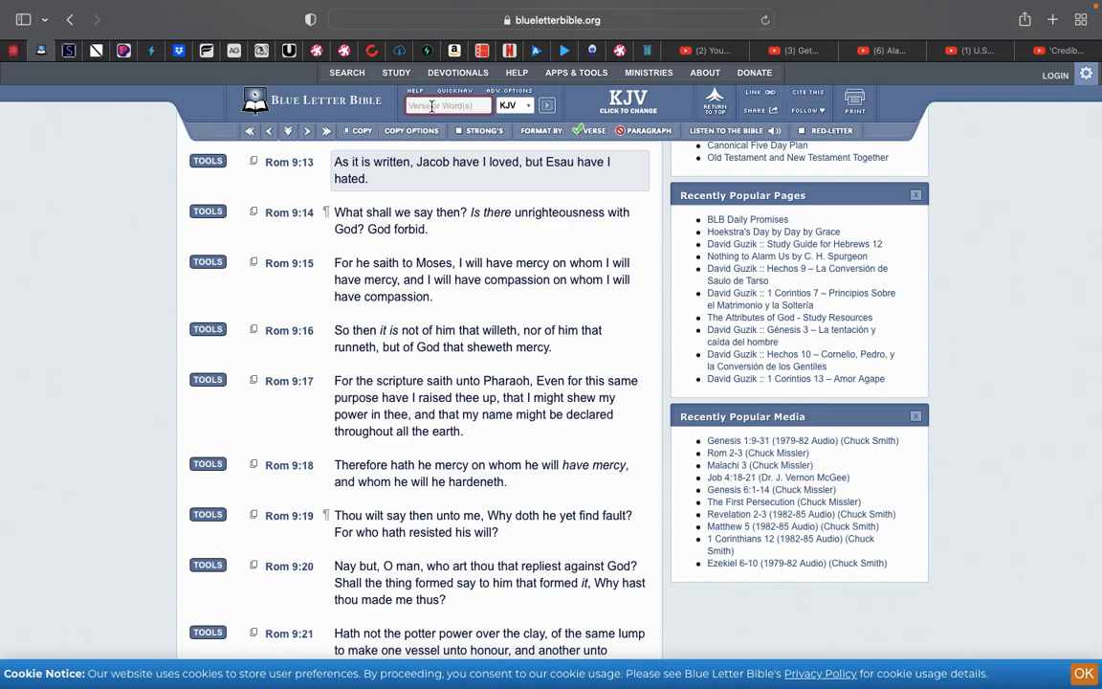
pyautogui.write('psa 58')
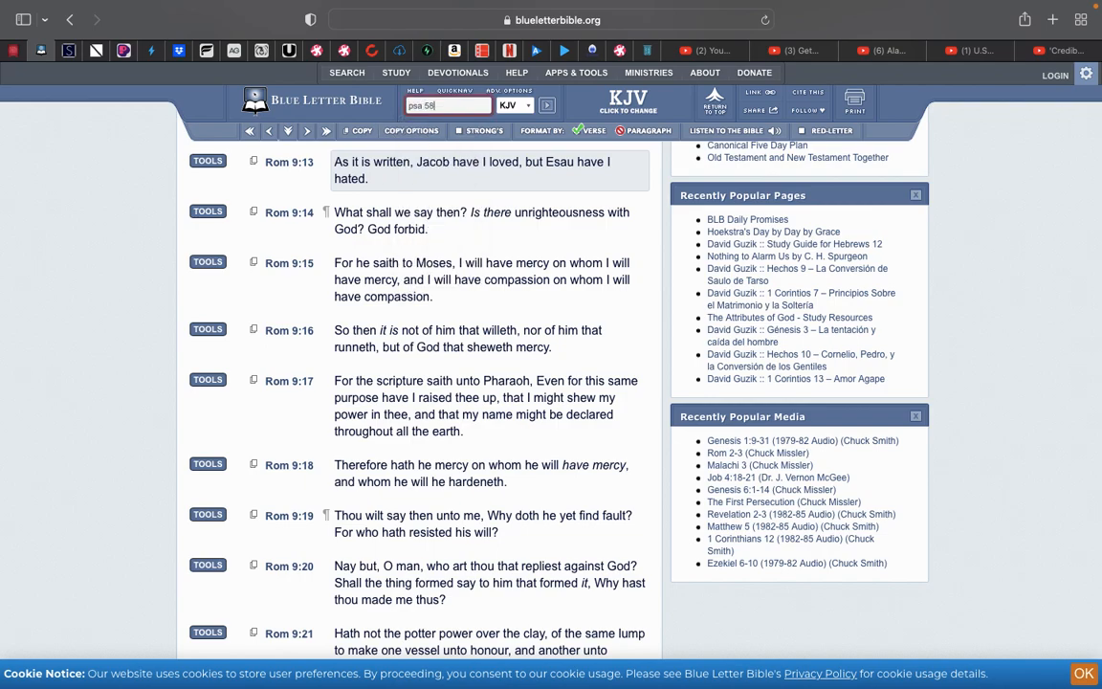
pyautogui.write('.3')
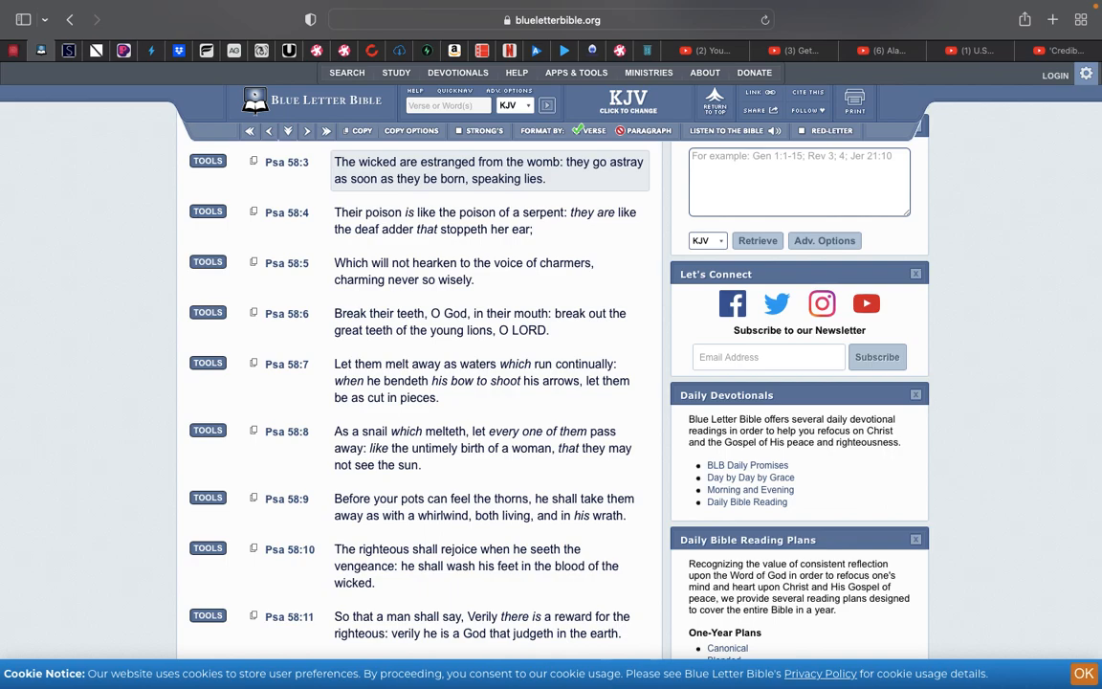
pyautogui.moveTo(316, 199)
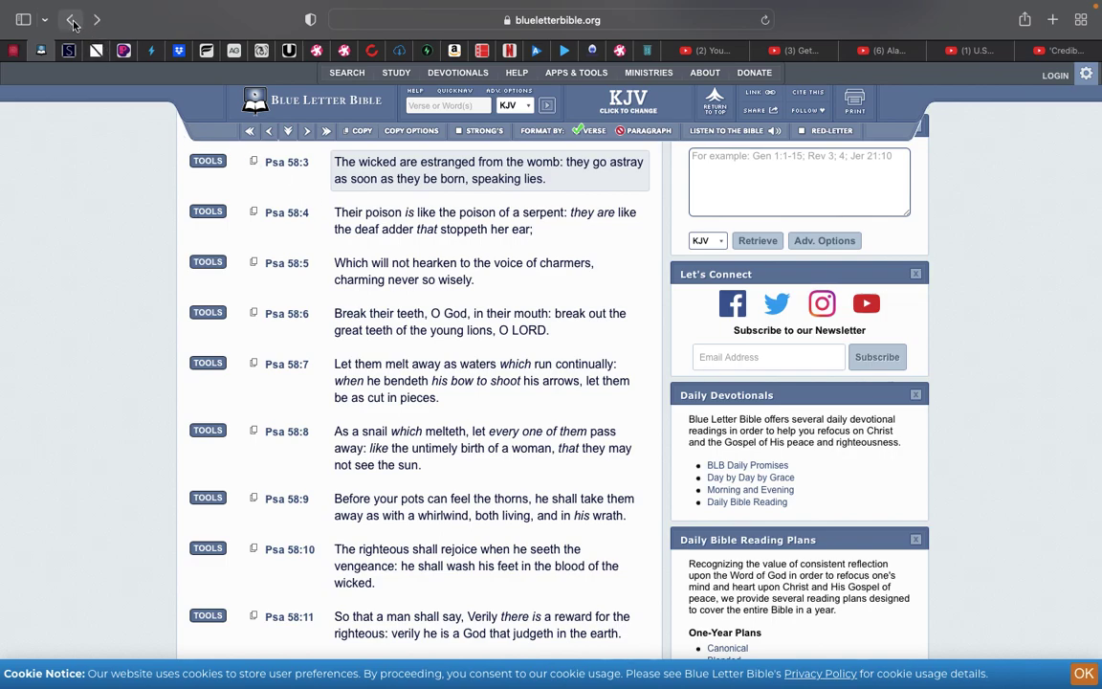
# Choose chapter 2 from the Chapter list and load 2 Esdras chapter 2.
pyautogui.click(72, 19)
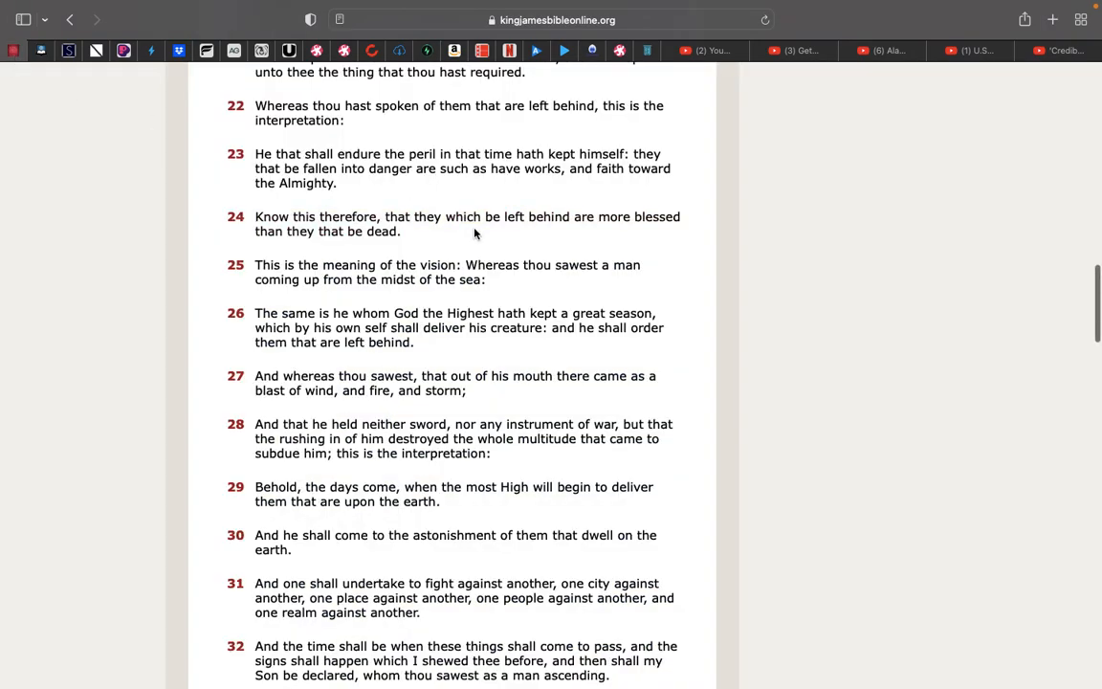
pyautogui.scroll(3)
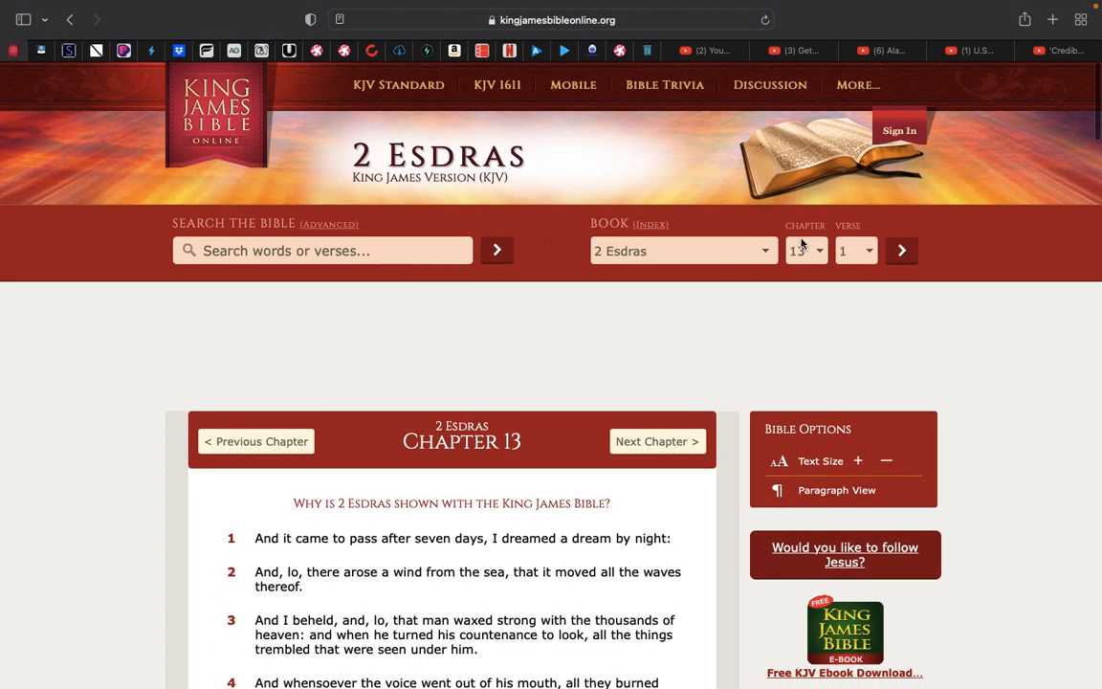
pyautogui.click(804, 248)
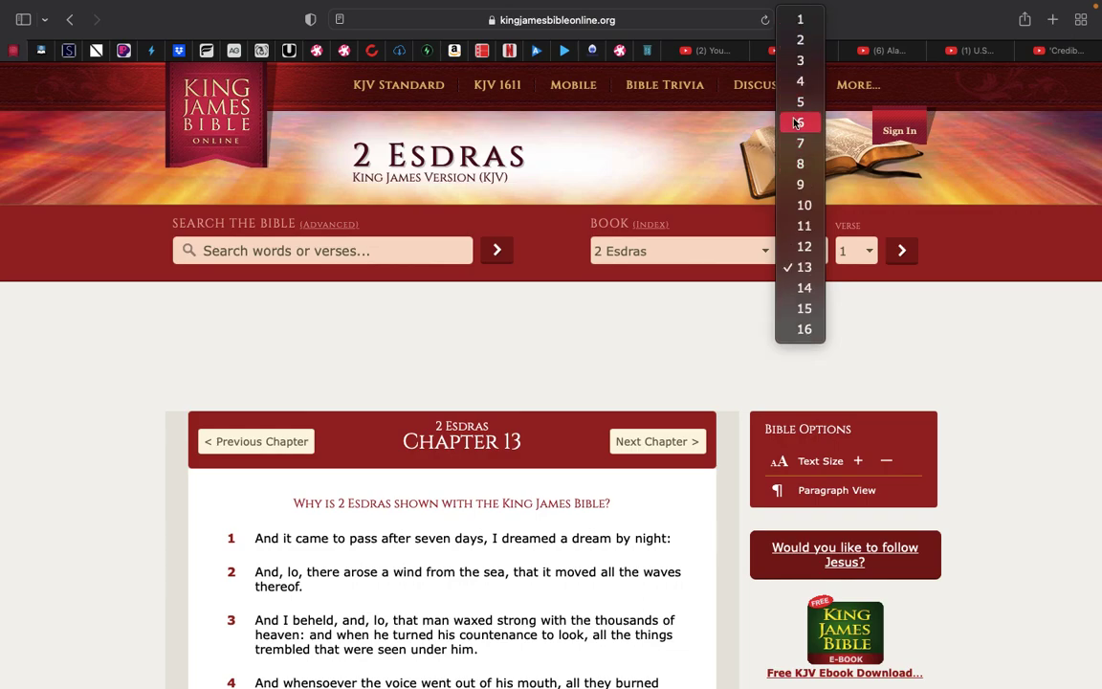
pyautogui.click(800, 40)
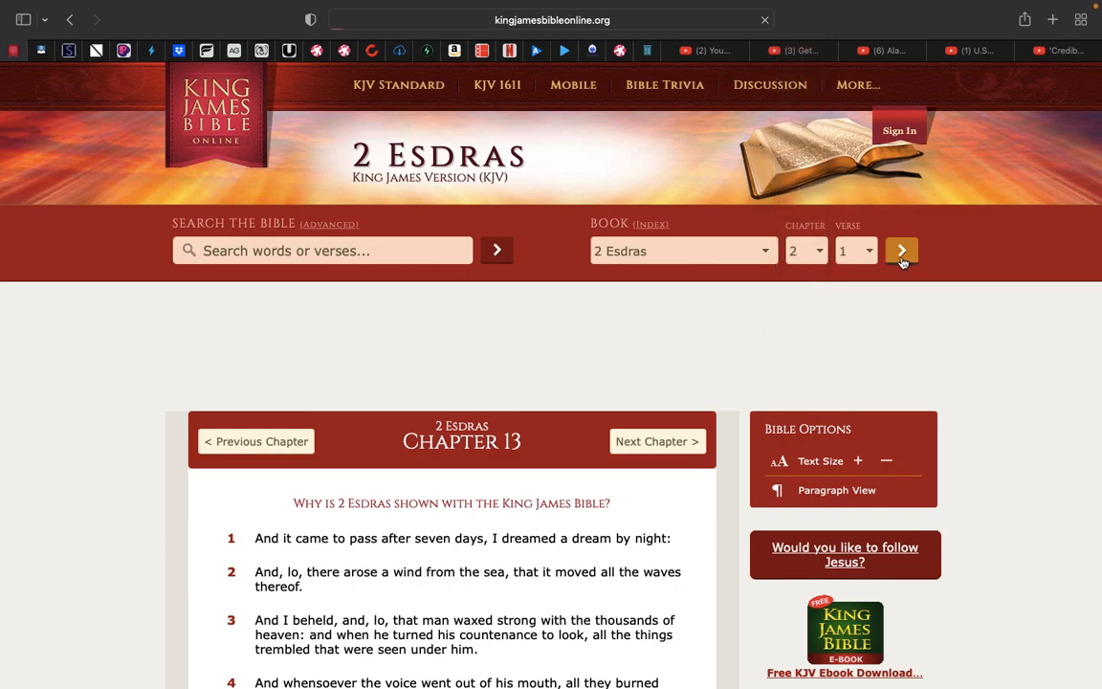
pyautogui.click(899, 249)
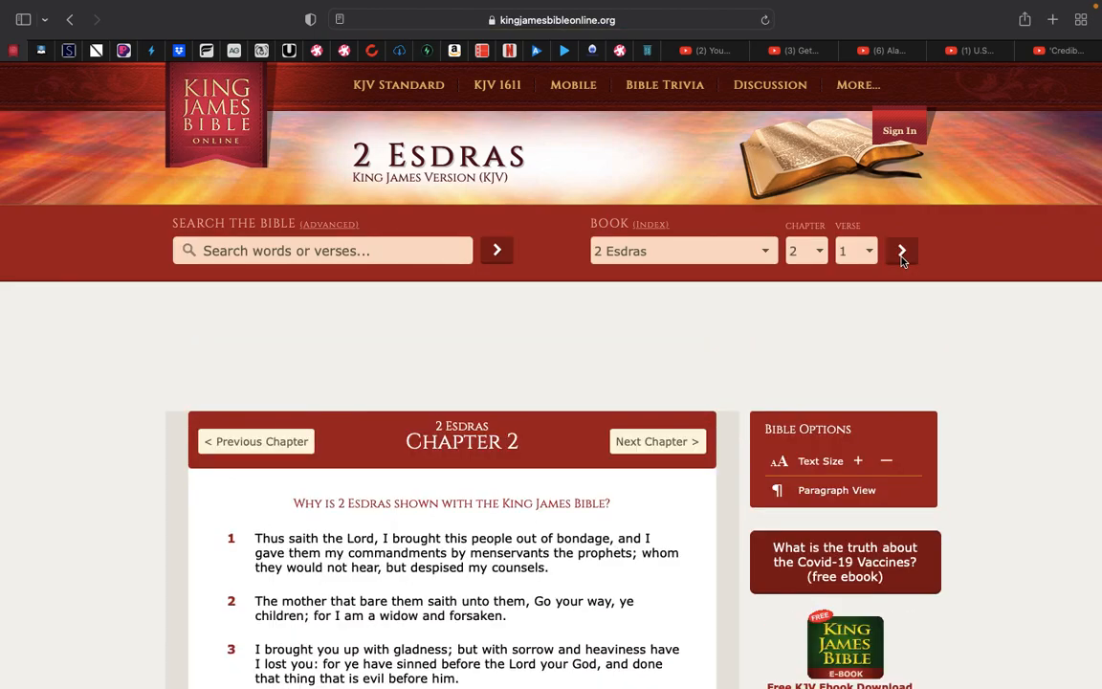
pyautogui.scroll(-3)
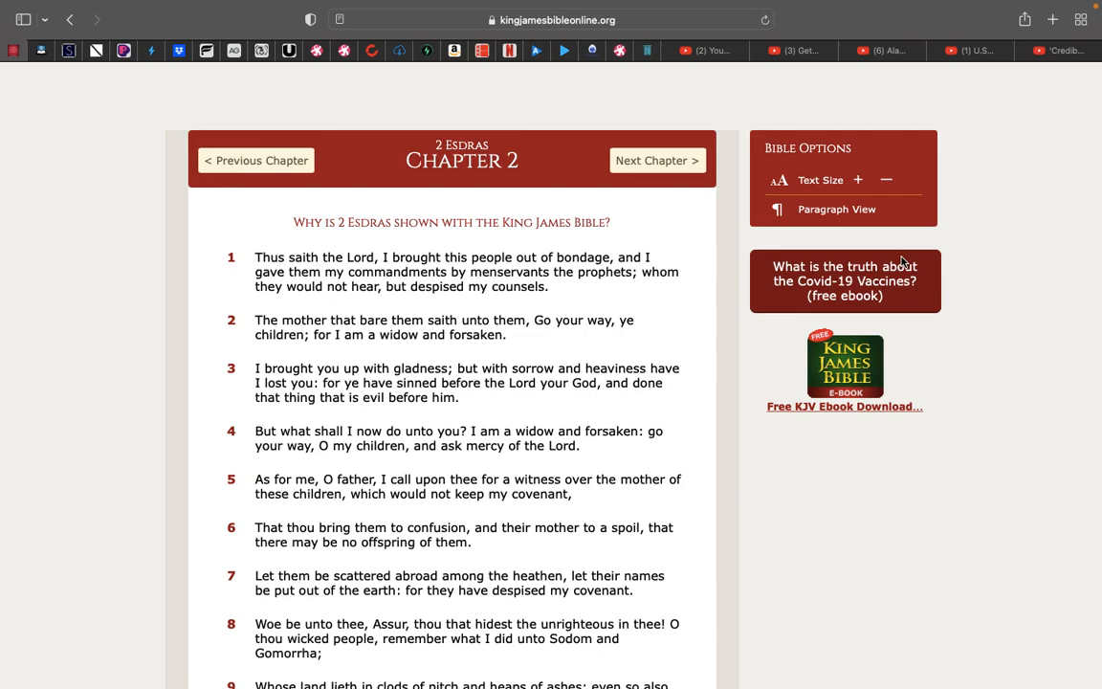
pyautogui.scroll(-3)
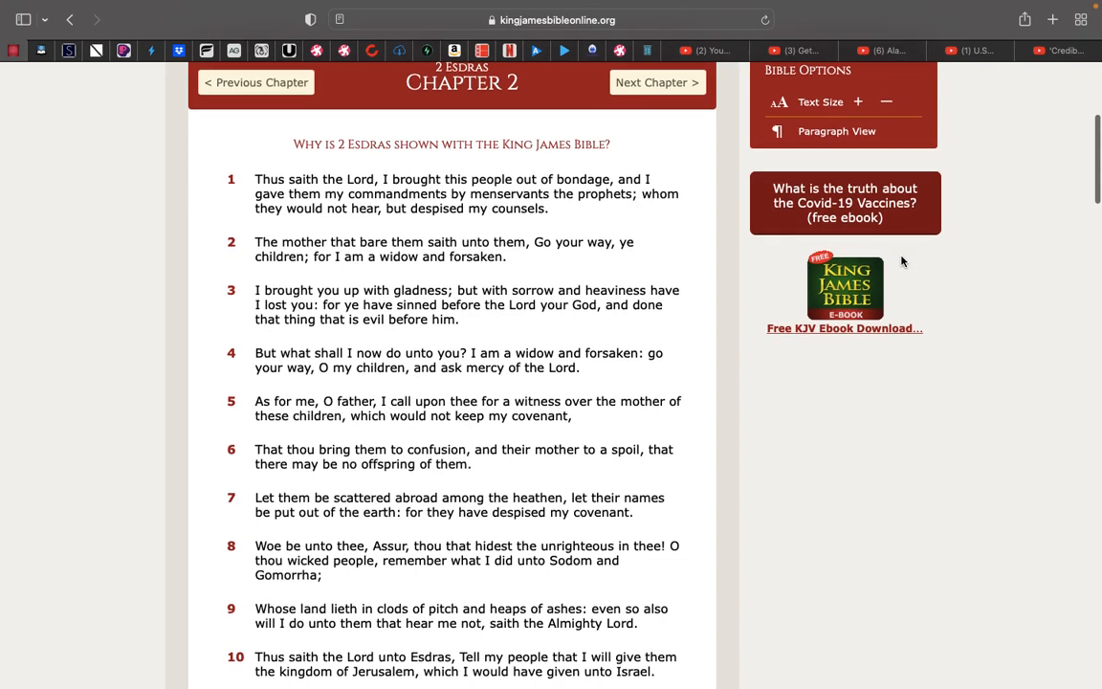
pyautogui.moveTo(352, 524)
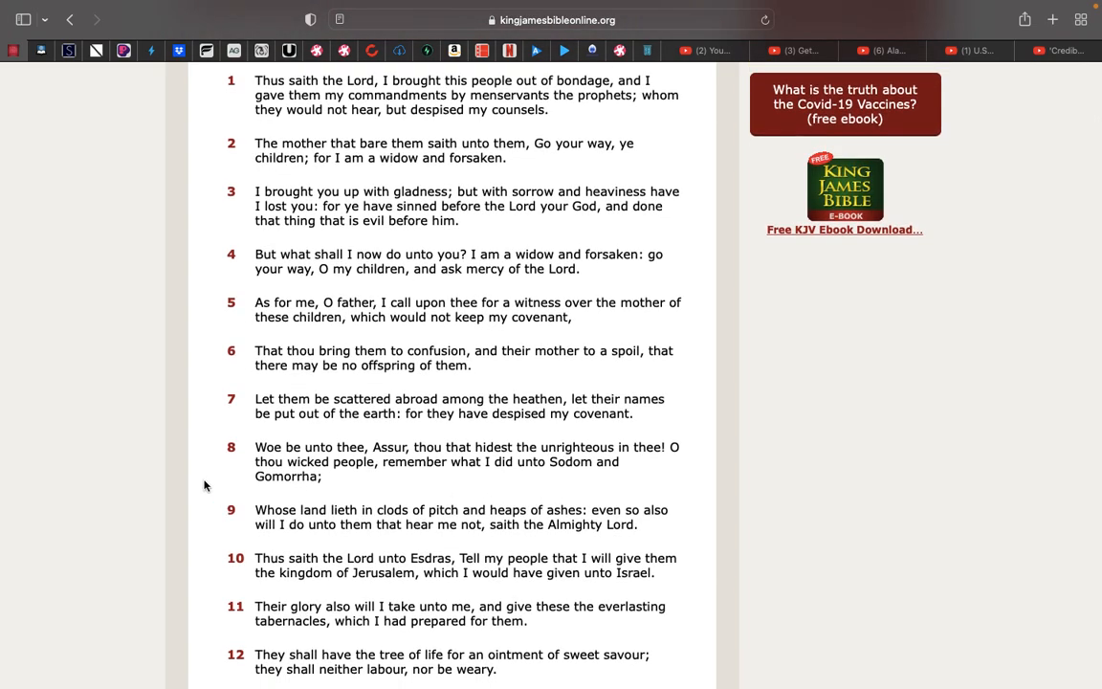
pyautogui.scroll(-3)
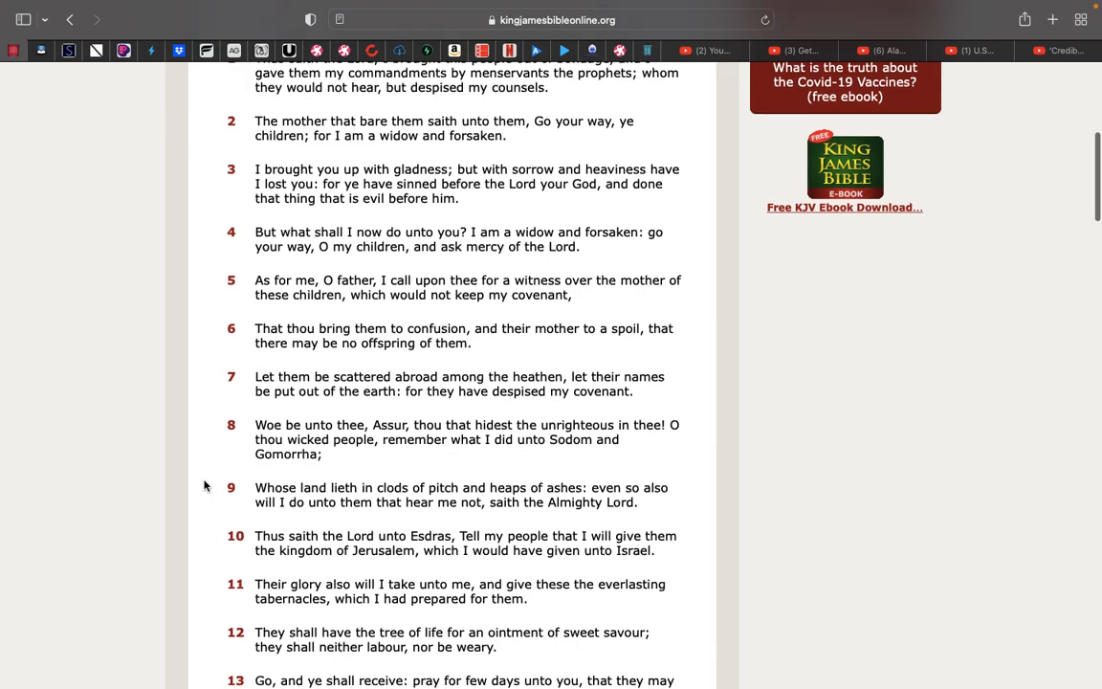
pyautogui.moveTo(218, 479)
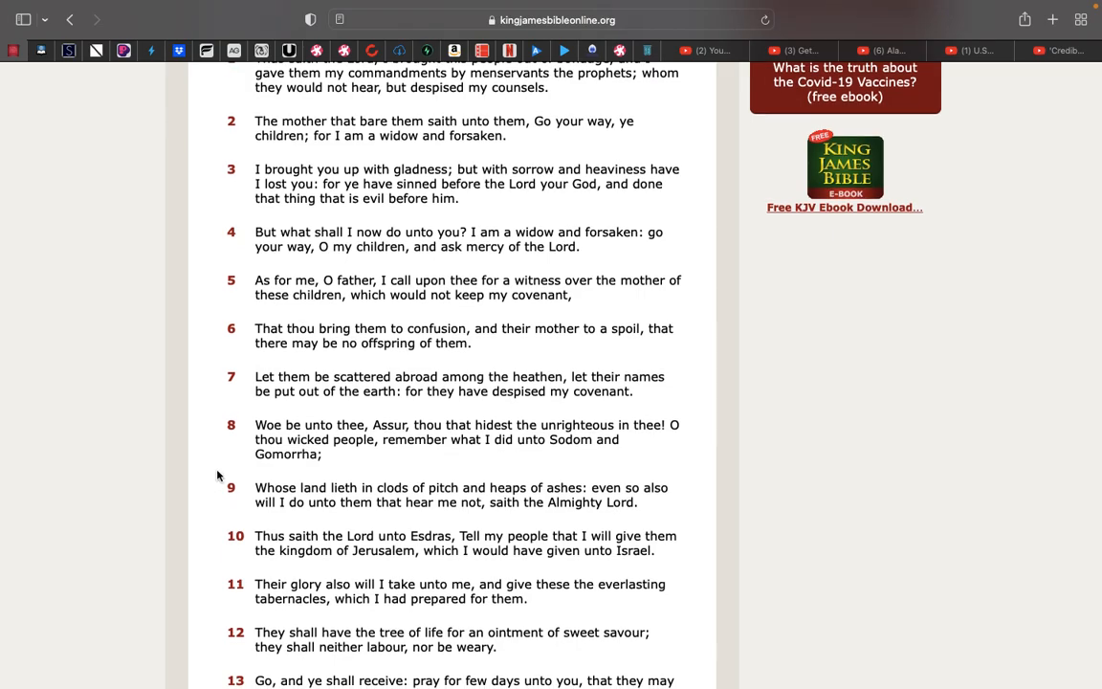
pyautogui.scroll(-3)
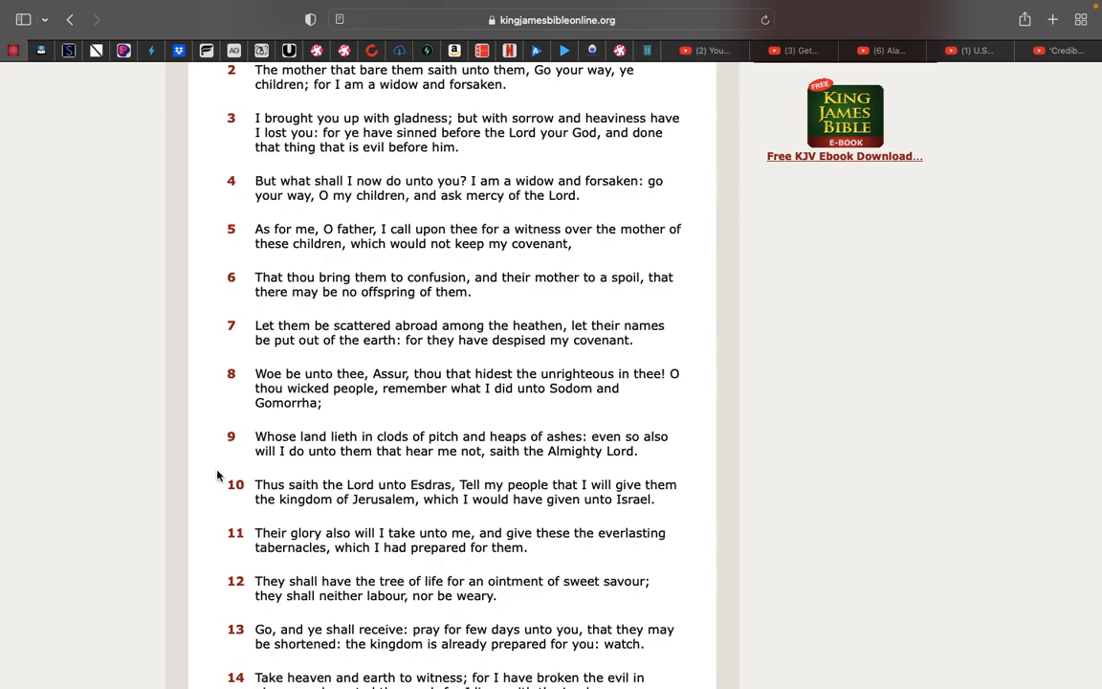
pyautogui.scroll(-3)
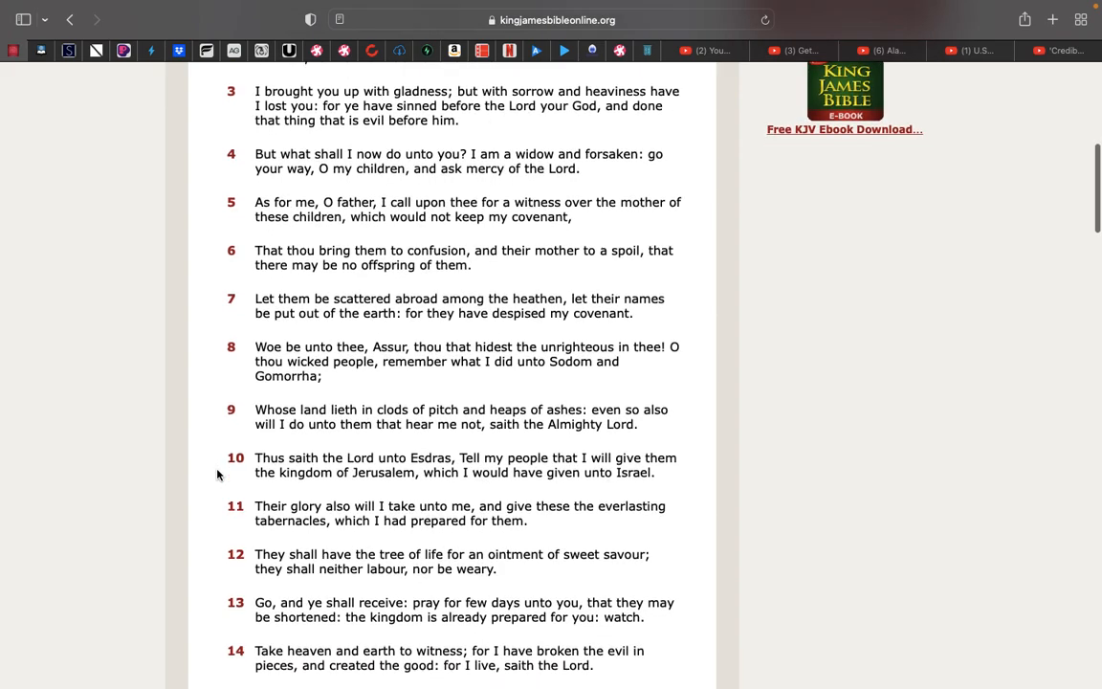
pyautogui.scroll(-3)
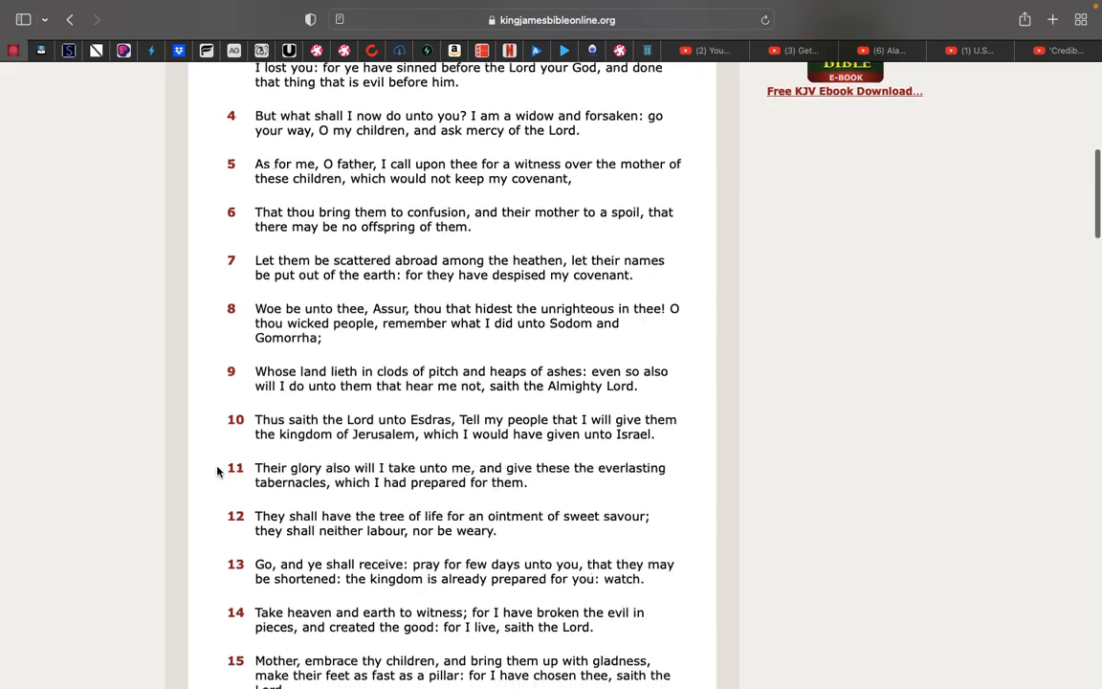
pyautogui.scroll(-3)
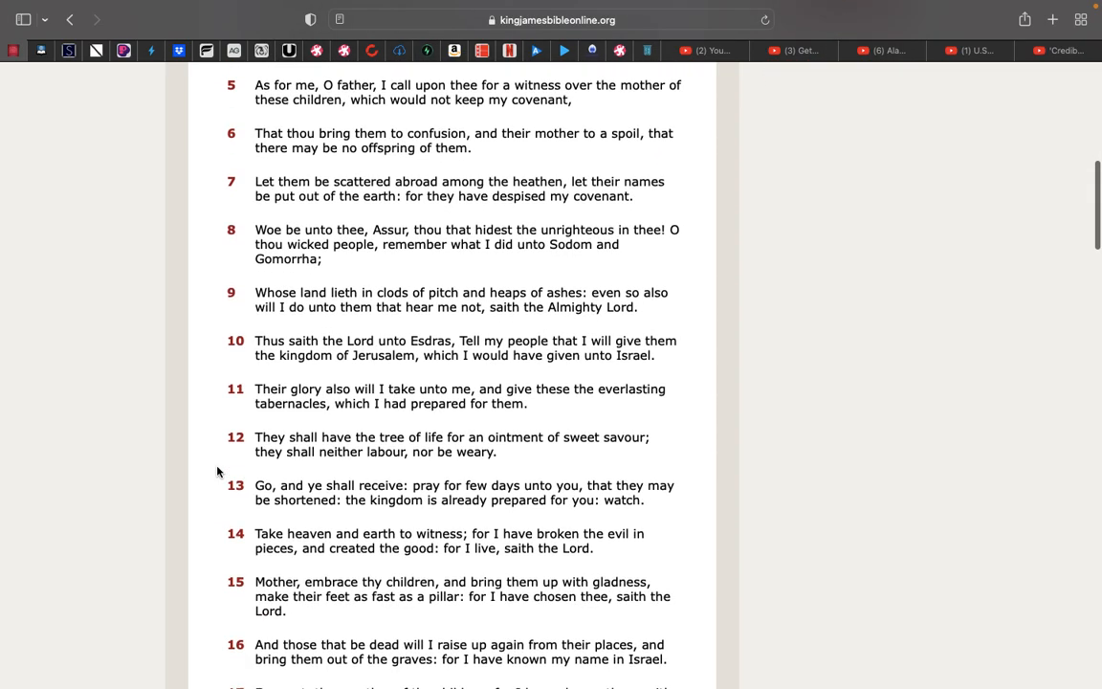
pyautogui.scroll(-3)
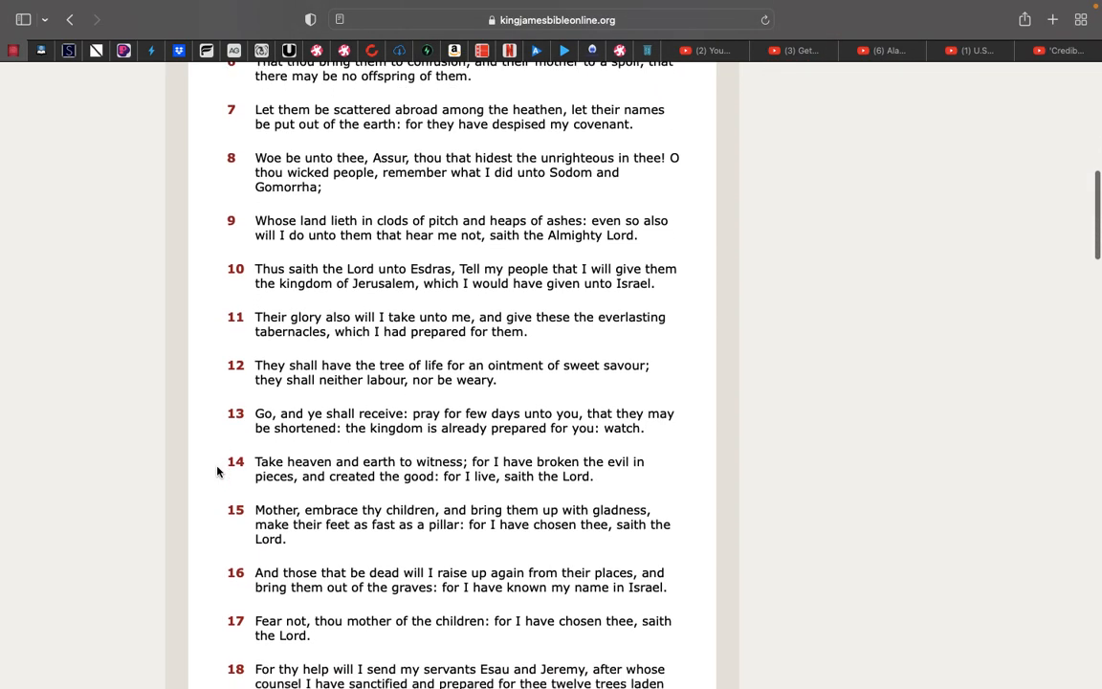
pyautogui.scroll(-3)
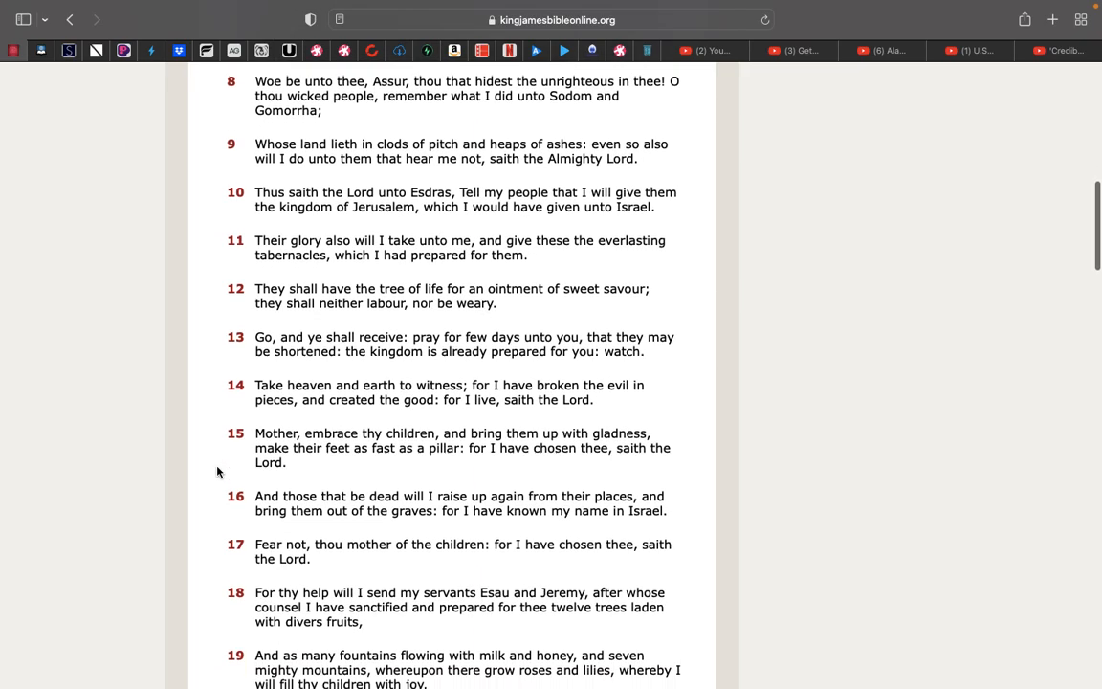
pyautogui.scroll(-3)
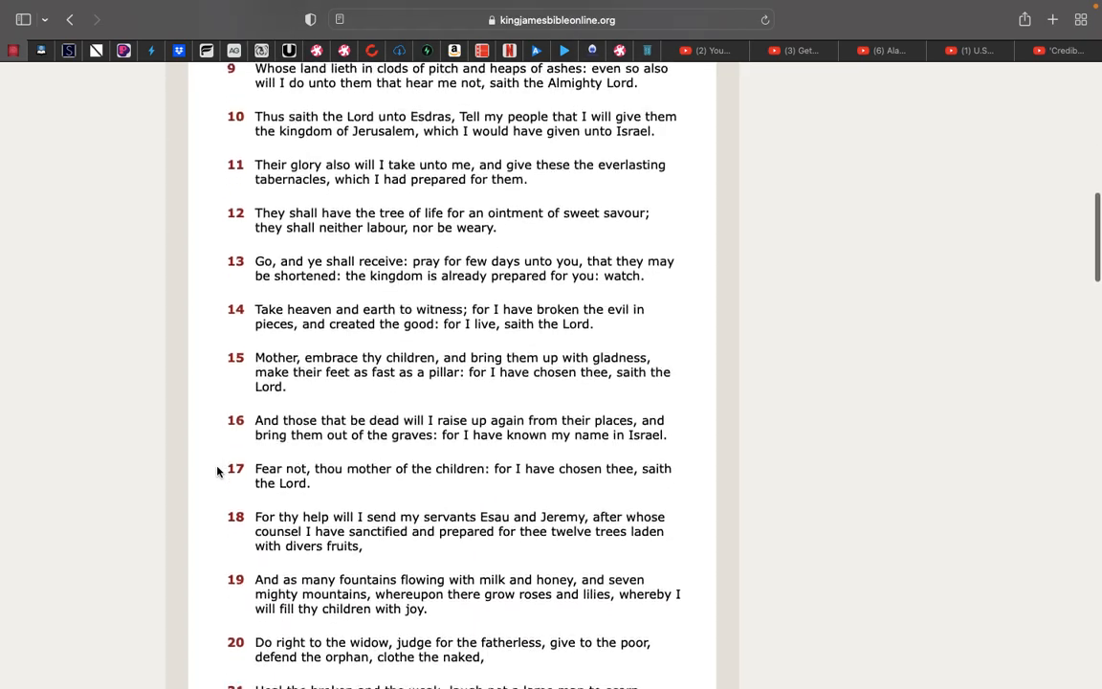
pyautogui.scroll(-3)
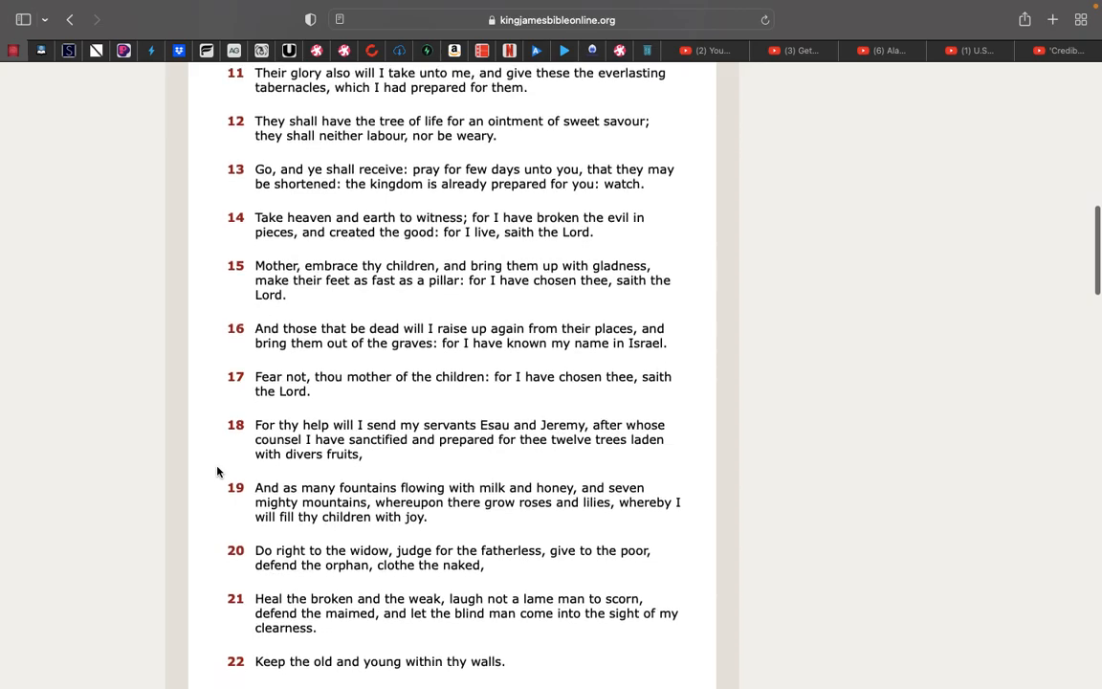
pyautogui.scroll(-3)
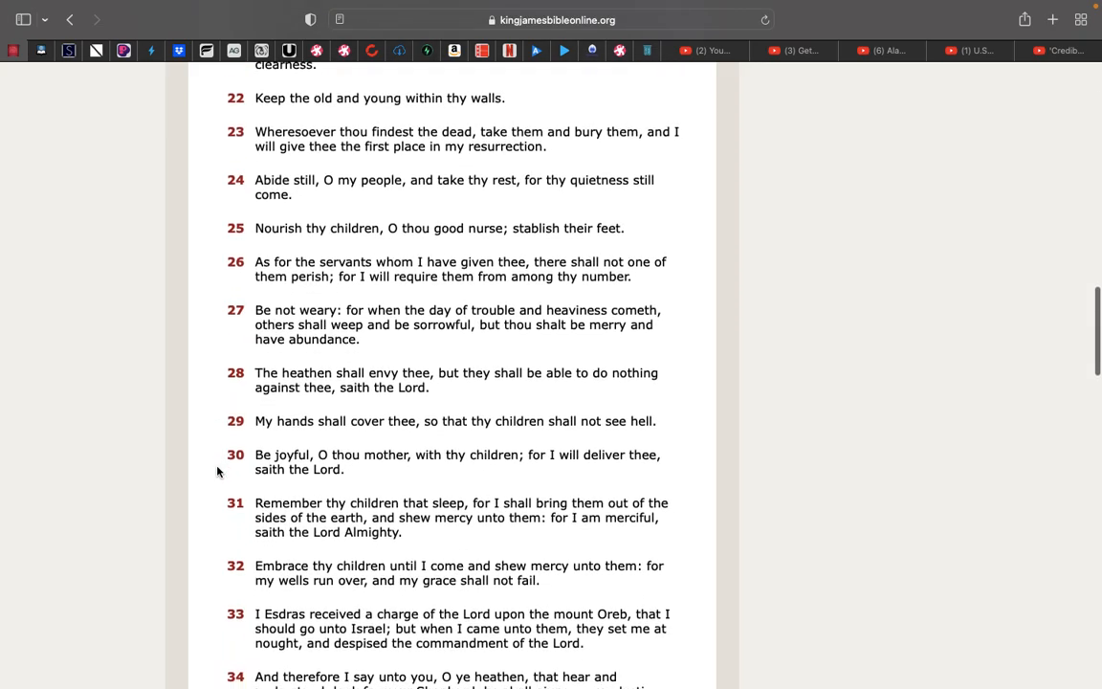
pyautogui.scroll(3)
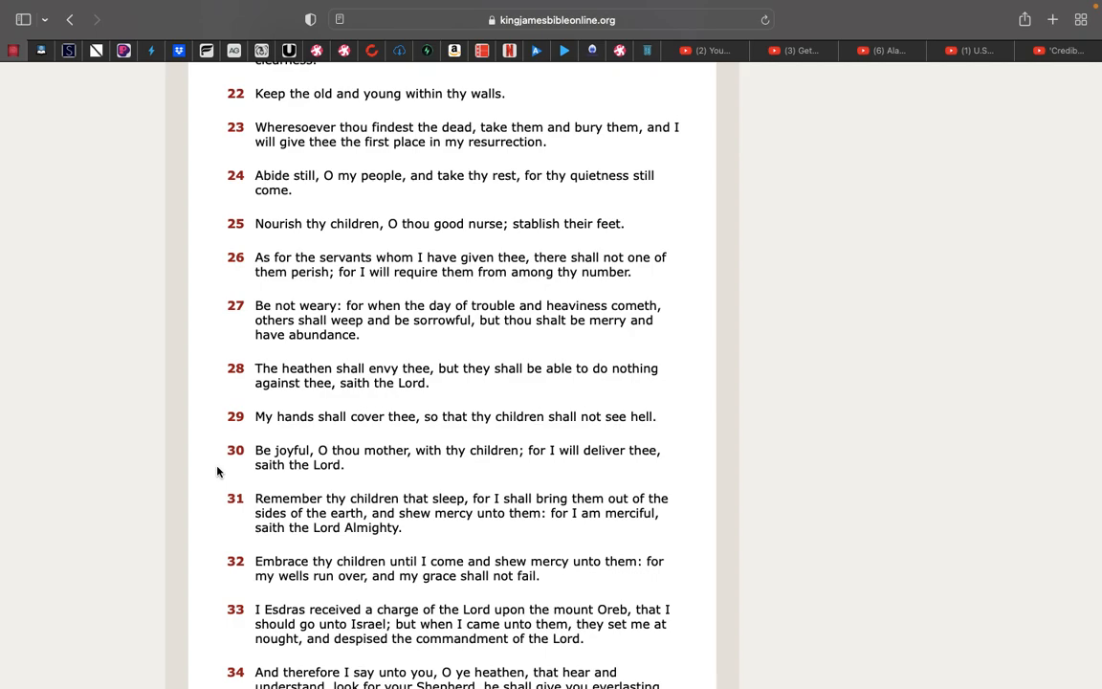
pyautogui.moveTo(210, 398)
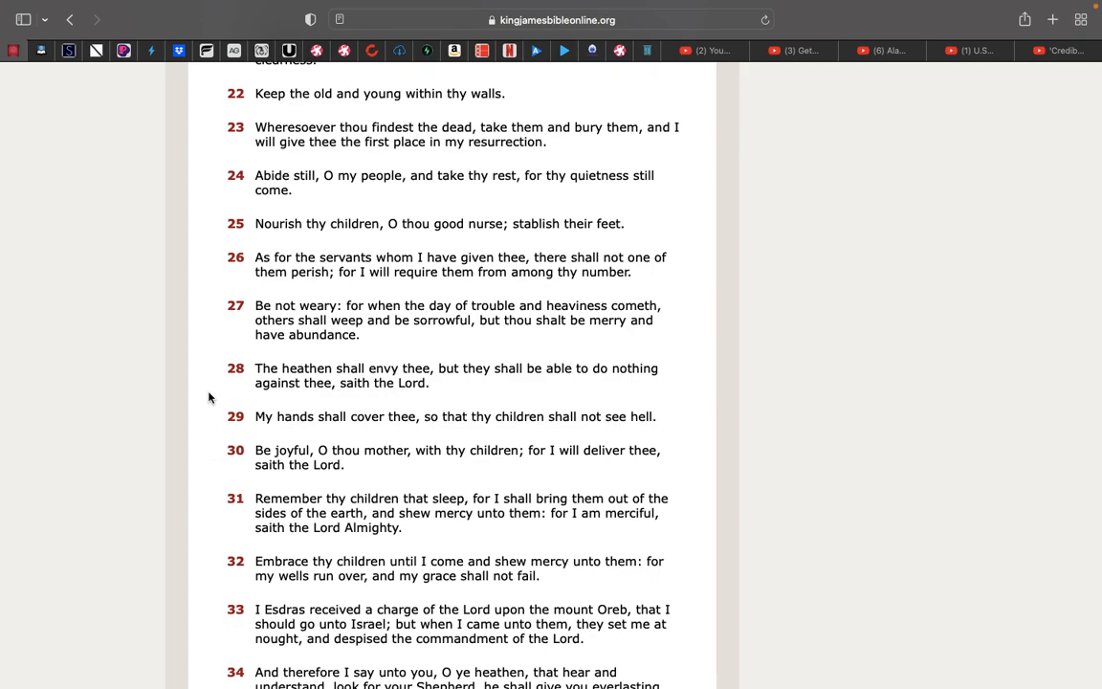
pyautogui.moveTo(211, 367)
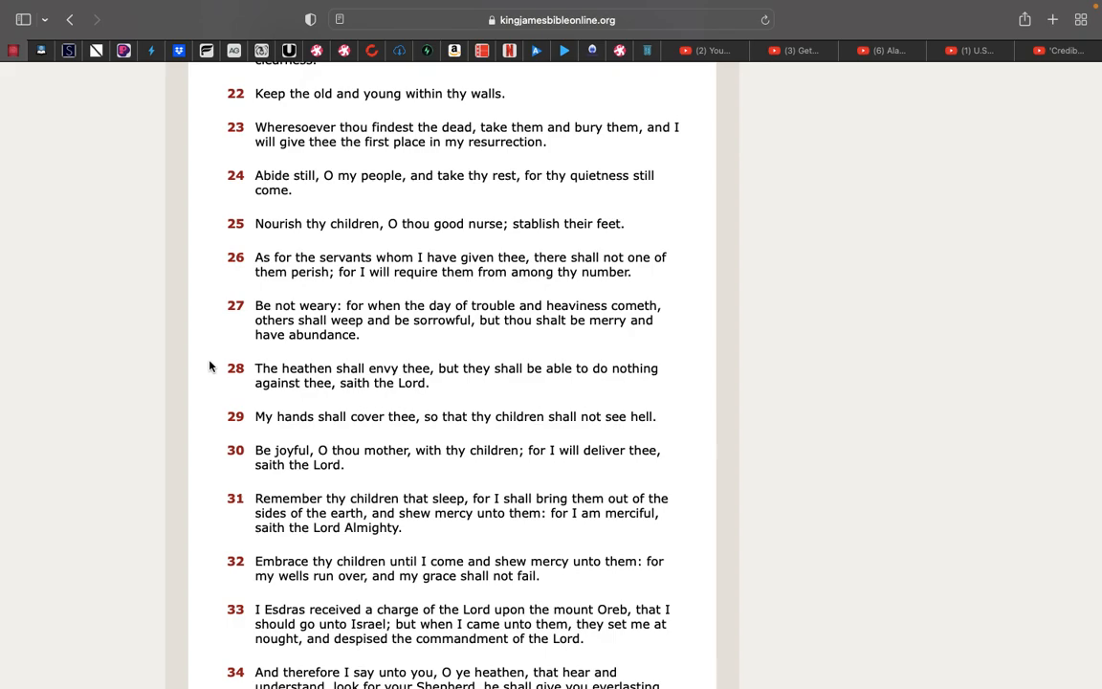
pyautogui.moveTo(172, 386)
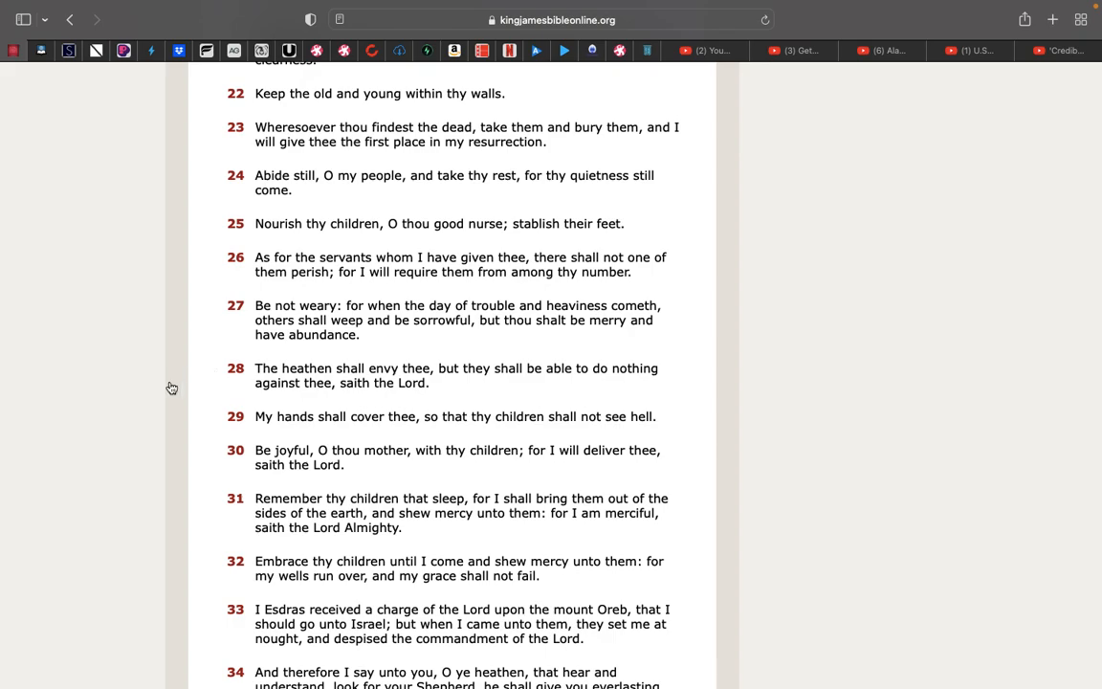
pyautogui.moveTo(172, 387)
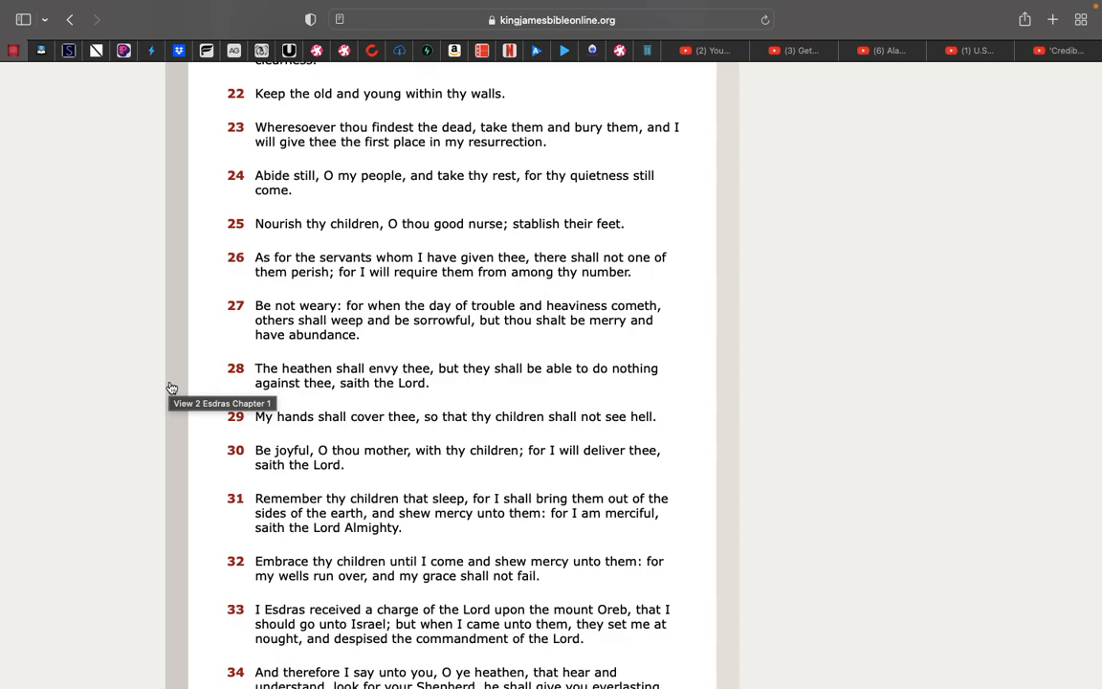
pyautogui.moveTo(204, 383)
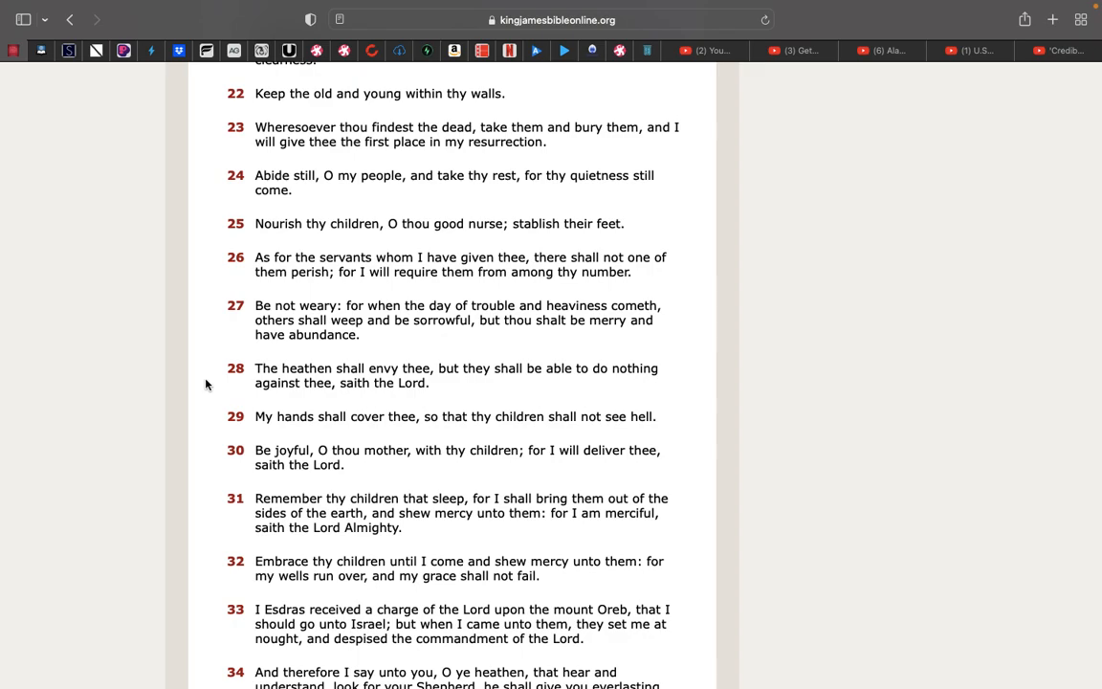
pyautogui.scroll(-3)
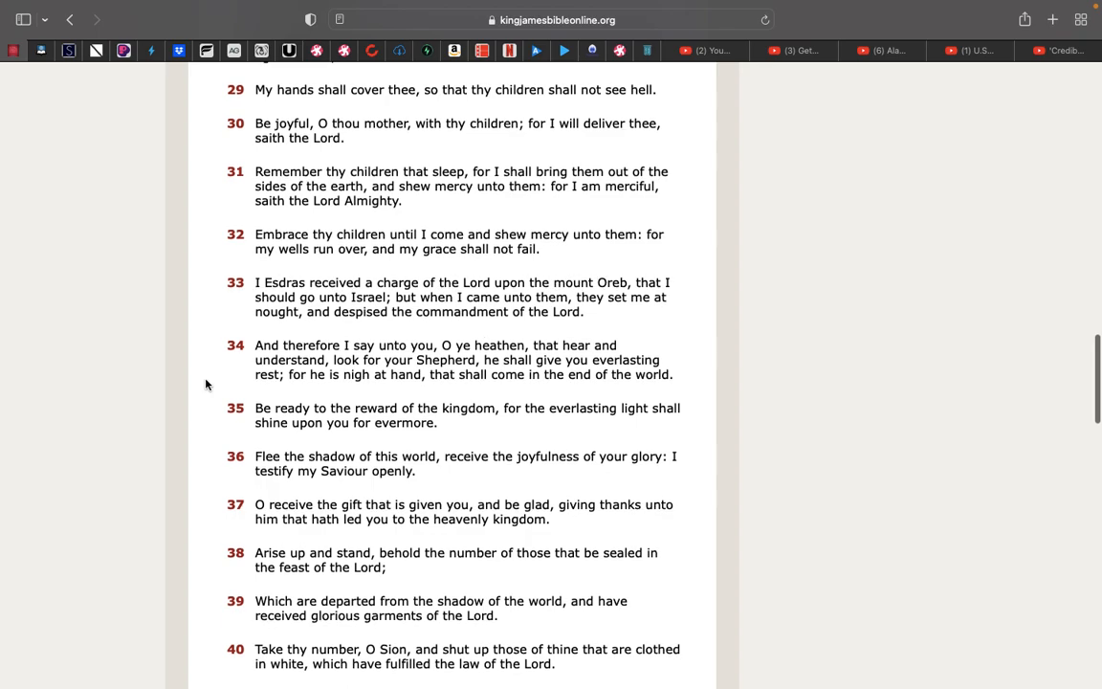